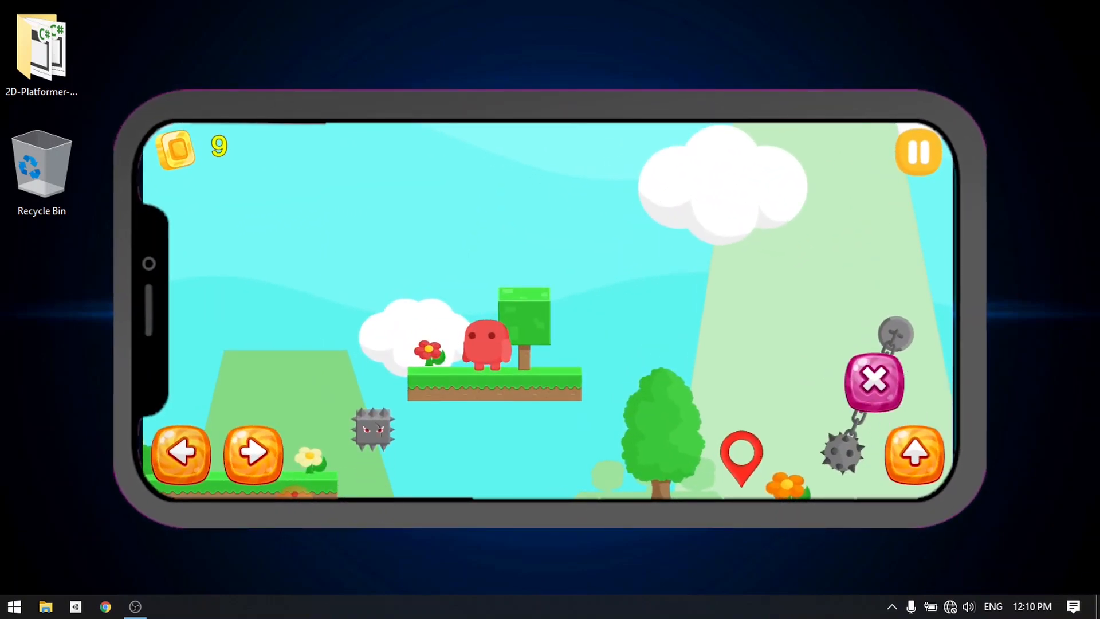
Watch the on-device gameplay demo, then show the Level01 scene with the zombie player in the Game view.
left_click(253, 453)
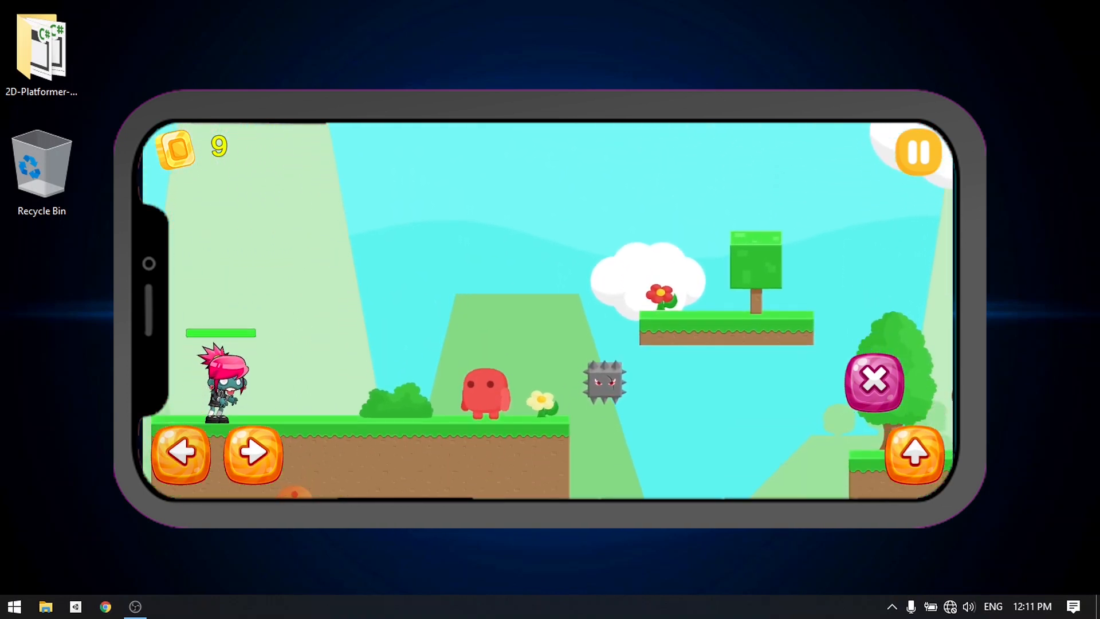
left_click(253, 453)
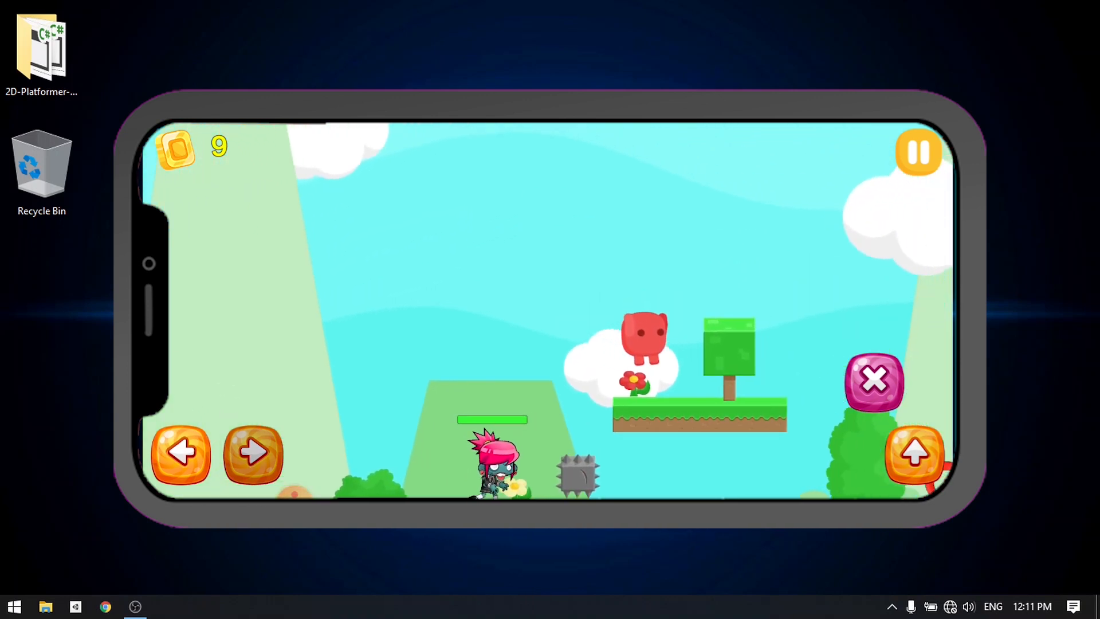
left_click(253, 453)
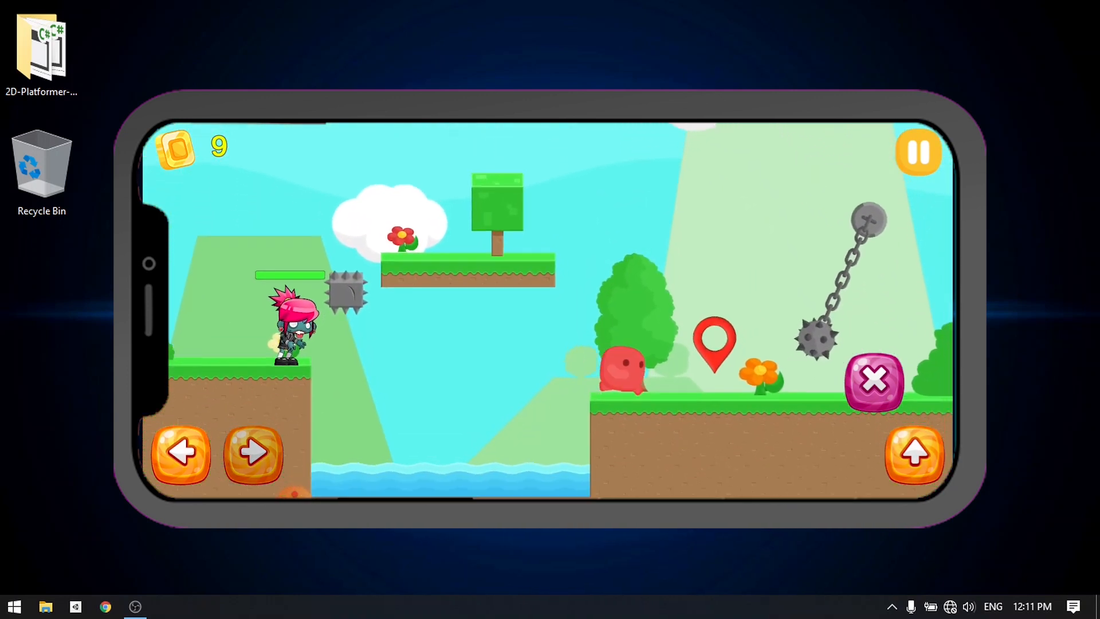
left_click(253, 453)
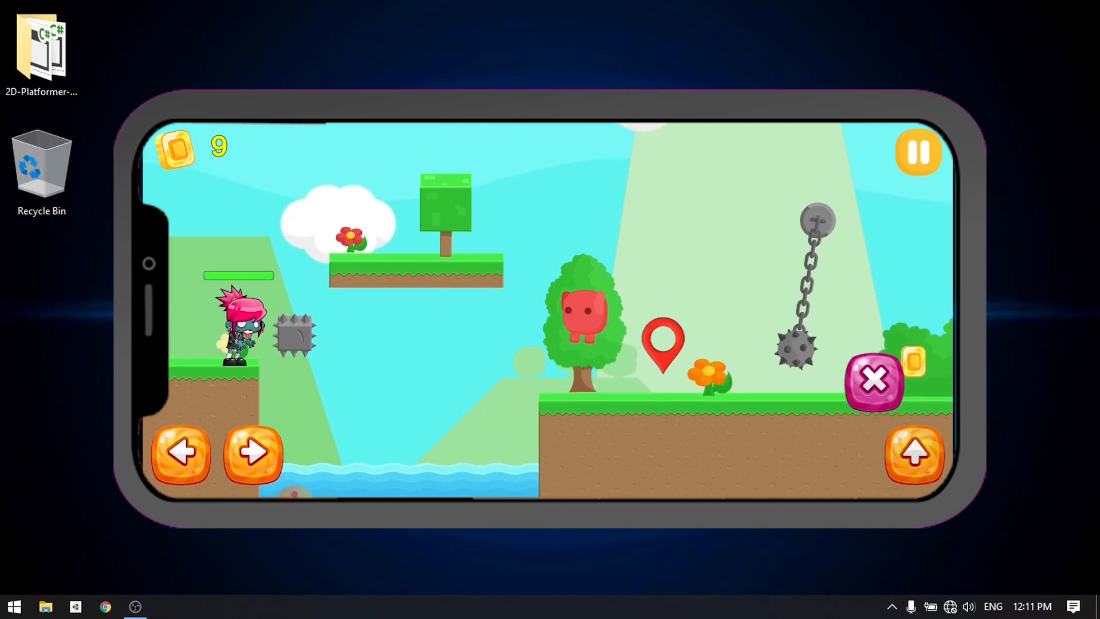
left_click(253, 453)
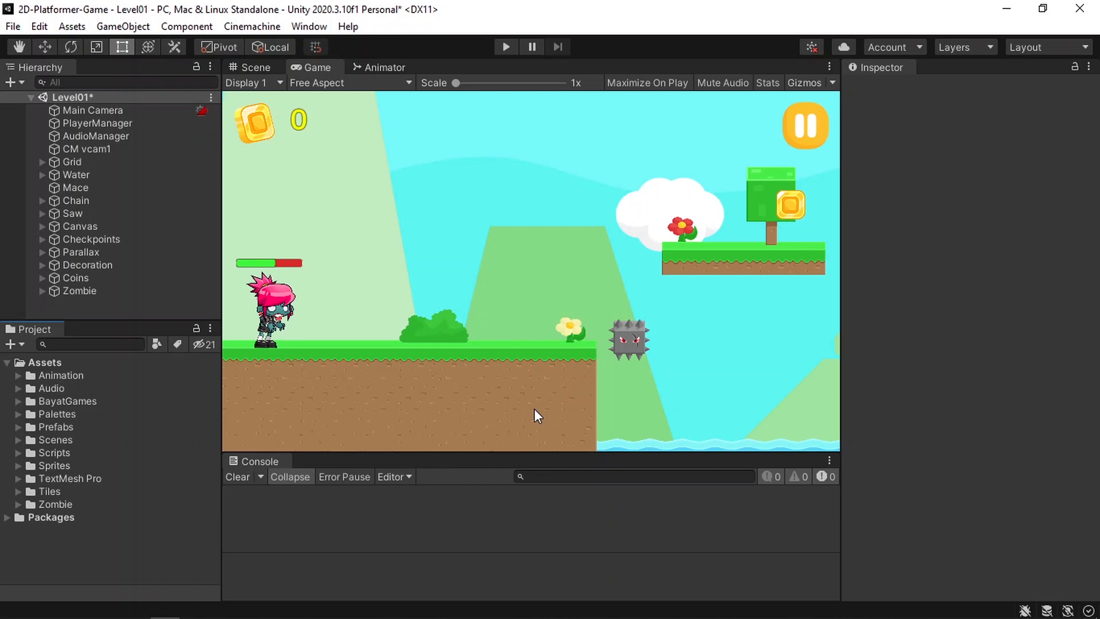
mouse_move(297, 398)
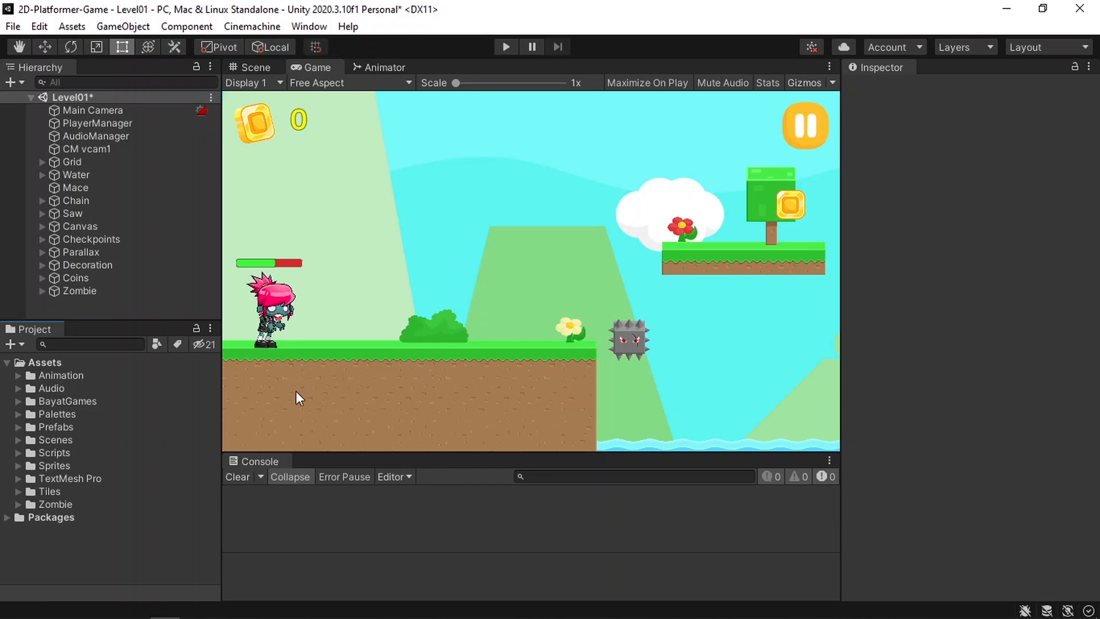
mouse_move(313, 402)
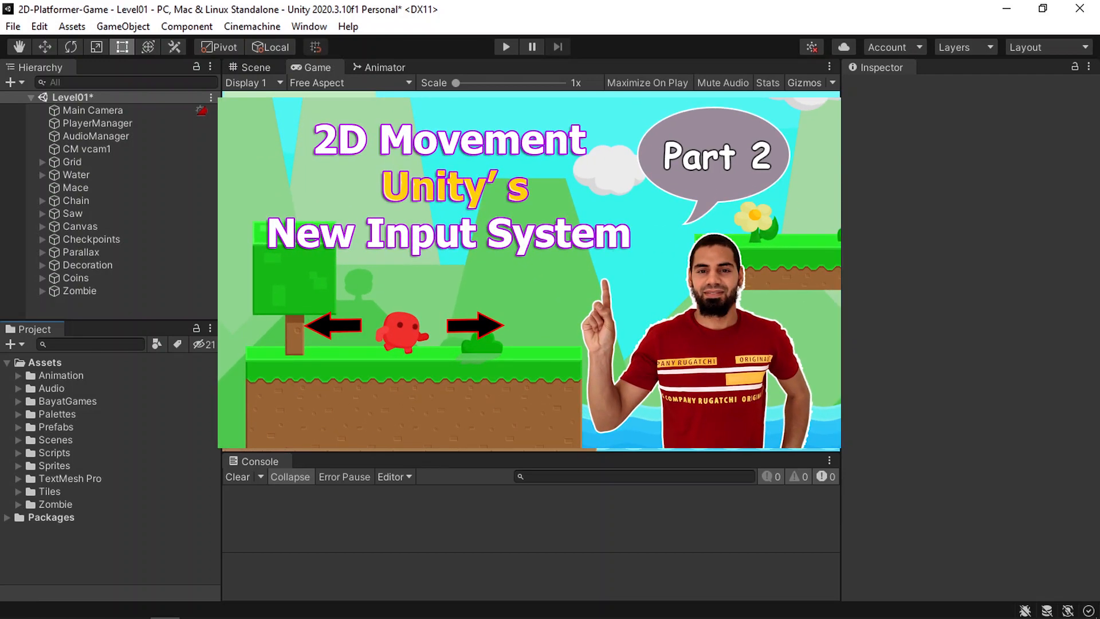
left_click(504, 47)
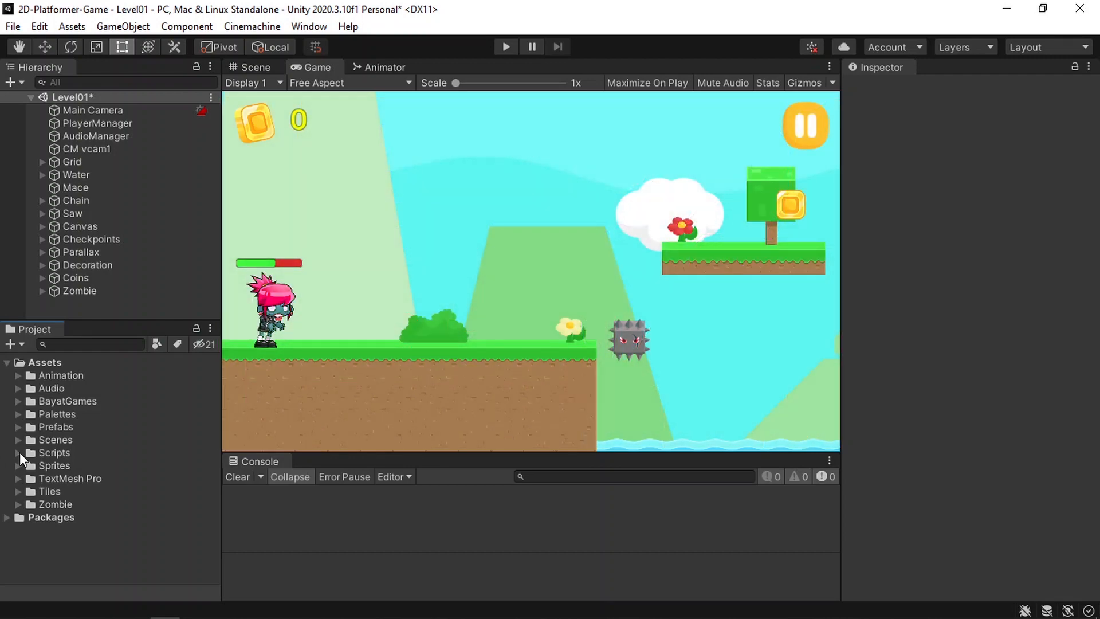
Inspect the Move, Jump and Shoot actions in PlayerControls' Land map, then close the editor.
double_click(94, 474)
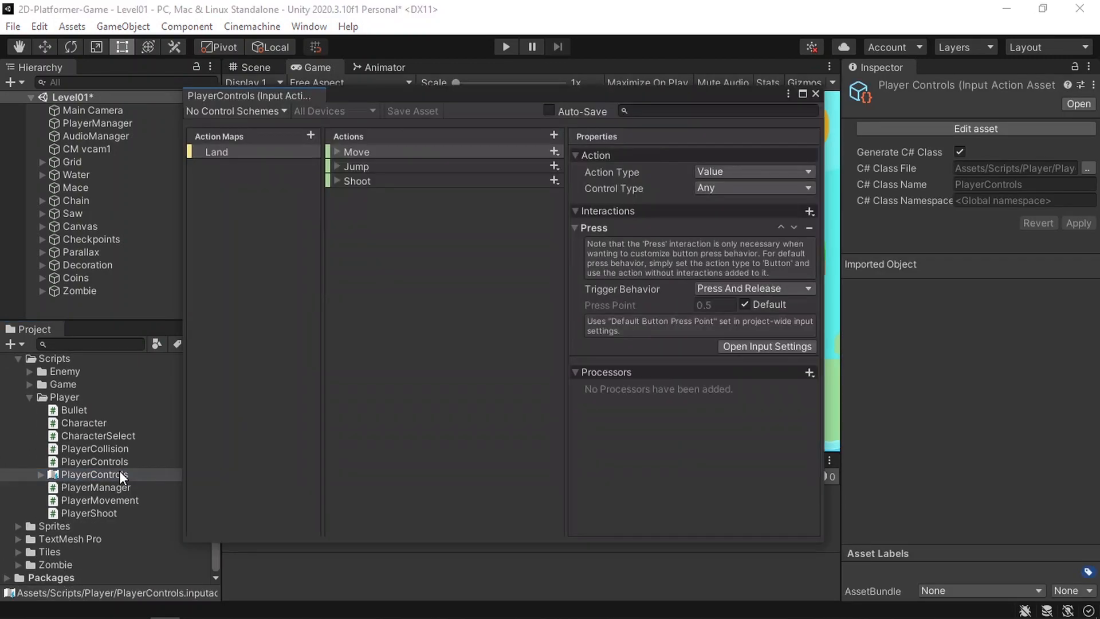
mouse_move(416, 175)
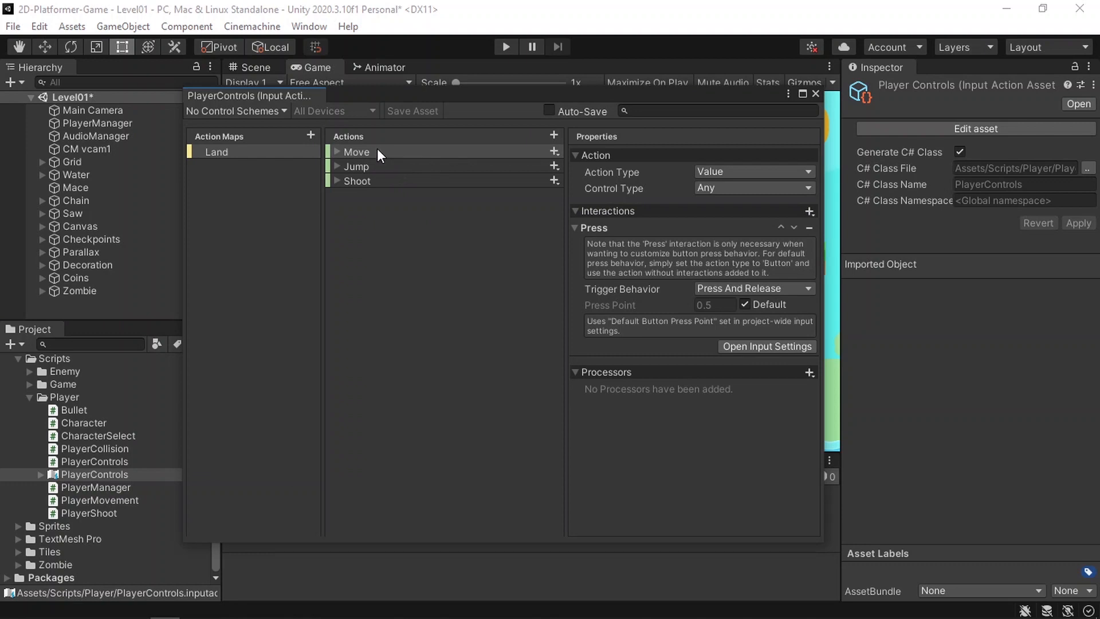
left_click(356, 151)
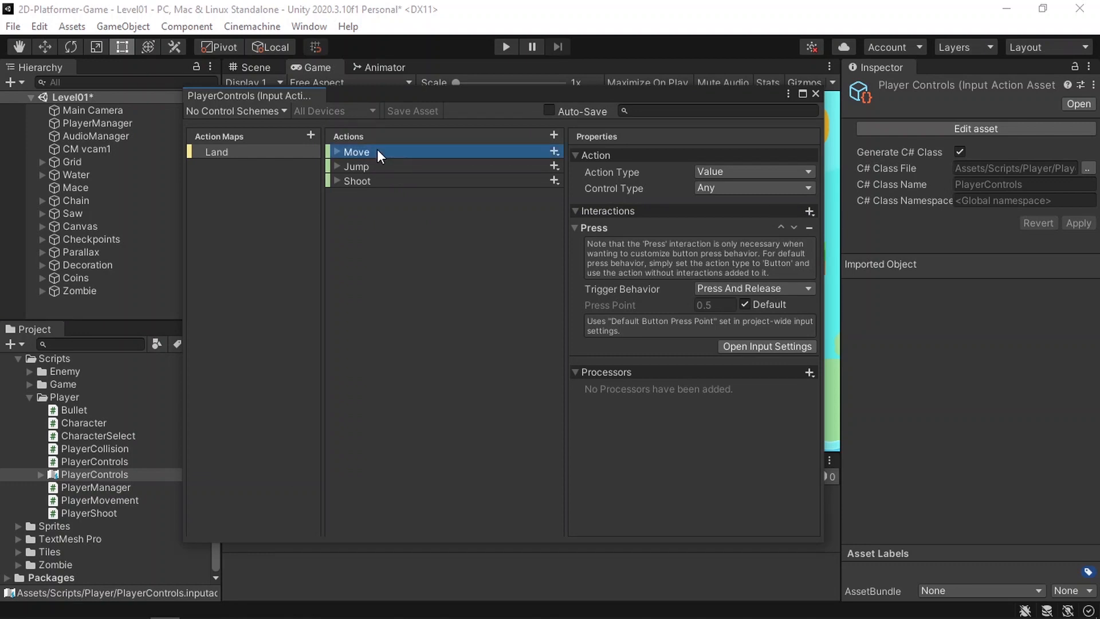
left_click(356, 167)
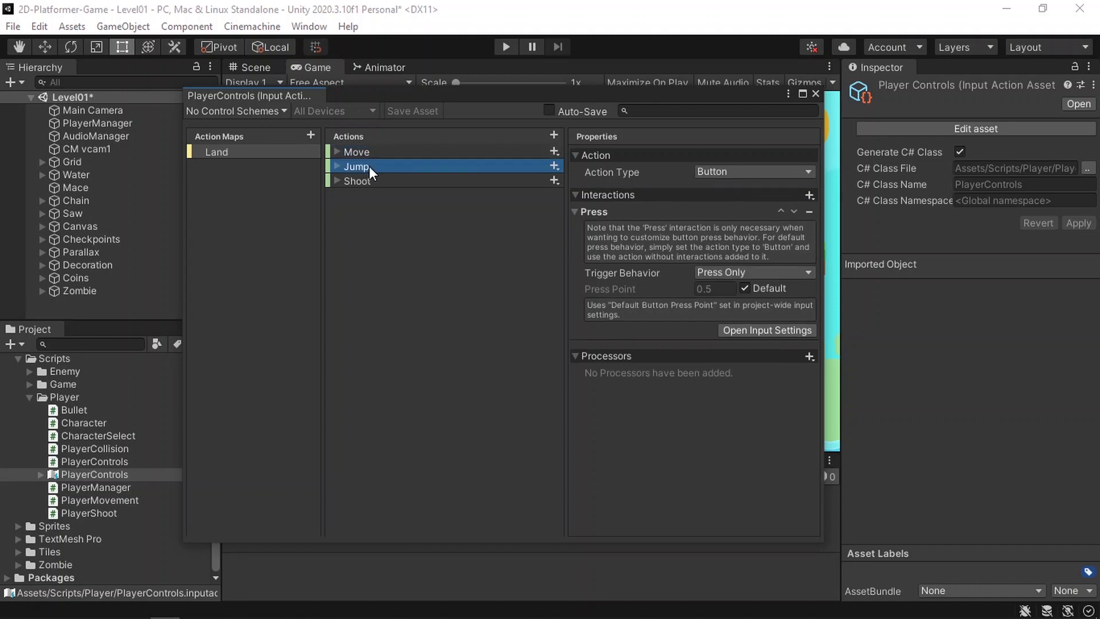
left_click(356, 181)
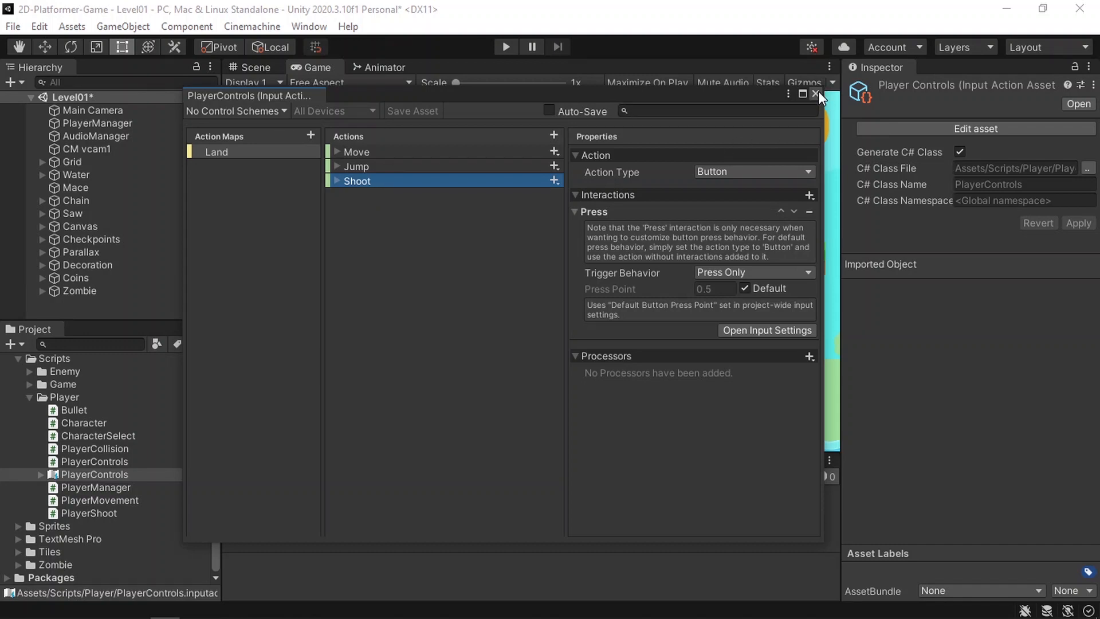
left_click(819, 95)
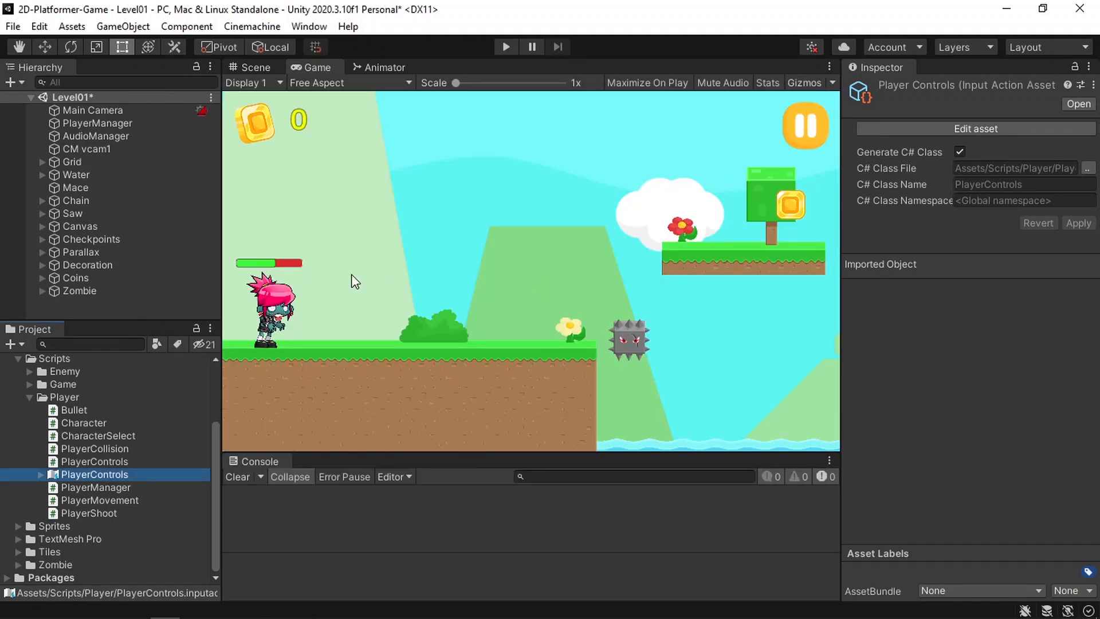
Create a UI panel named MobileControlsPanel under Canvas and add a default Button inside it.
left_click(41, 226)
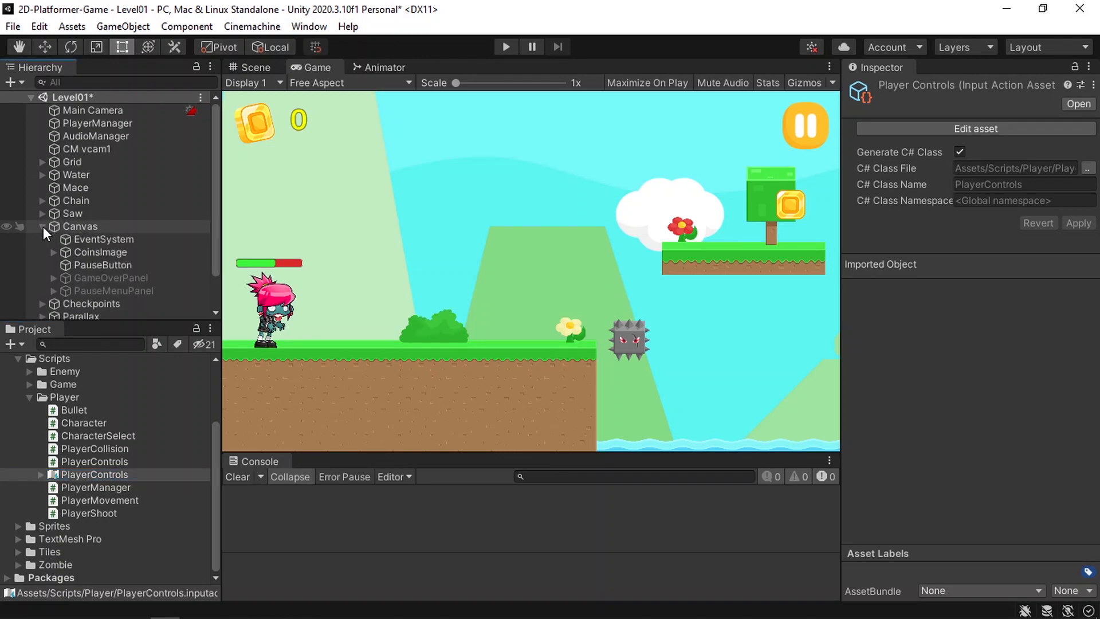
right_click(80, 226)
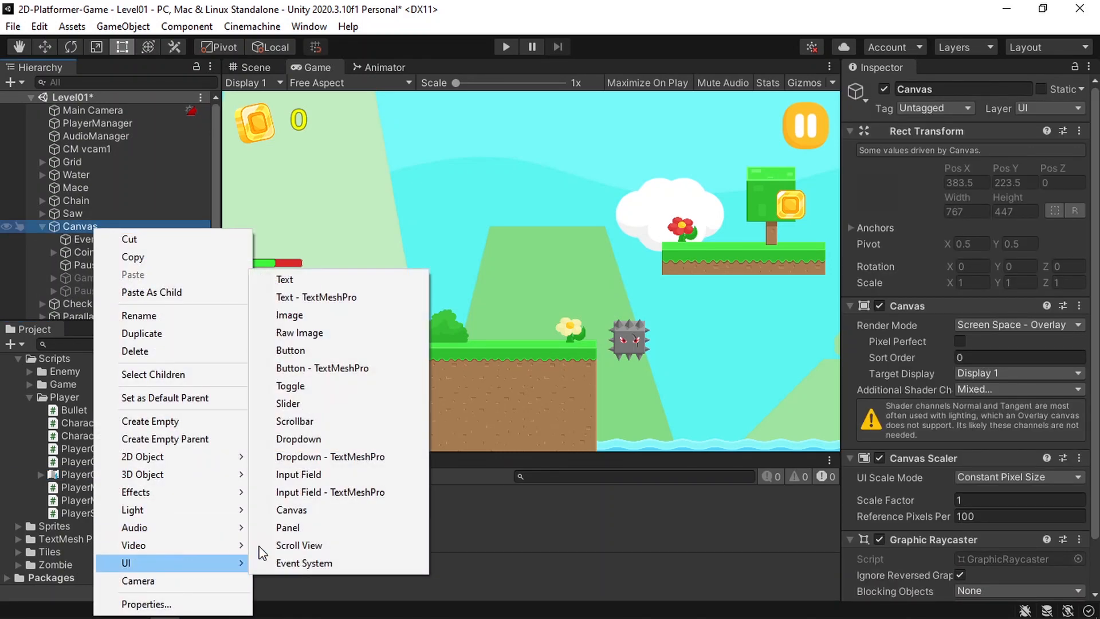
left_click(287, 527)
type("MobileControlsPanel")
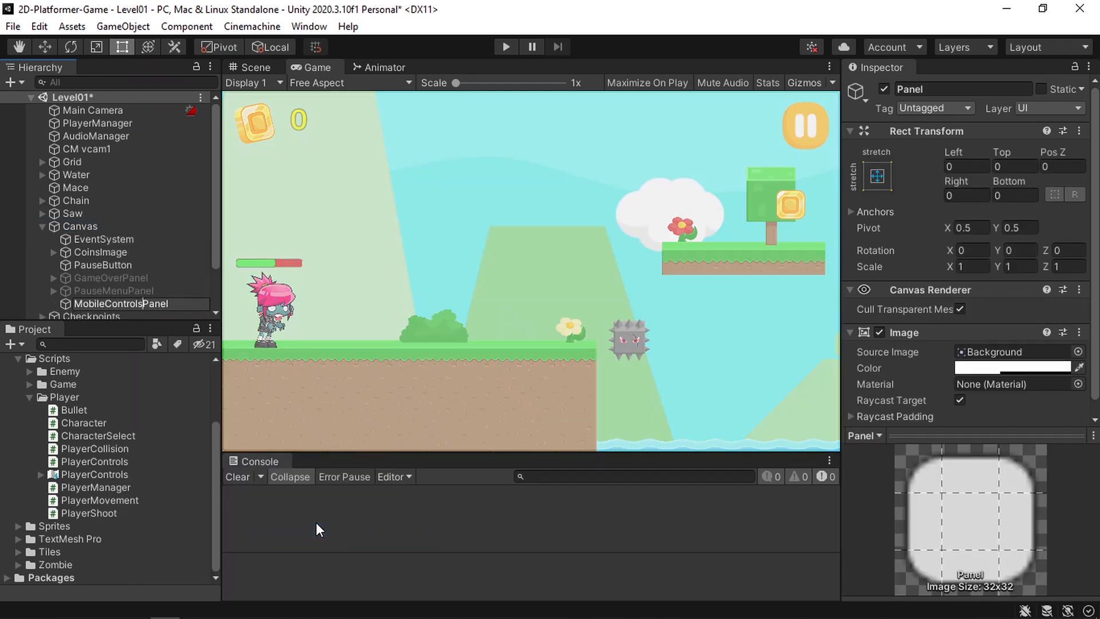
left_click(121, 303)
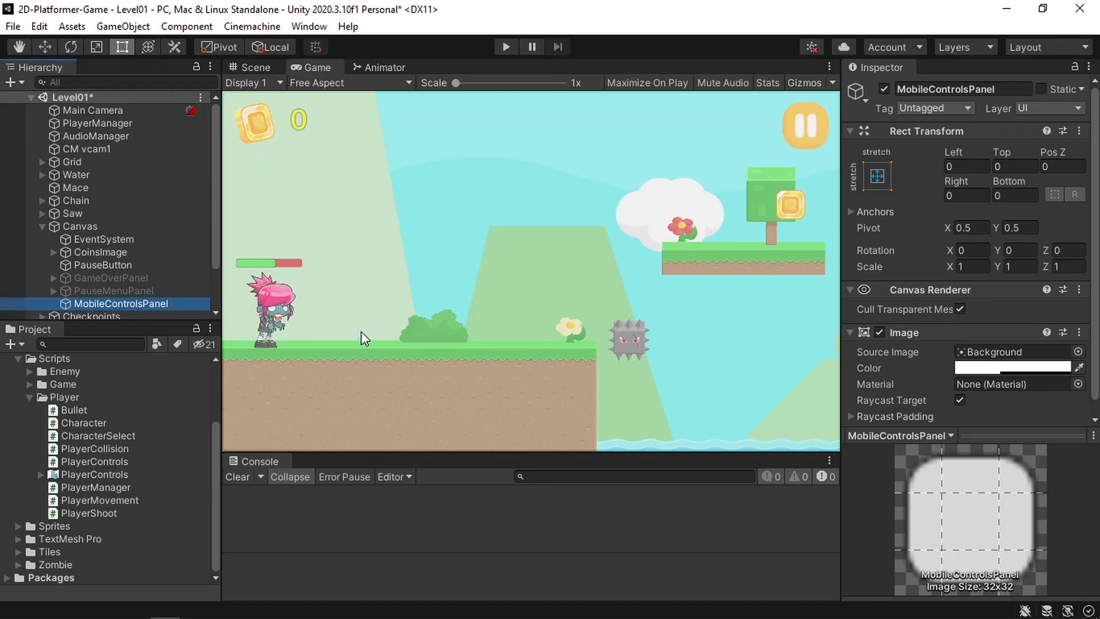
left_click(1012, 368)
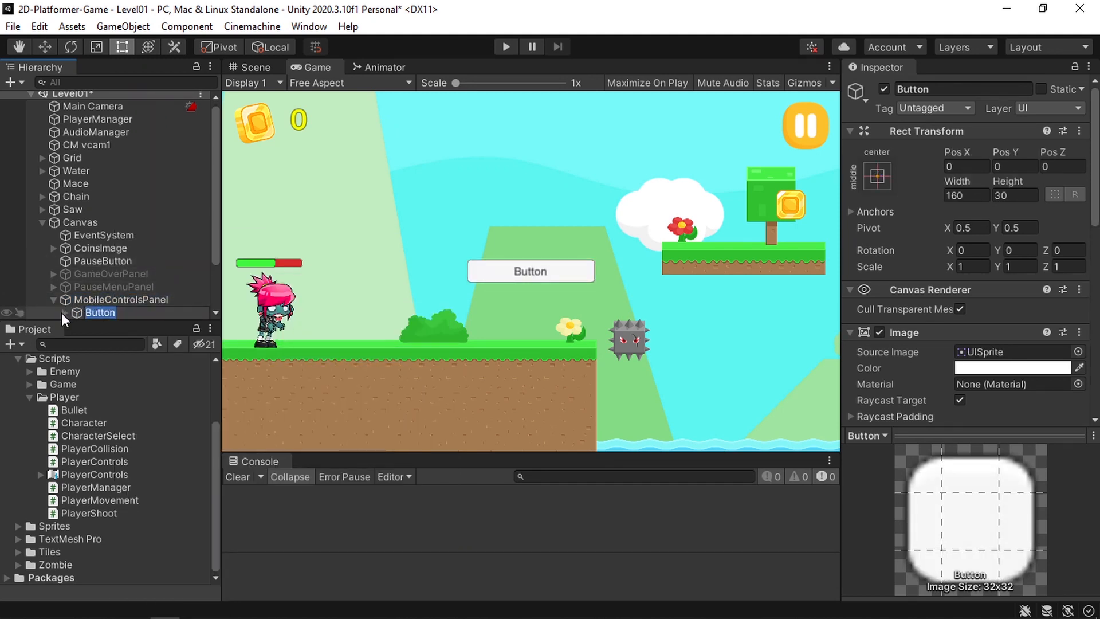
Make the button LeftButton: 75×75, LeftArrow (2) sprite, anchored bottom-left.
scroll("down", 3)
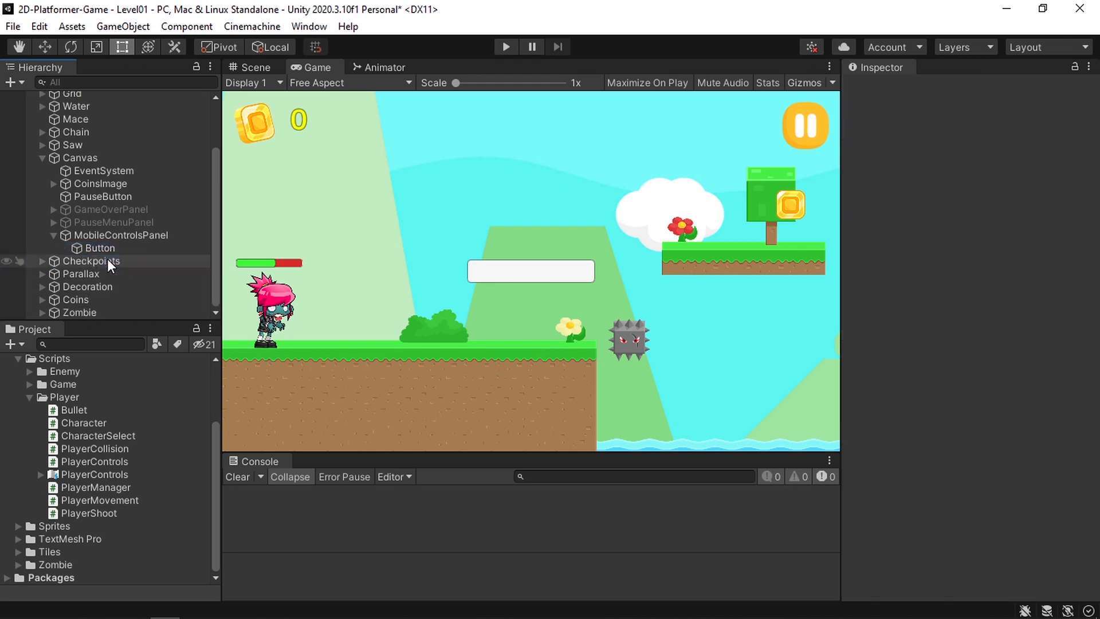
left_click(100, 247)
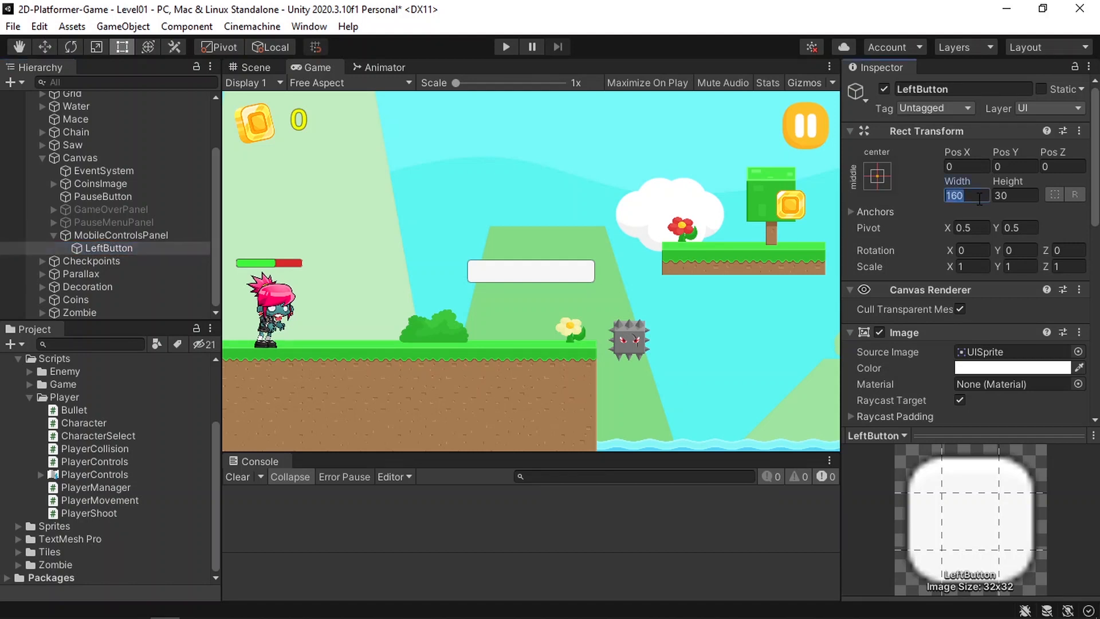
type("75")
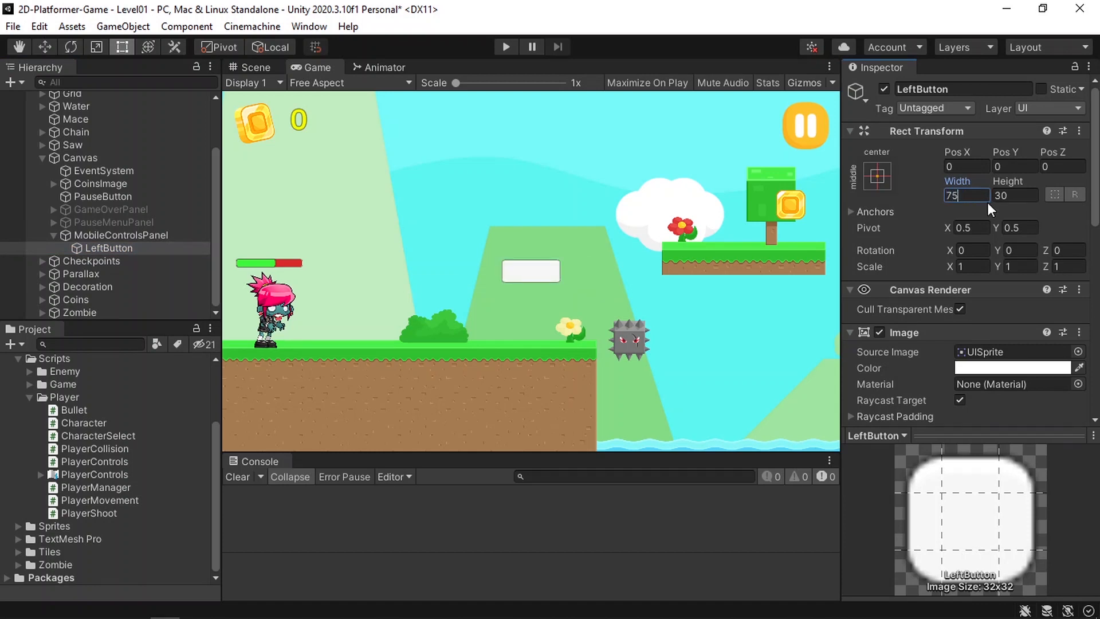
type("75")
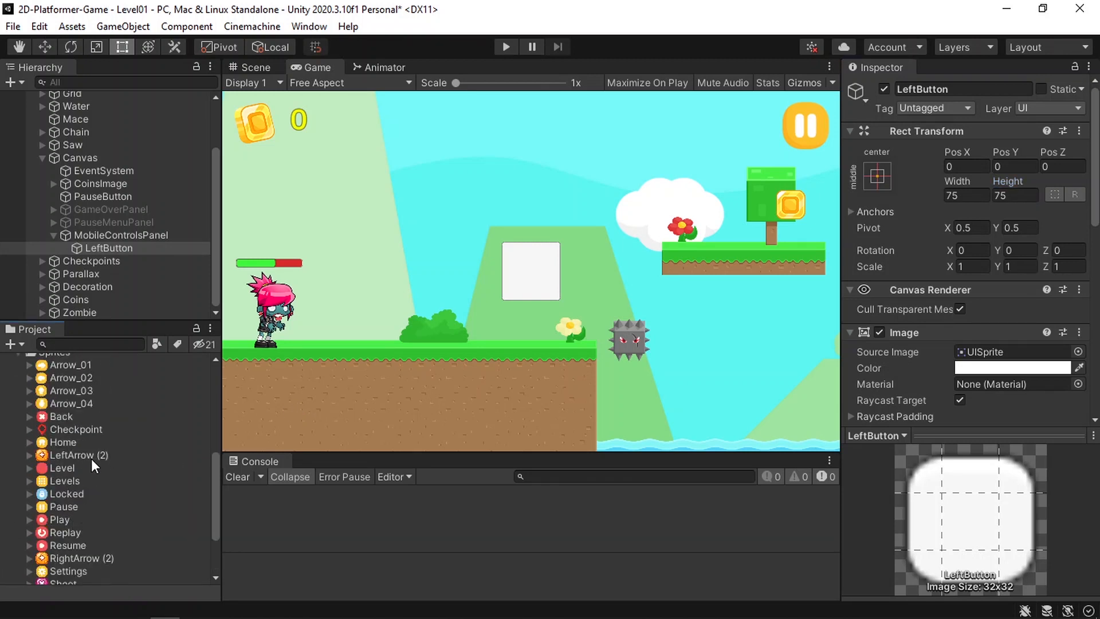
left_click(1016, 195)
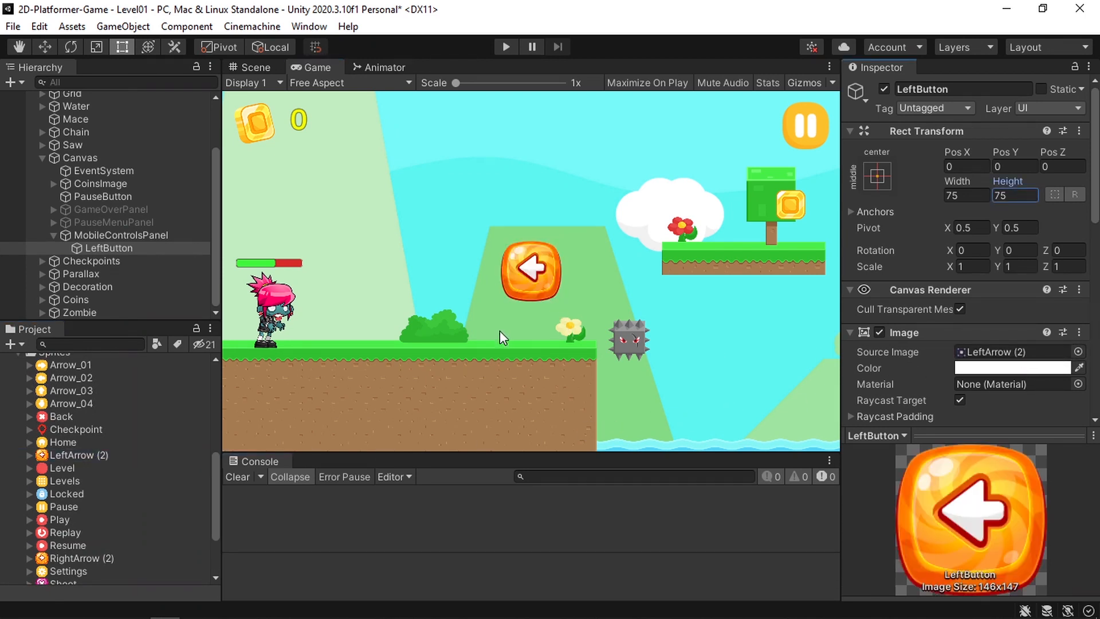
mouse_move(891, 181)
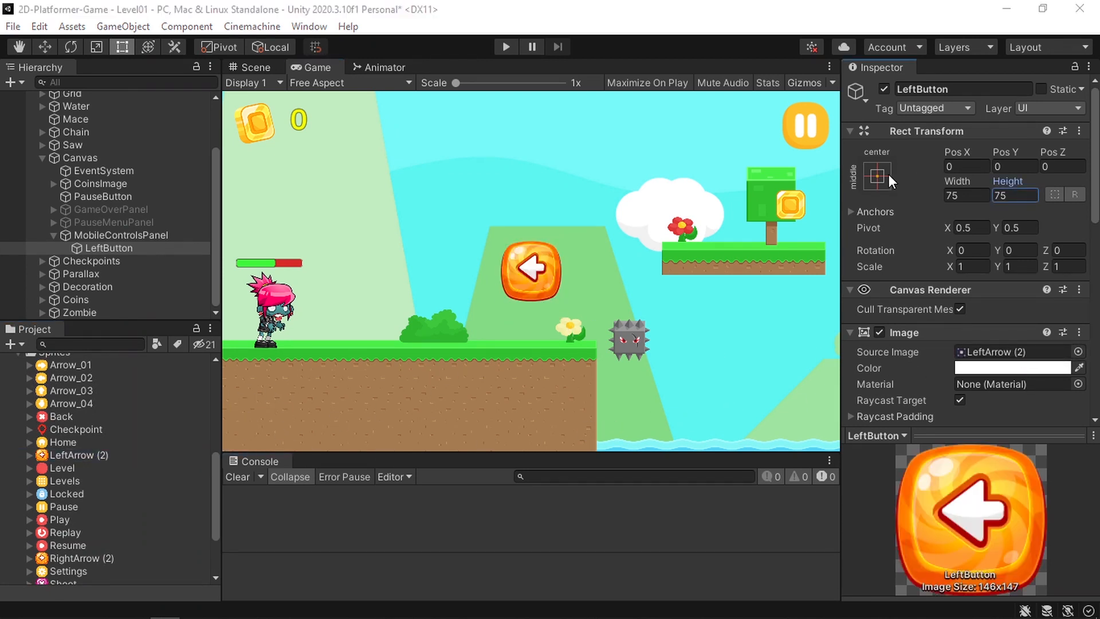
left_click(876, 175)
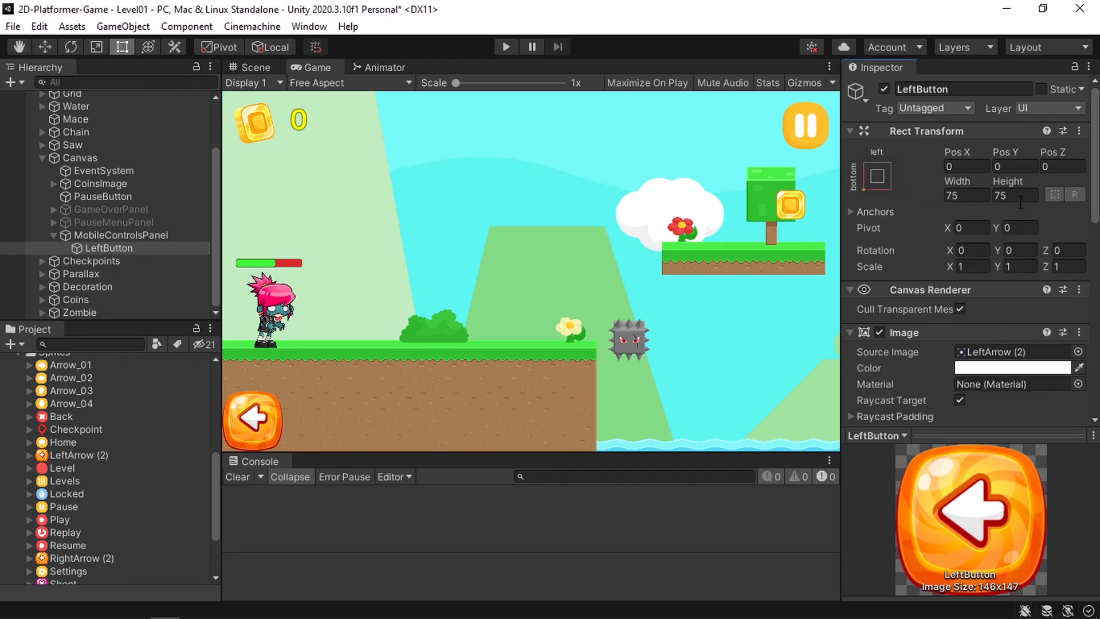
Position LeftButton at Pos Y 20, Pos X 10 and duplicate it.
type("20")
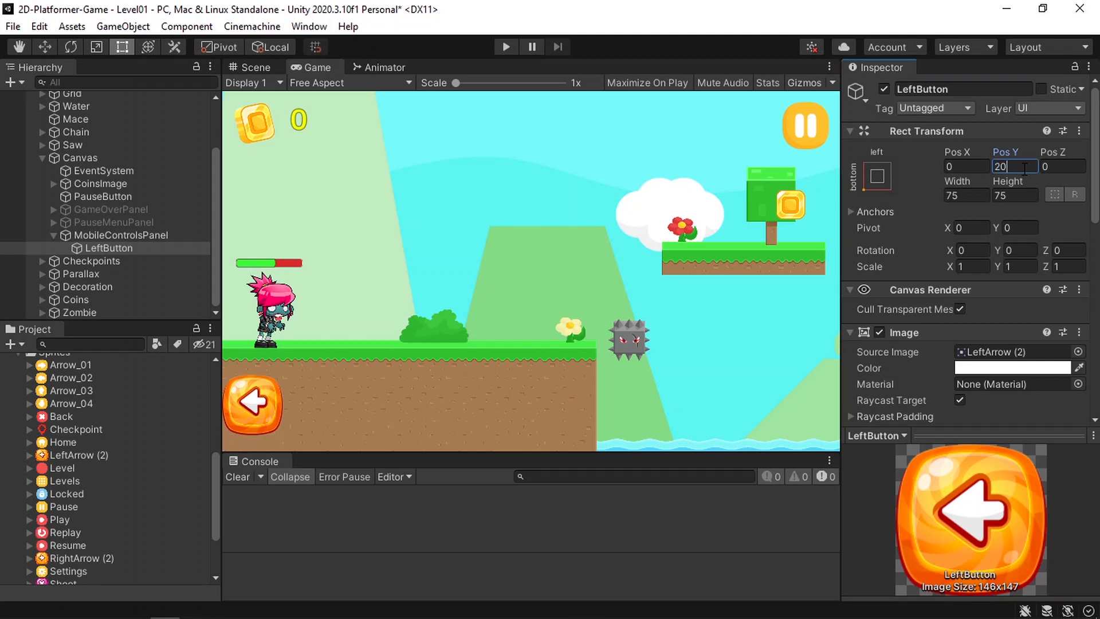
type("10")
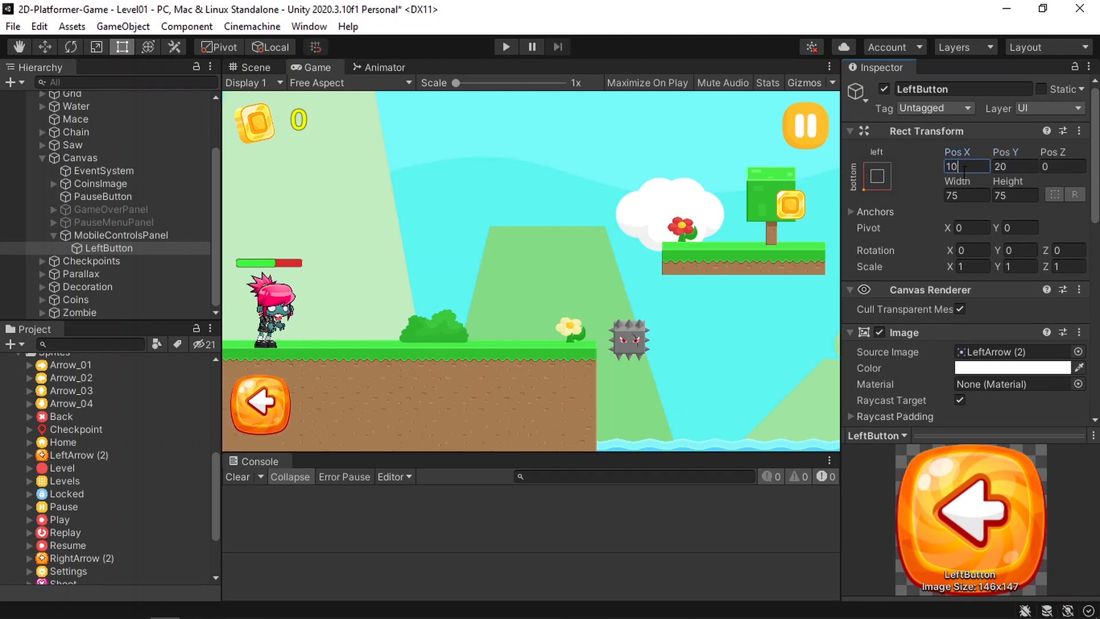
left_click(108, 248)
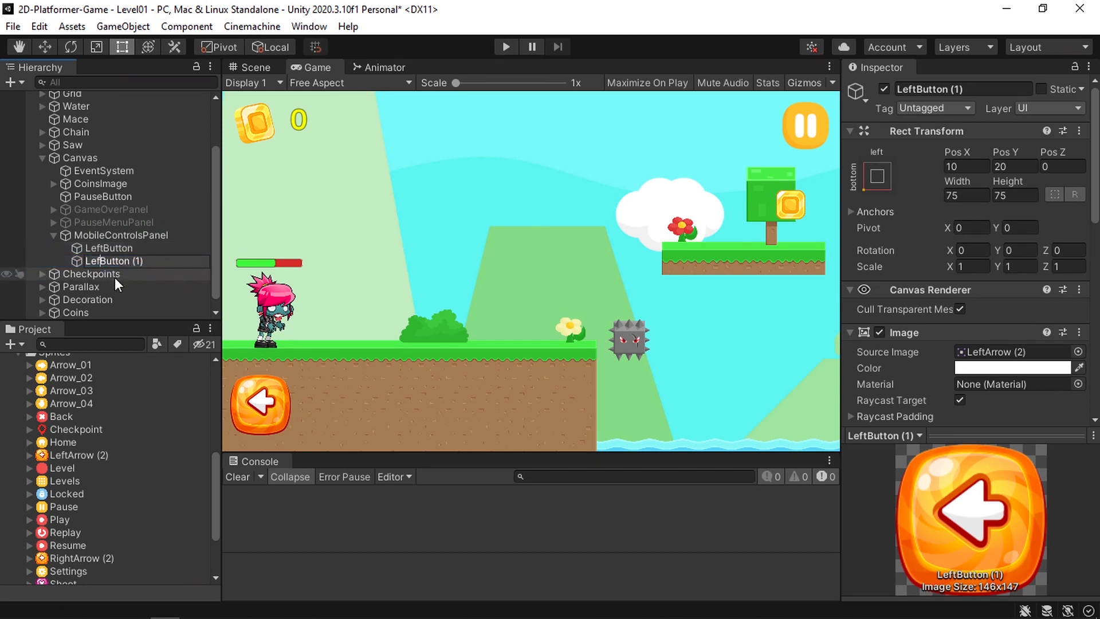
Rename the copy RightButton with Pos X 100 and the RightArrow (2) image.
left_click(119, 261)
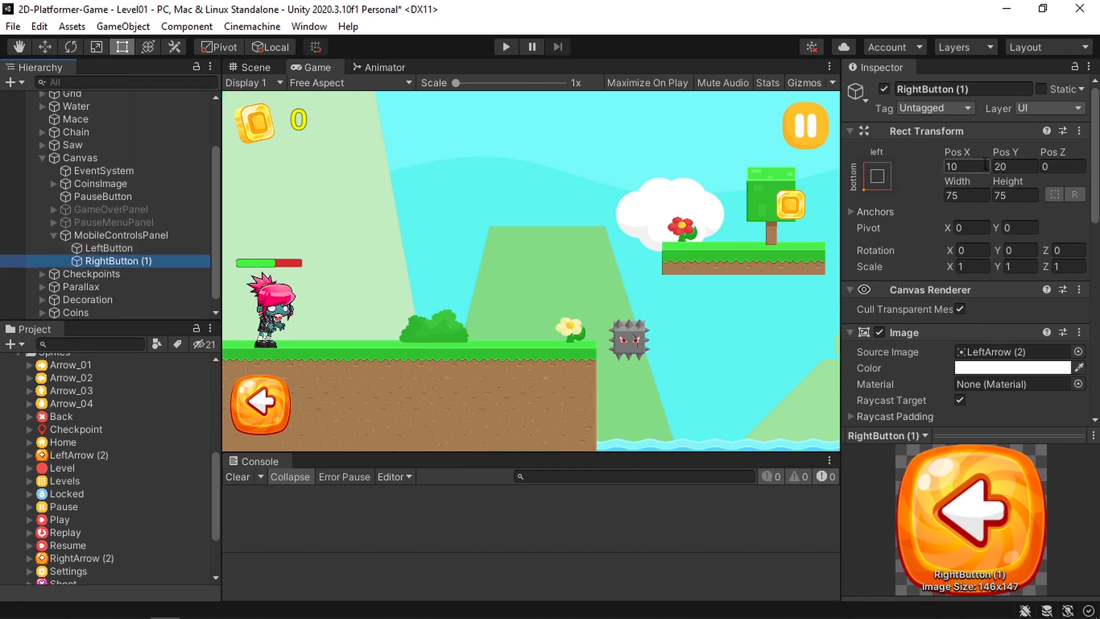
type("100")
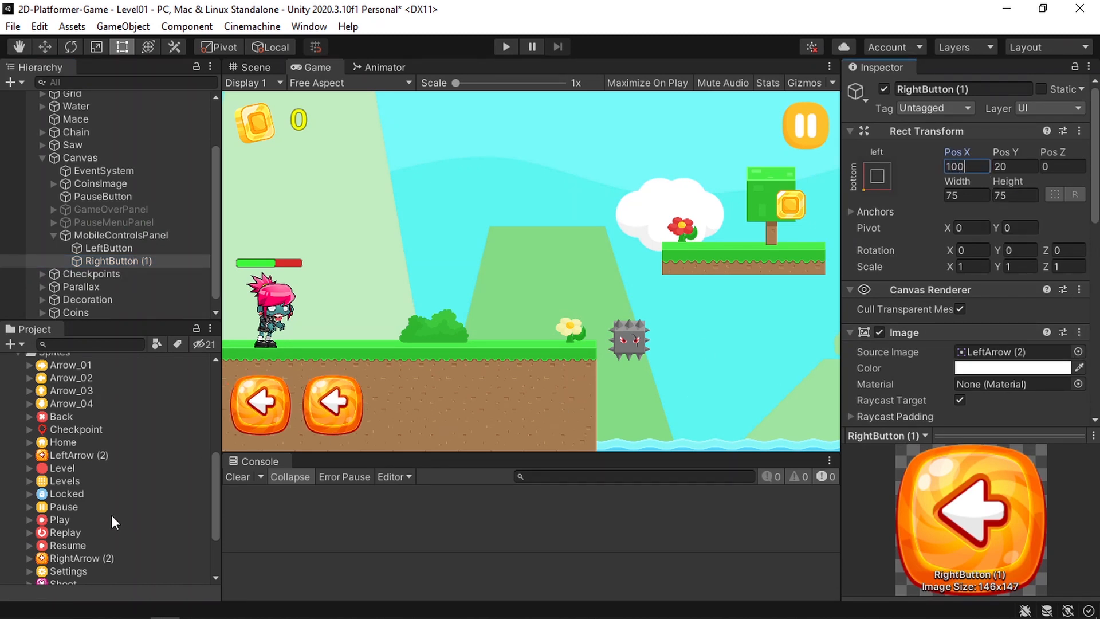
left_click(1010, 351)
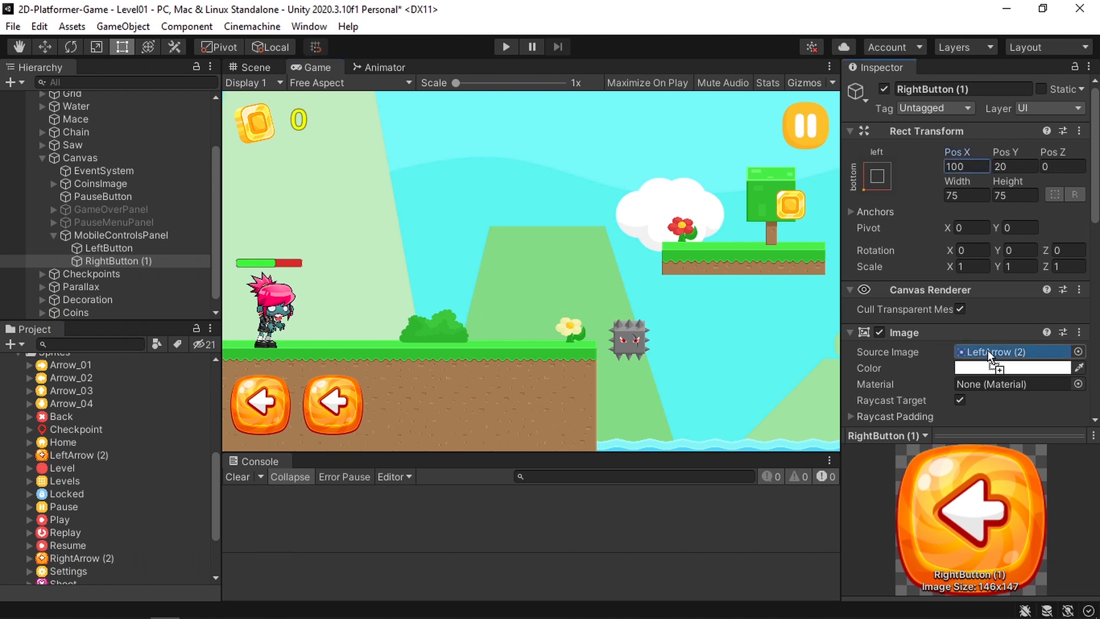
left_click(1011, 351)
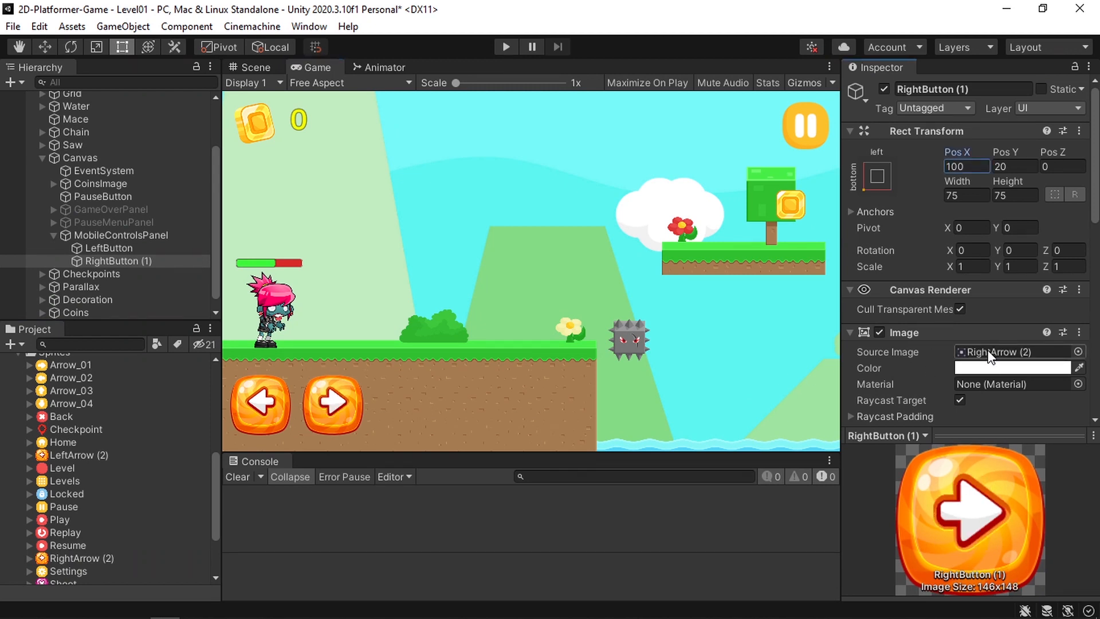
left_click(108, 247)
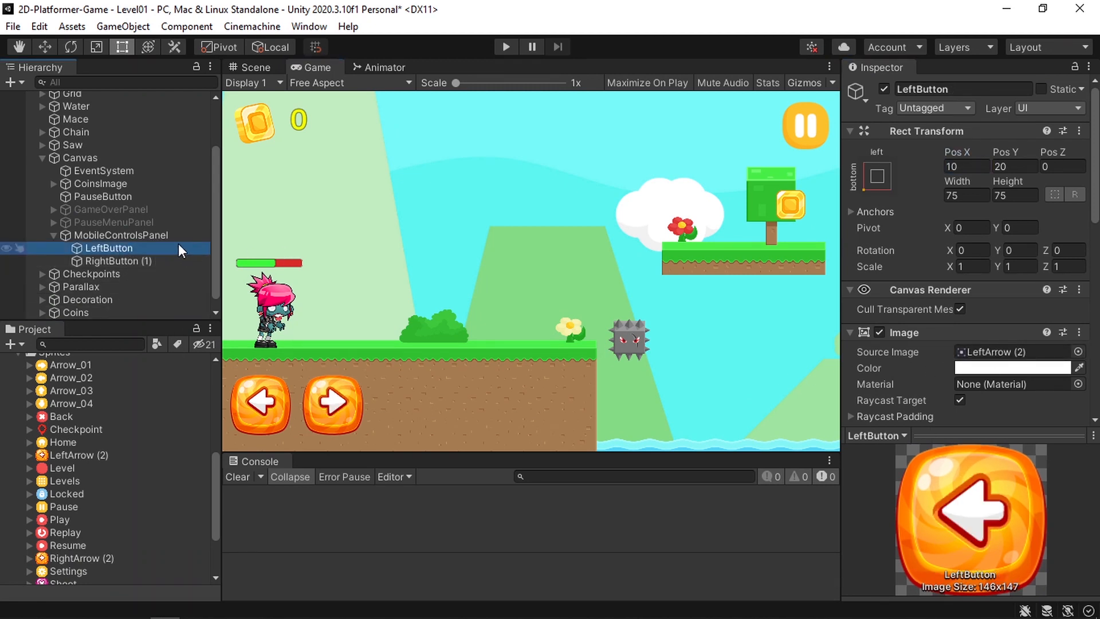
mouse_move(144, 251)
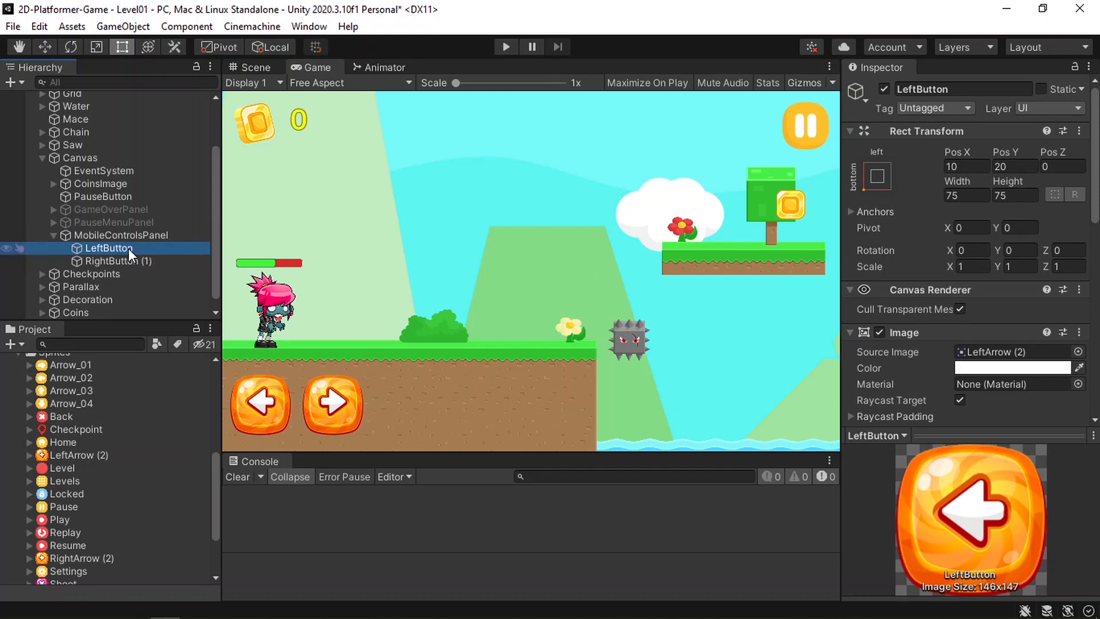
Add an On-Screen Button component to LeftButton bound to Left Arrow [Keyboard].
scroll("down", 3)
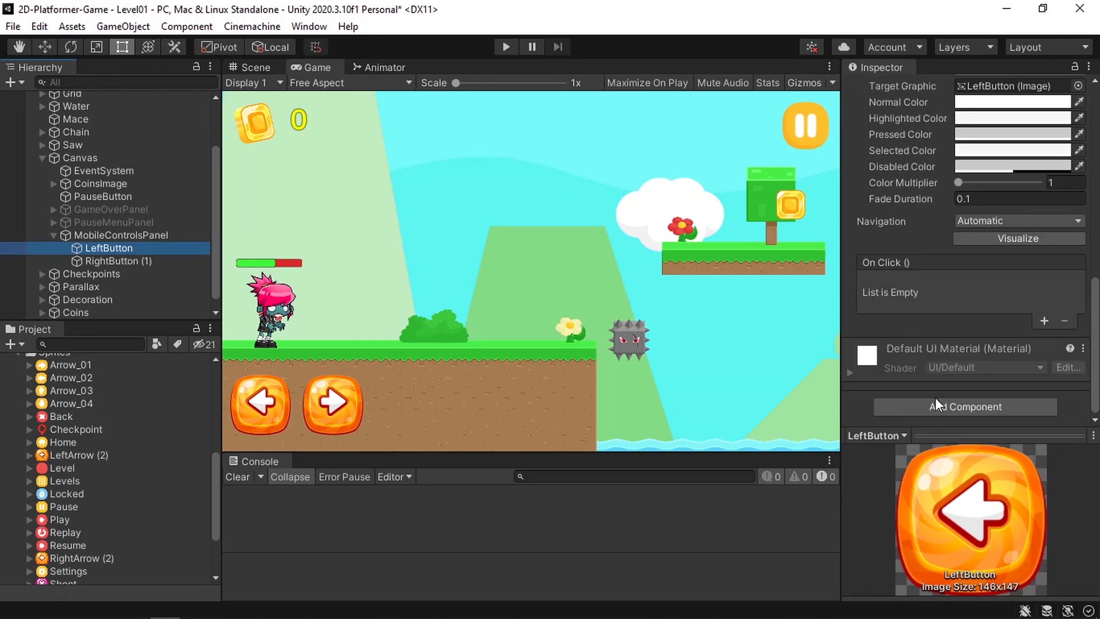
type("cap")
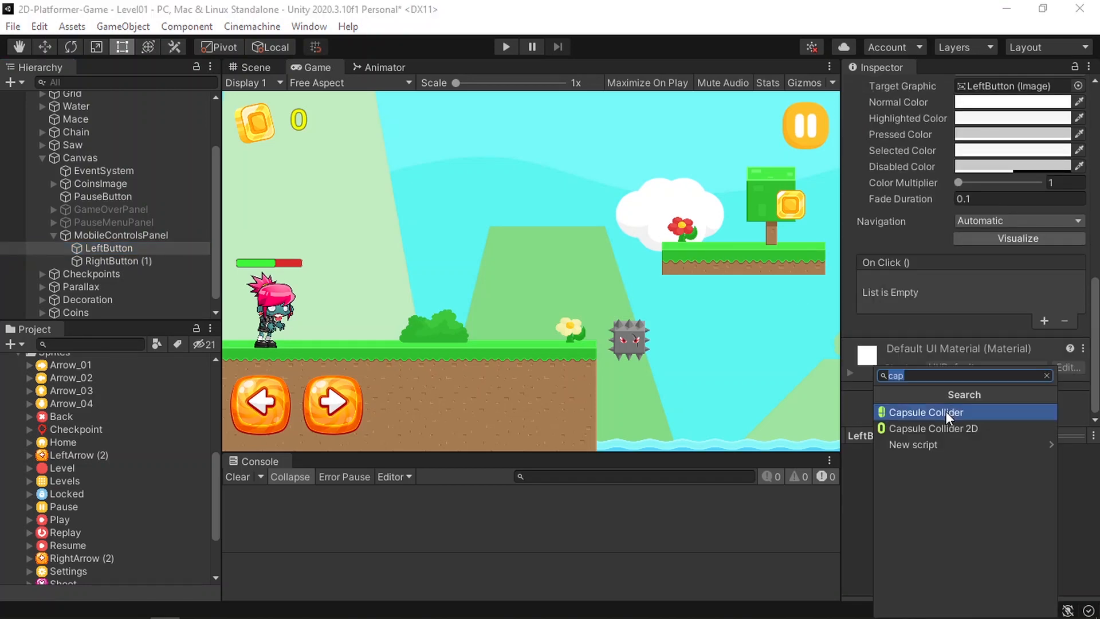
type("on")
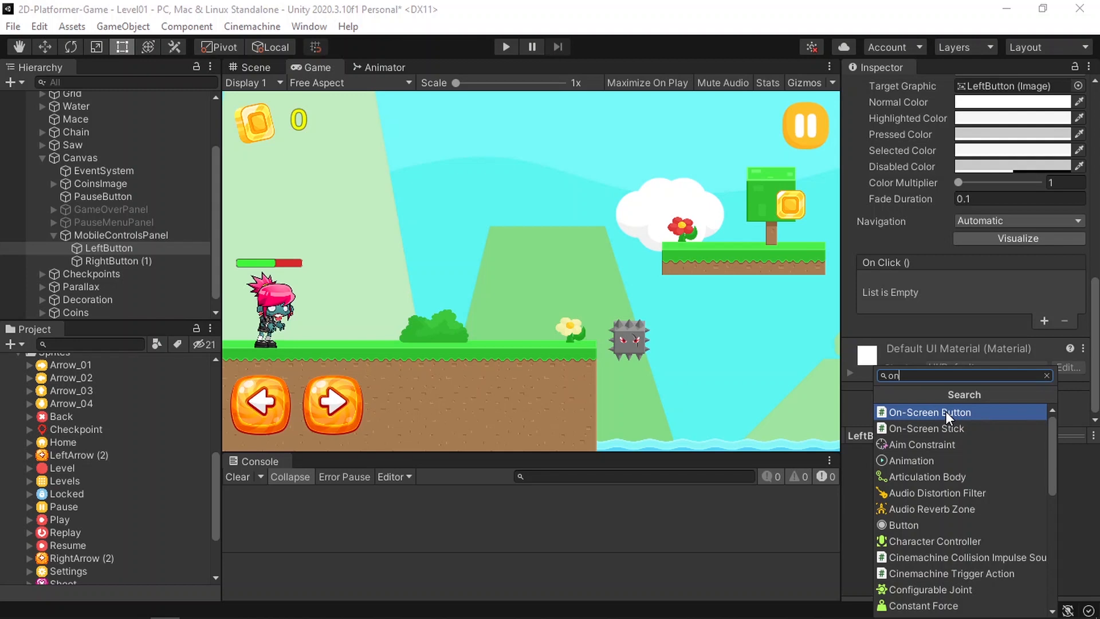
left_click(929, 413)
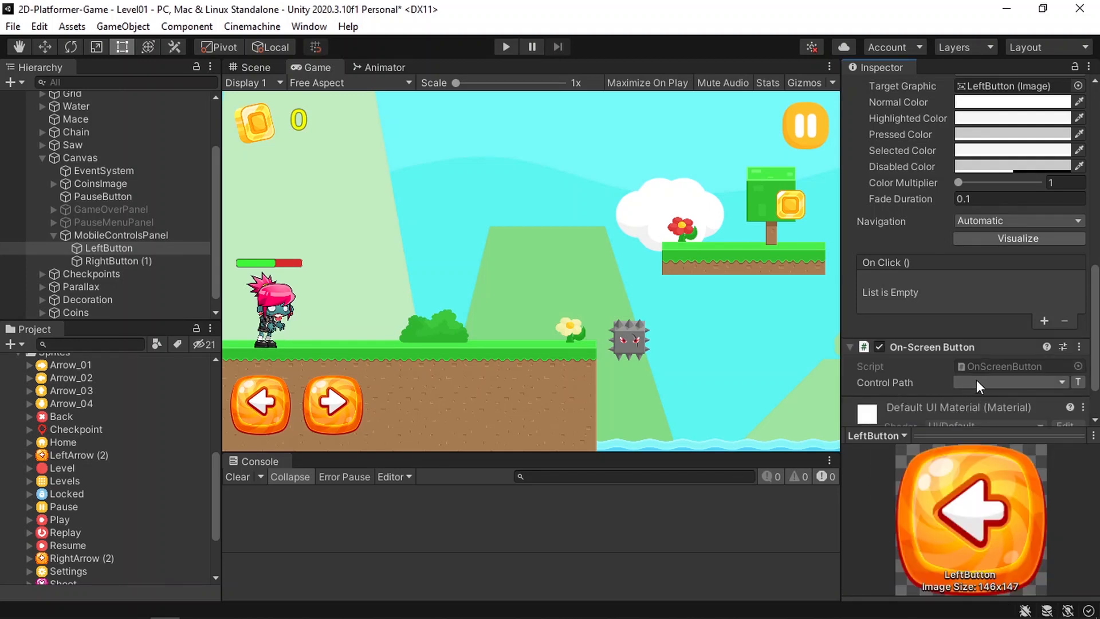
left_click(1011, 383)
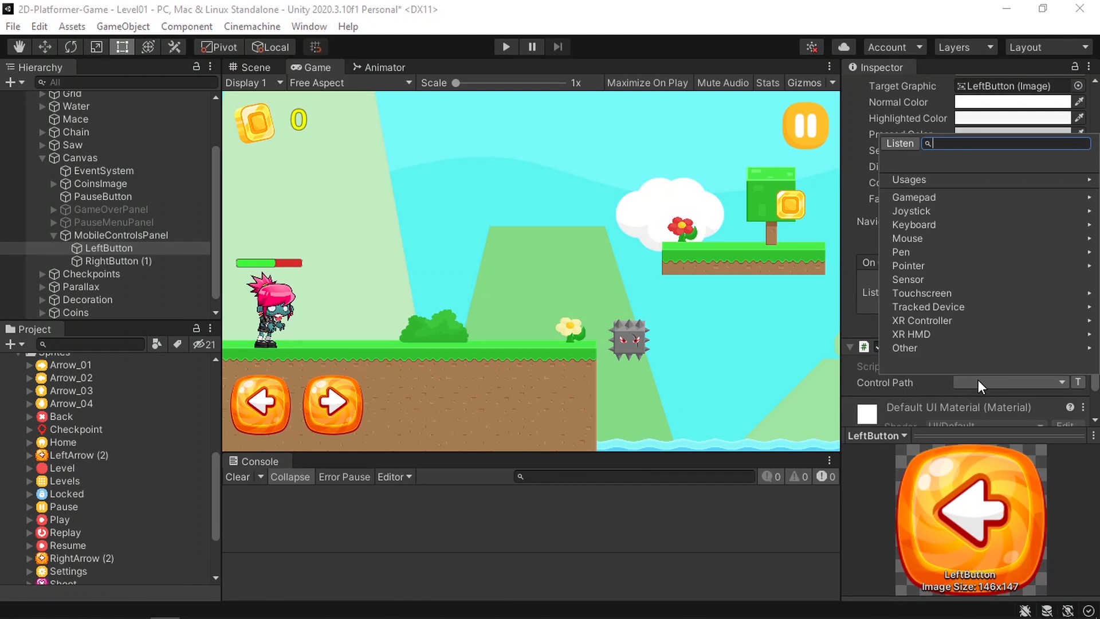
mouse_move(921, 293)
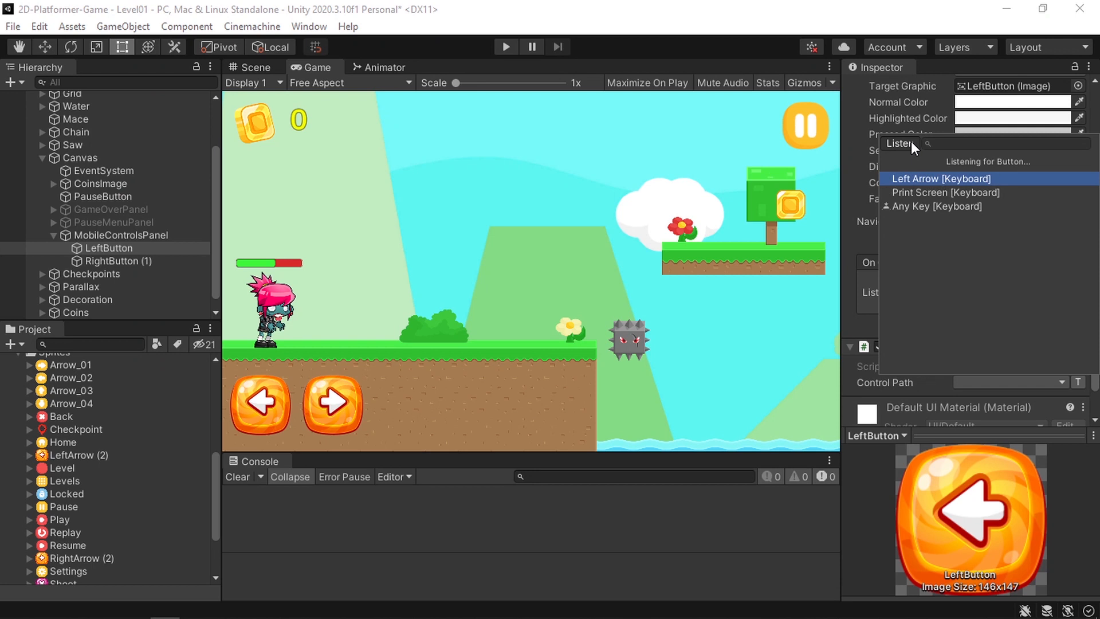
left_click(940, 179)
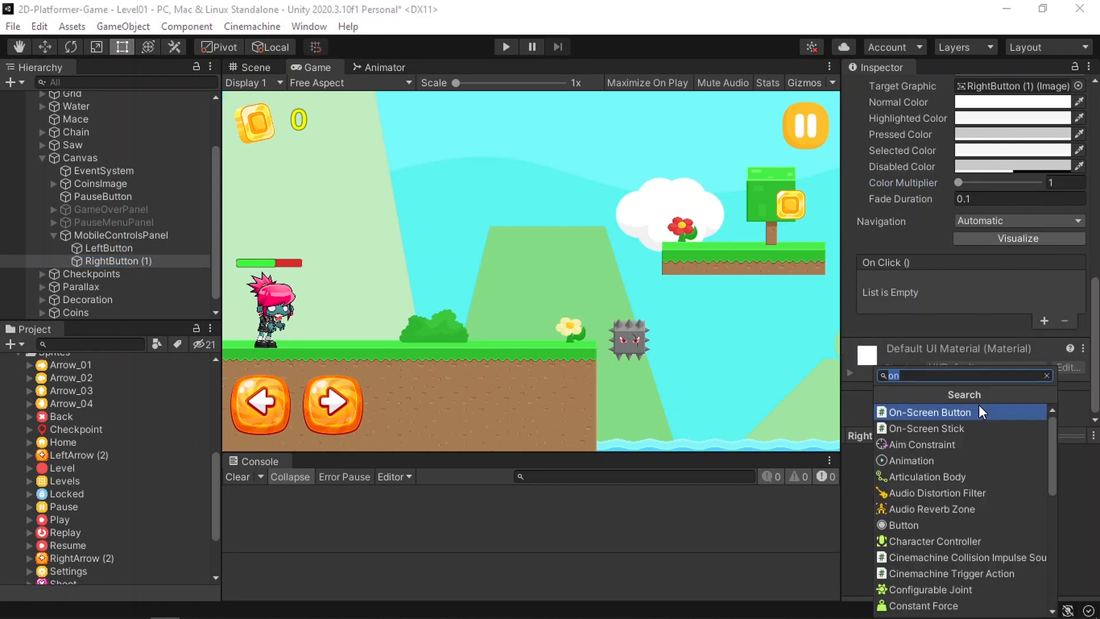
Add an On-Screen Button to RightButton (1) with control path Right Arrow [Keyboard].
left_click(927, 412)
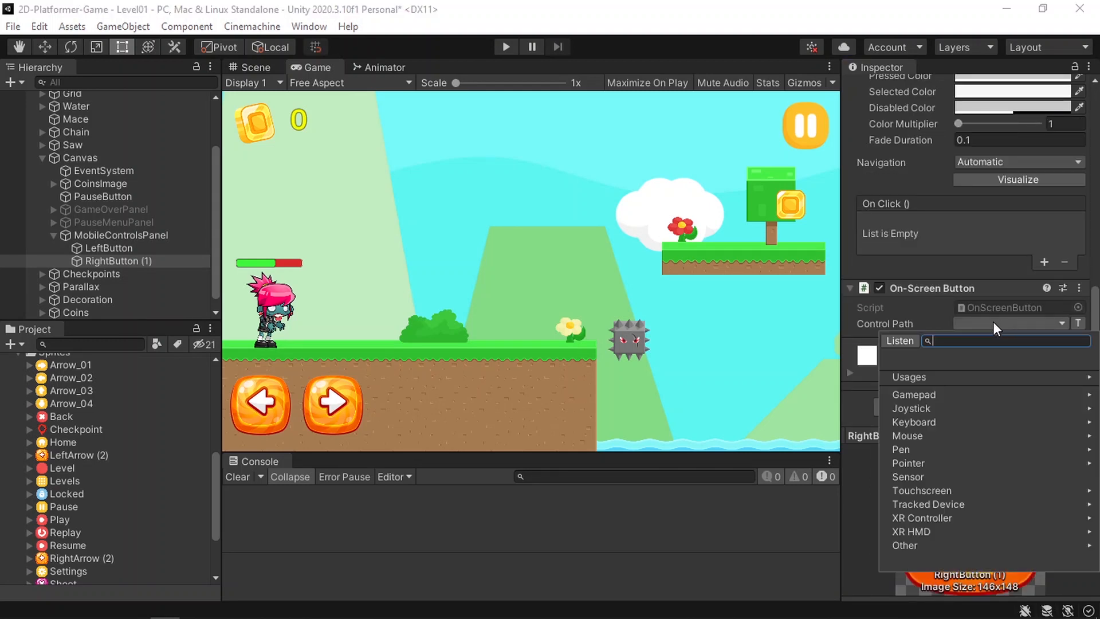
left_click(899, 340)
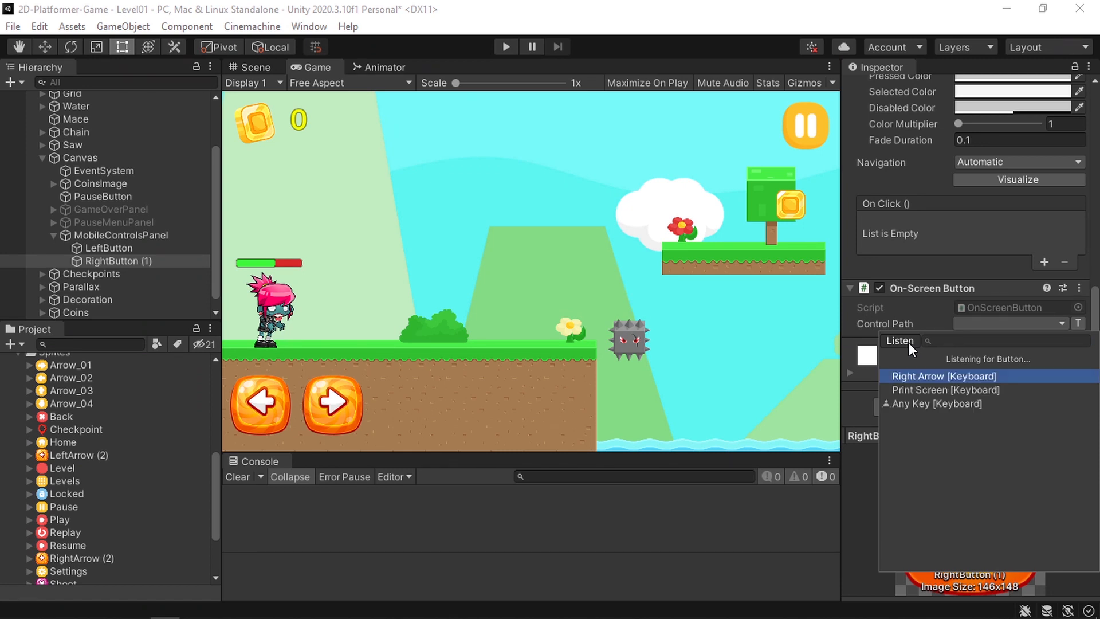
left_click(942, 375)
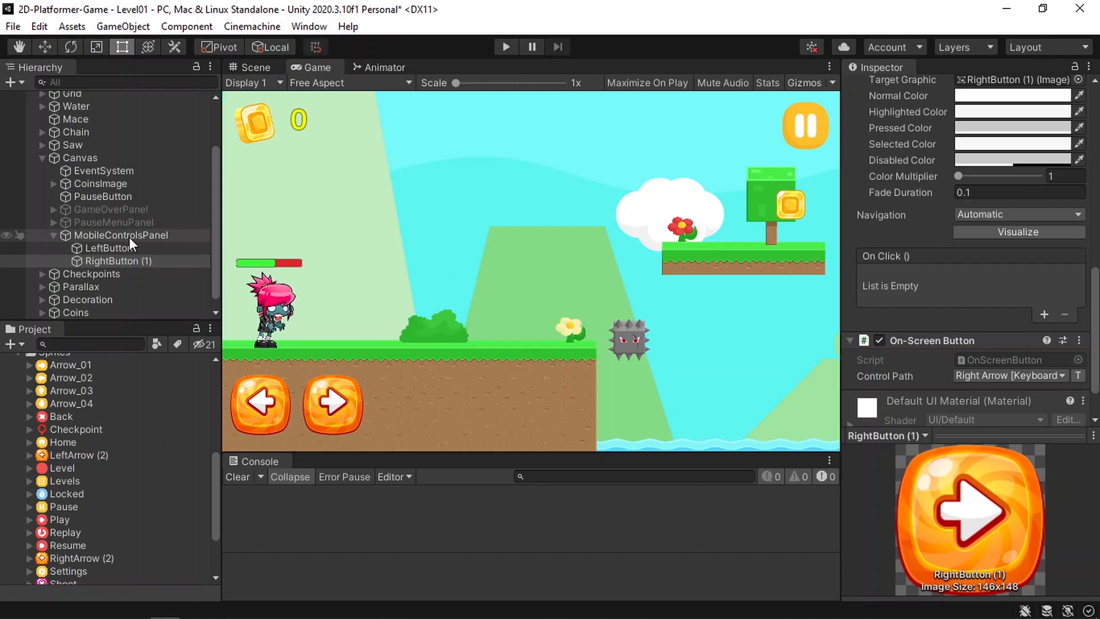
Duplicate the controls into JumpButton and ShootButton, anchoring JumpButton bottom-right at Pos Y 20, Pos X -10.
left_click(118, 260)
type("JumpButton (3)")
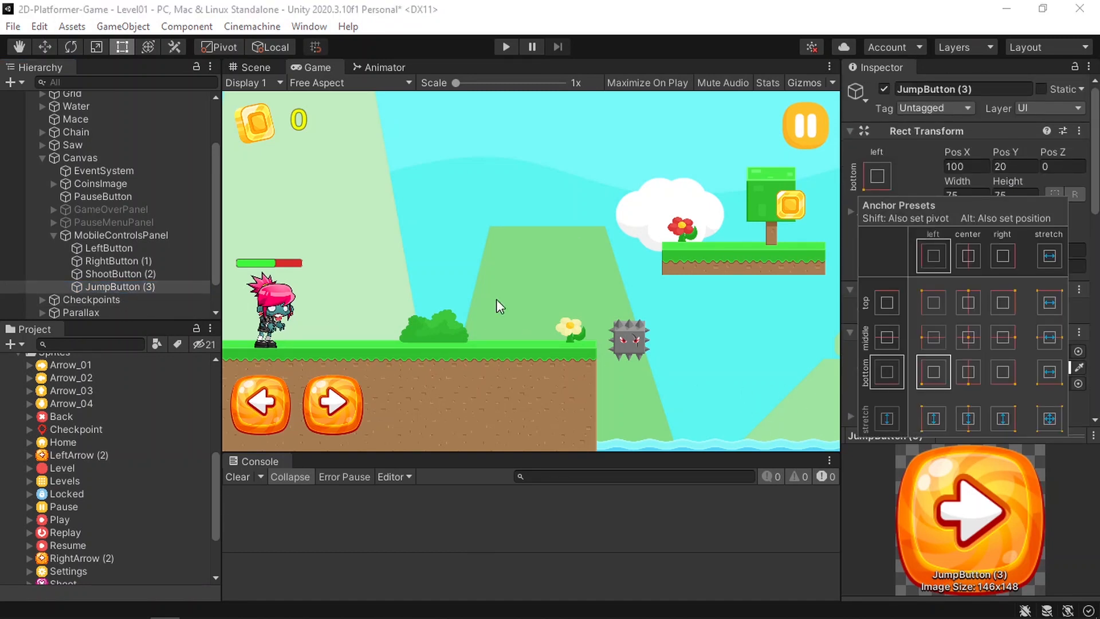
left_click(1003, 373)
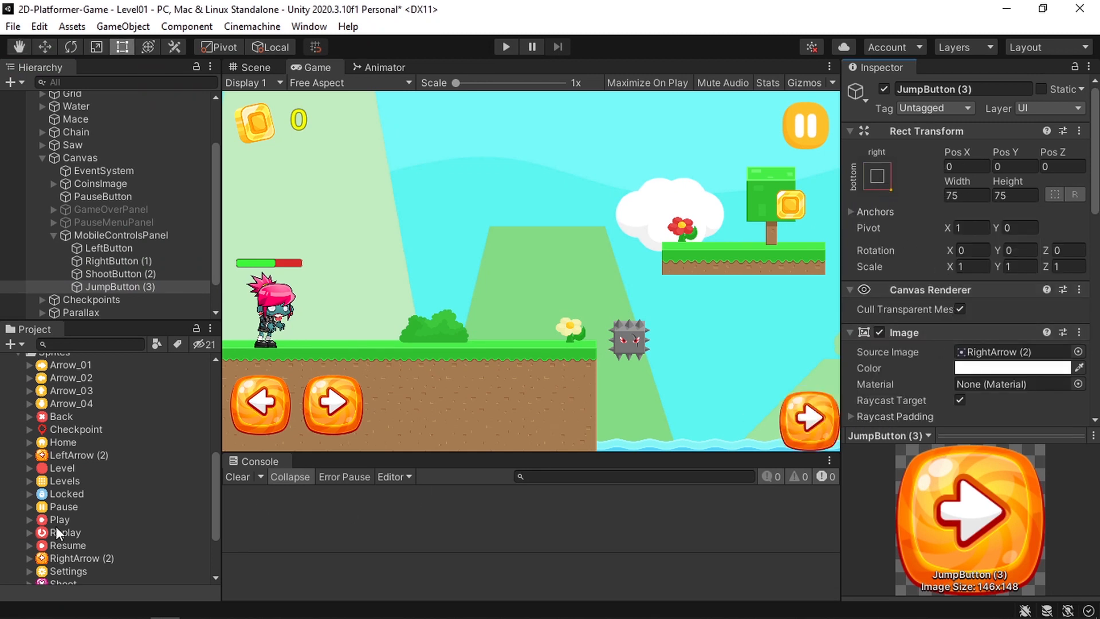
scroll("down", 3)
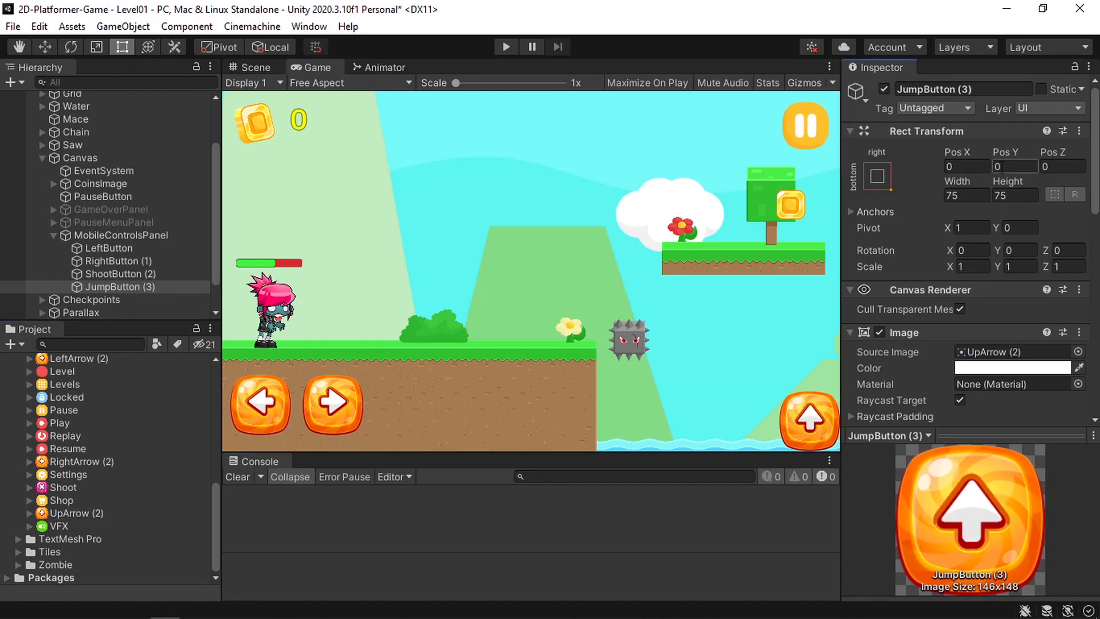
left_click(1013, 166)
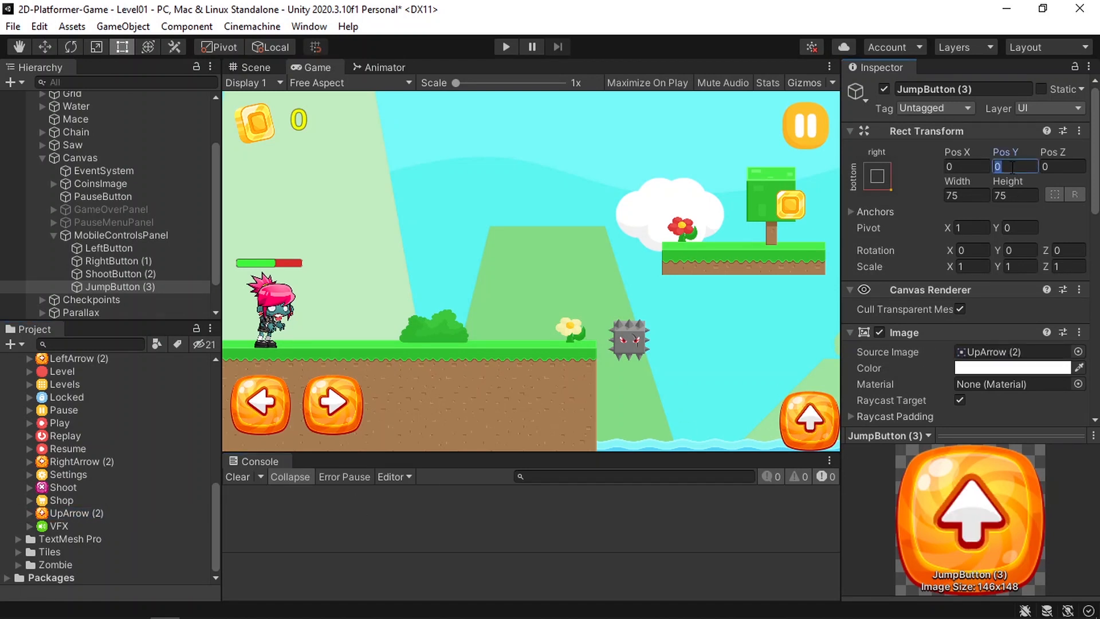
type("20")
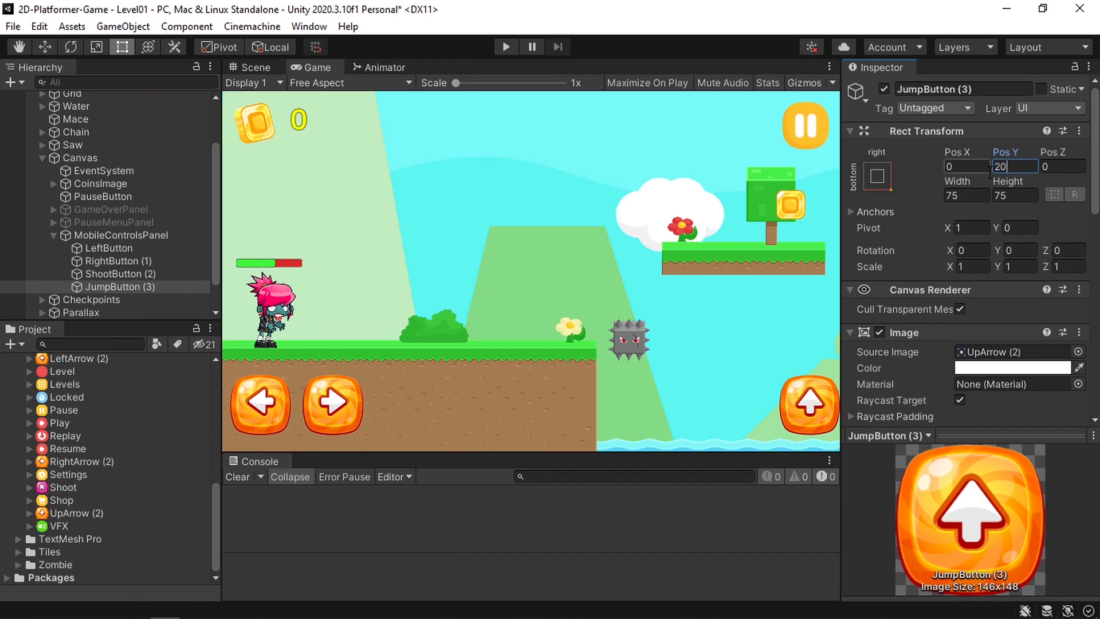
type("-10")
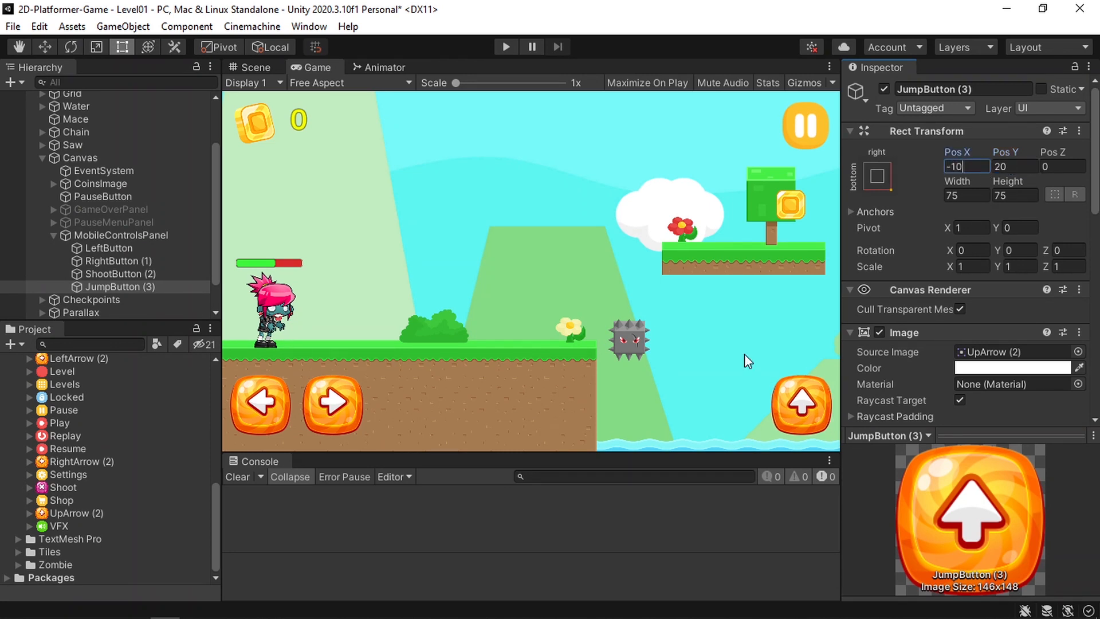
left_click(121, 274)
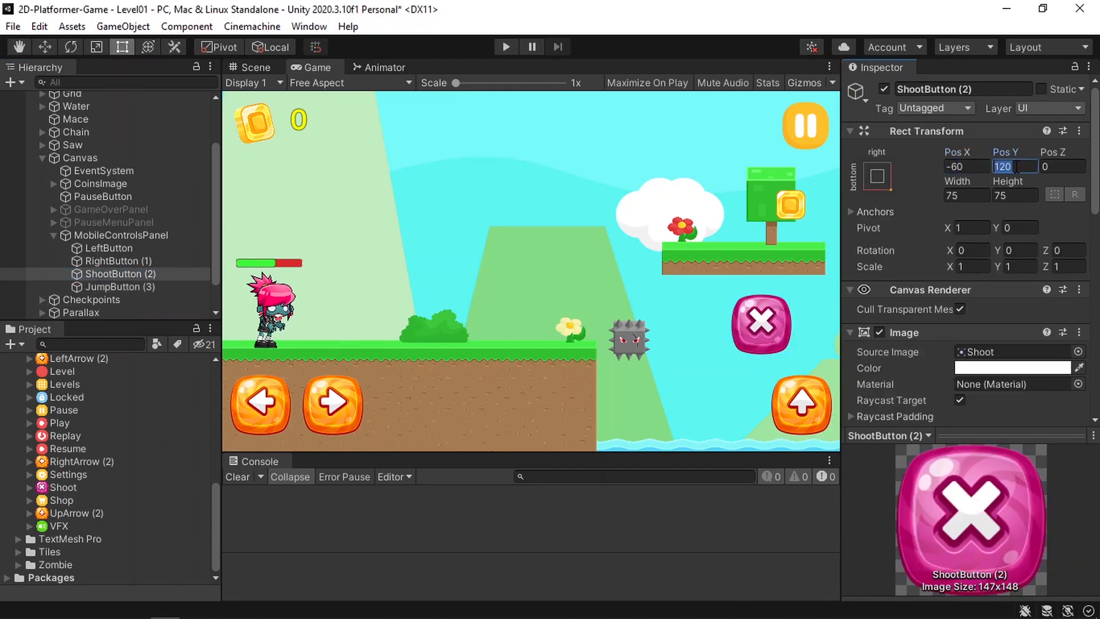
Set ShootButton's position to 110, bind it to the F key, and JumpButton to Space [Keyboard].
type("110")
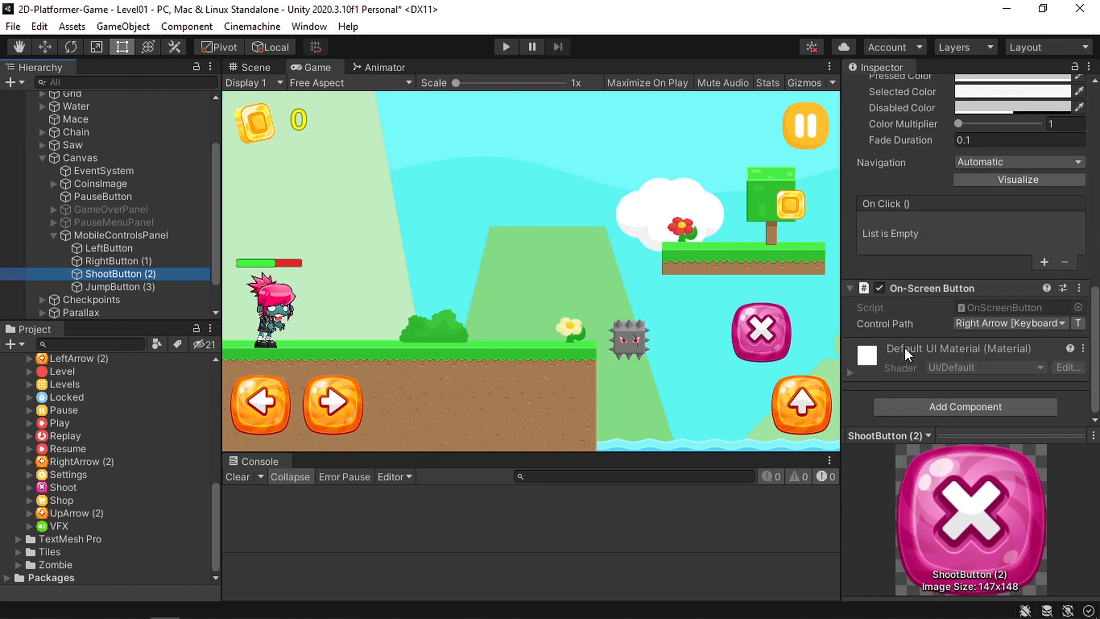
left_click(1042, 324)
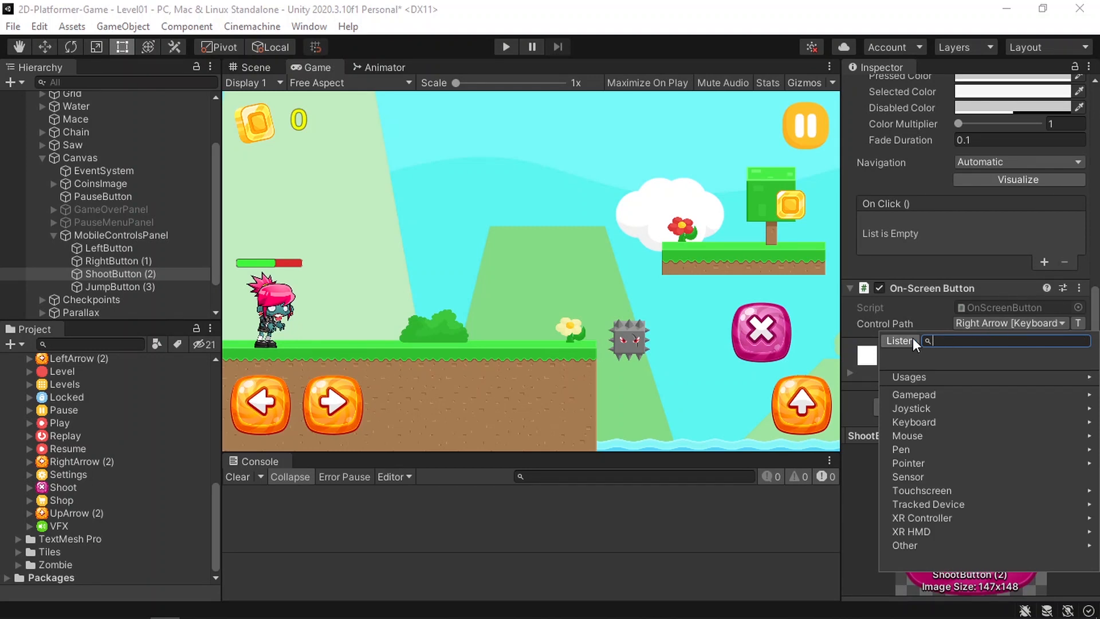
left_click(899, 341)
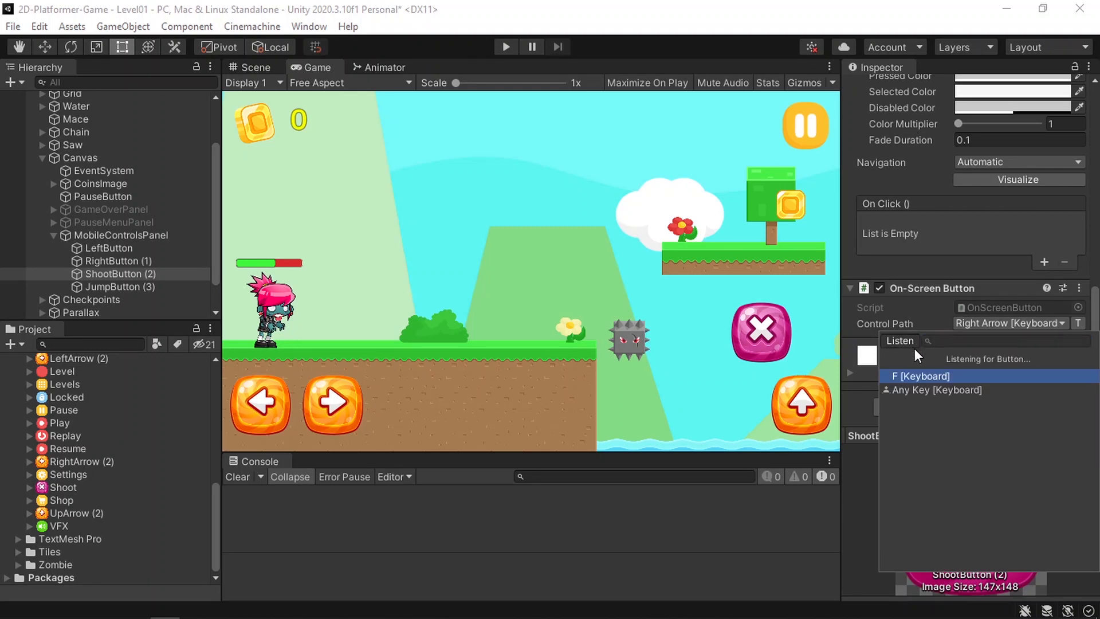
left_click(120, 287)
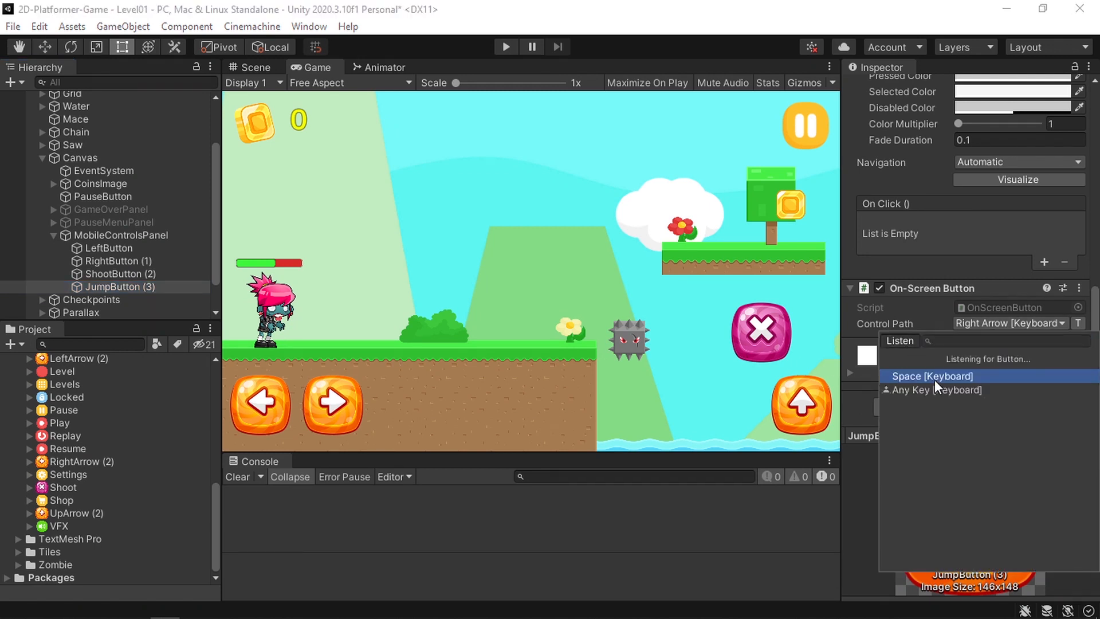
left_click(934, 376)
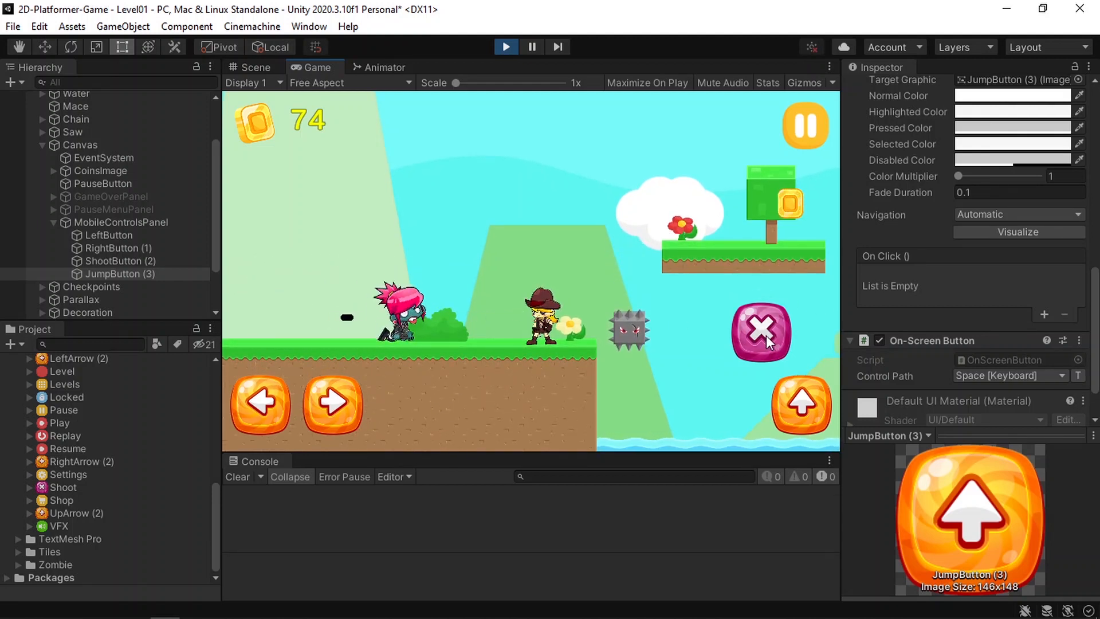
Fire a shot by tapping the on-screen shoot button during Play mode.
left_click(258, 402)
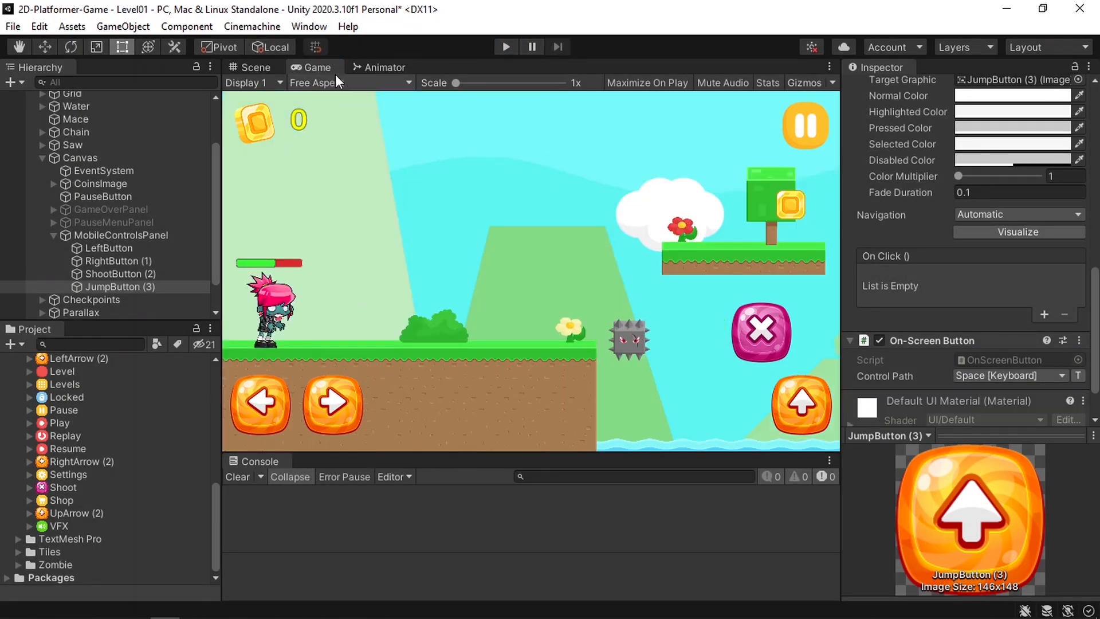
Switch the Game view preview resolution to Full HD (1920x1080).
left_click(347, 82)
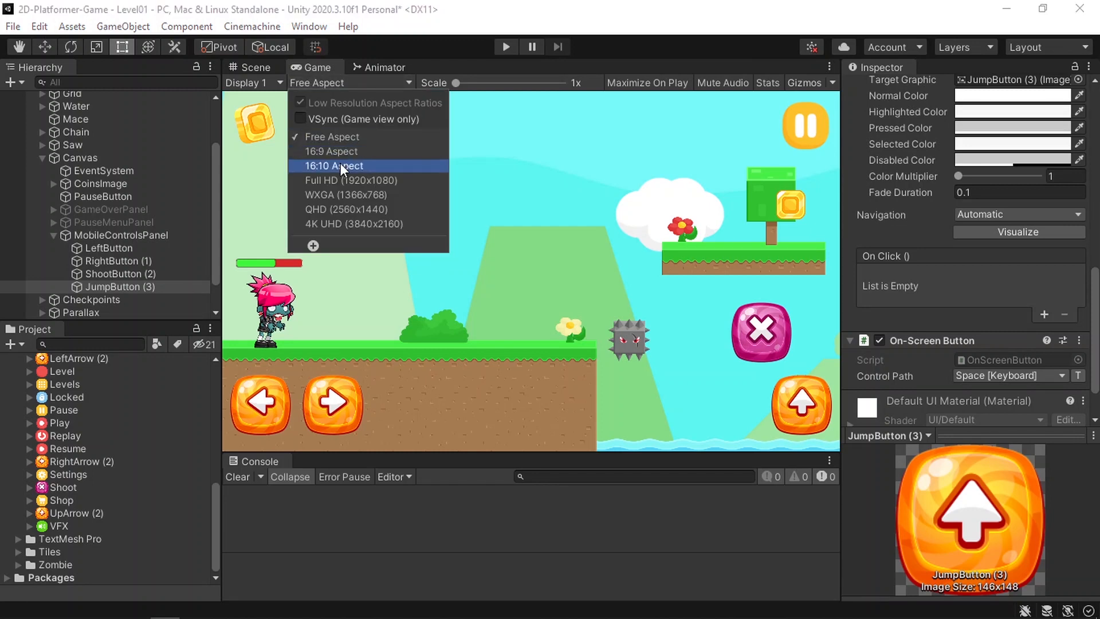
left_click(350, 180)
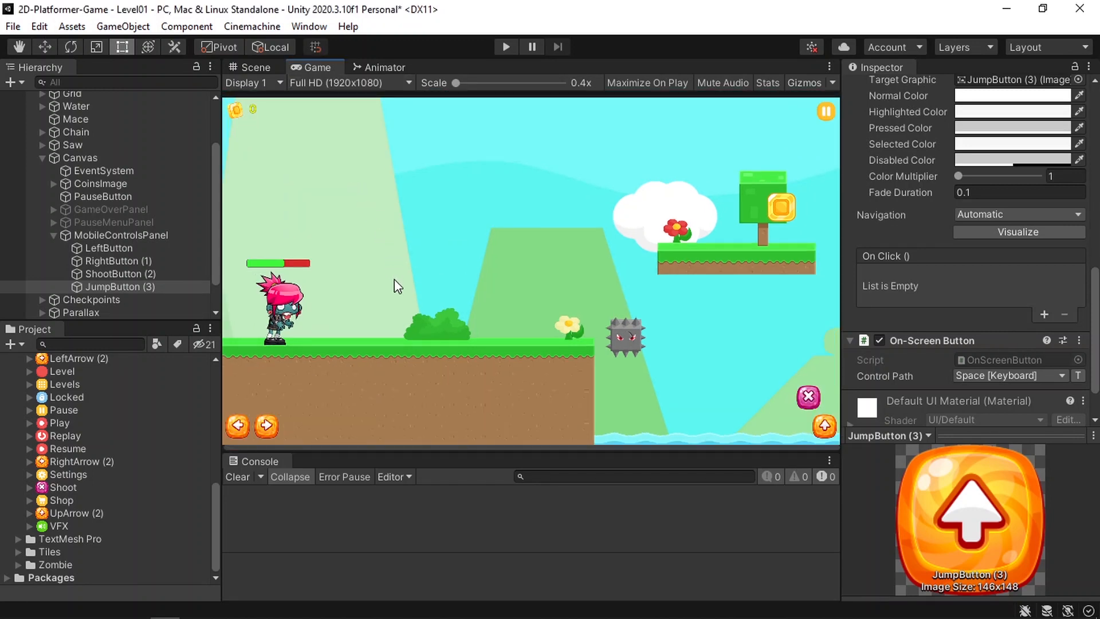
mouse_move(298, 409)
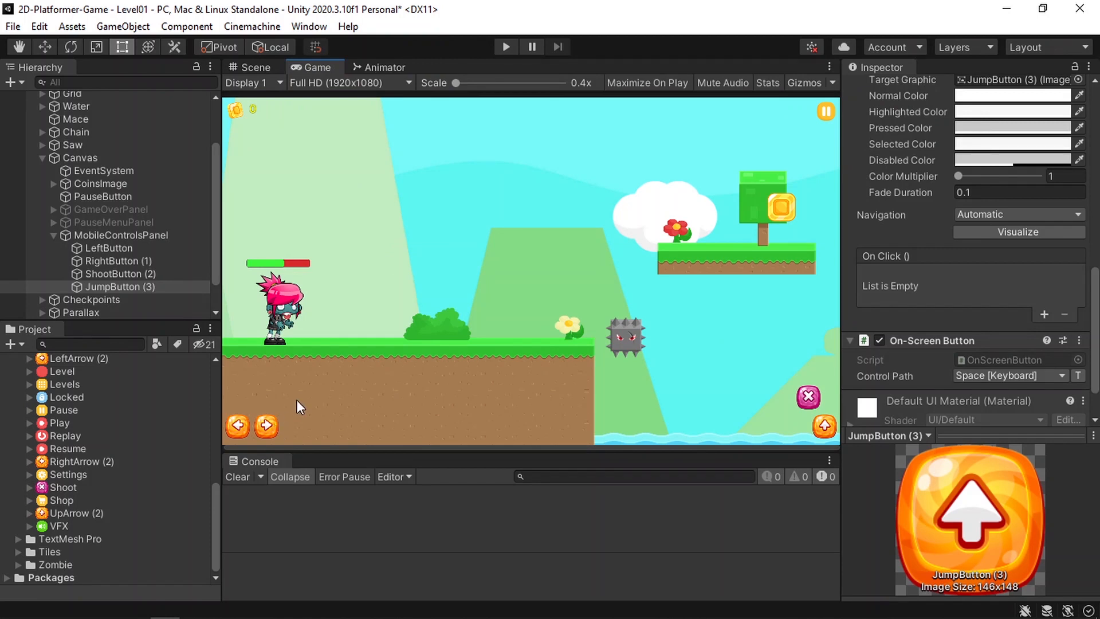
mouse_move(168, 274)
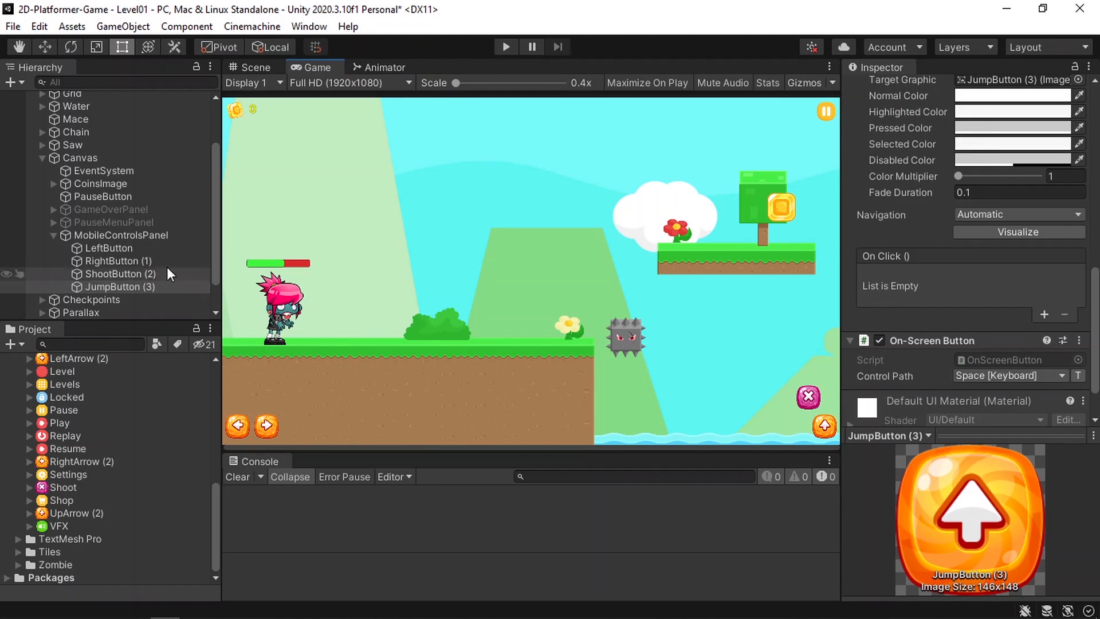
Set the Level01 Canvas Scaler's UI Scale Mode to Scale With Screen Size.
left_click(80, 157)
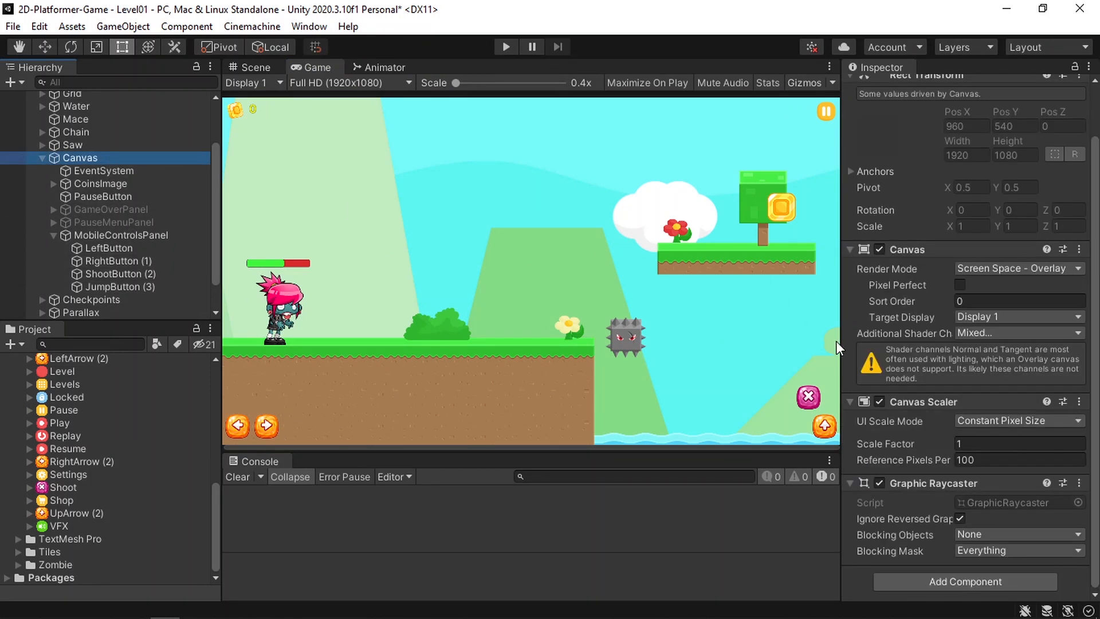
mouse_move(950, 431)
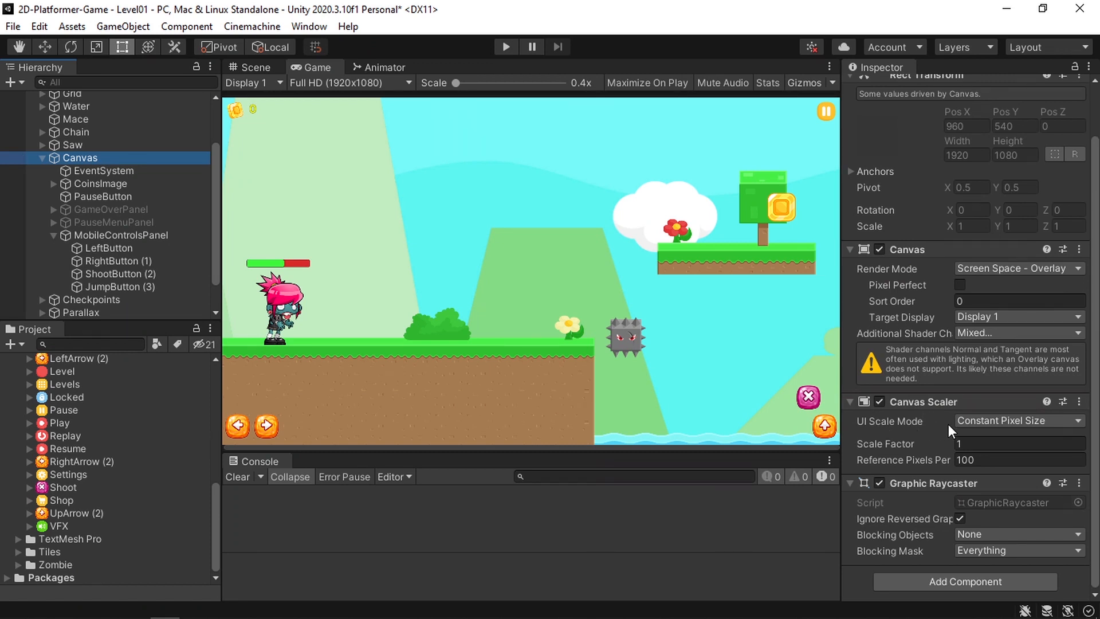
left_click(1017, 420)
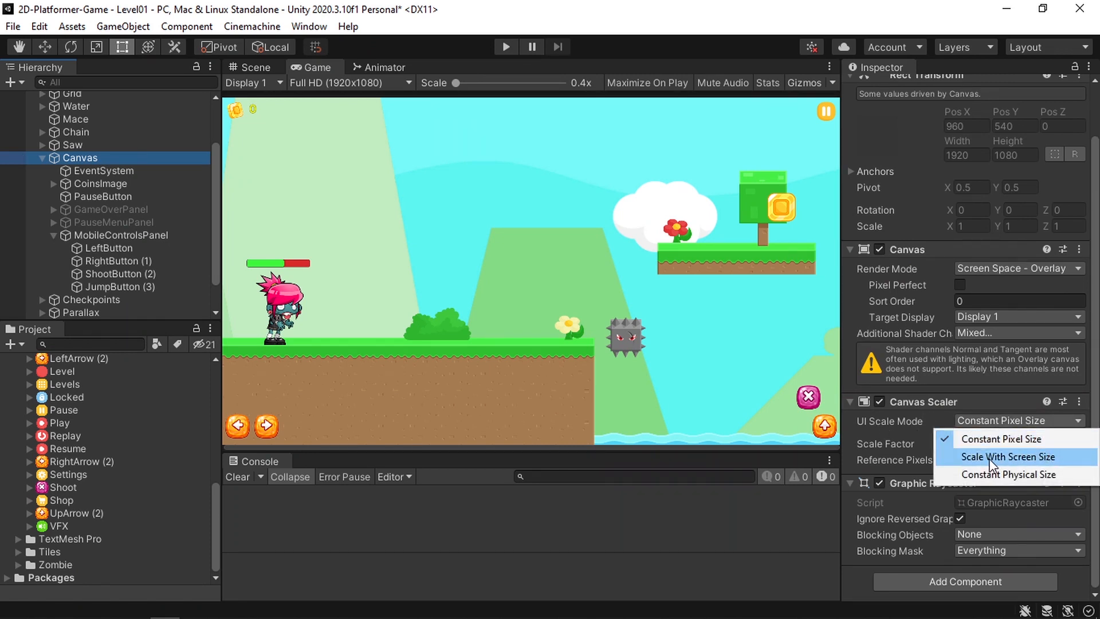
left_click(1007, 457)
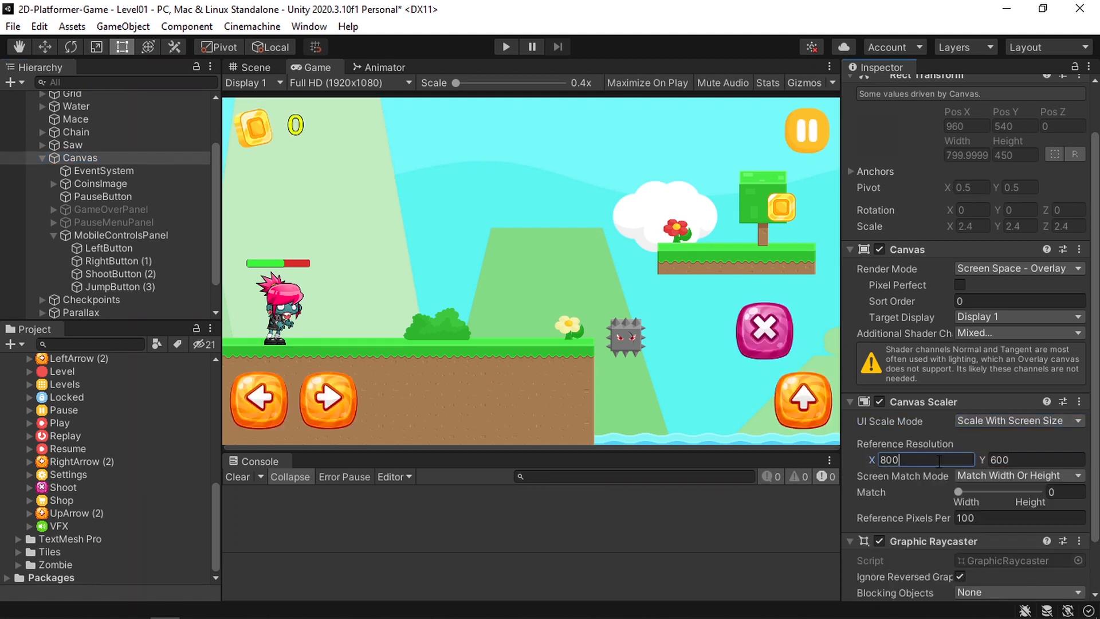
mouse_move(455, 174)
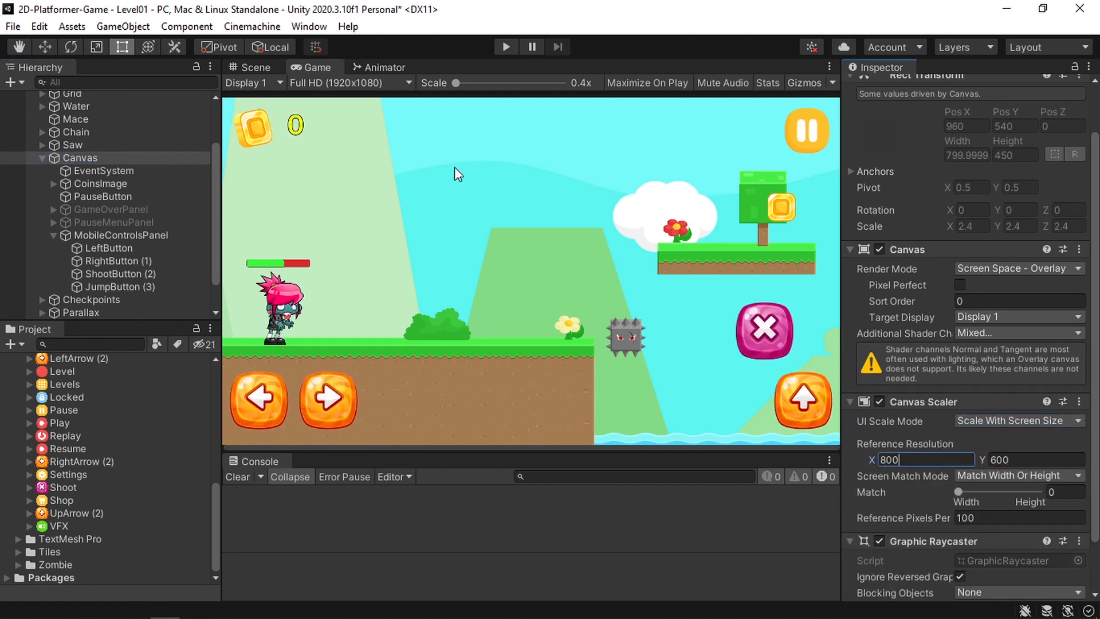
Check the scaled controls in Free Aspect, QHD and Full HD previews.
left_click(348, 82)
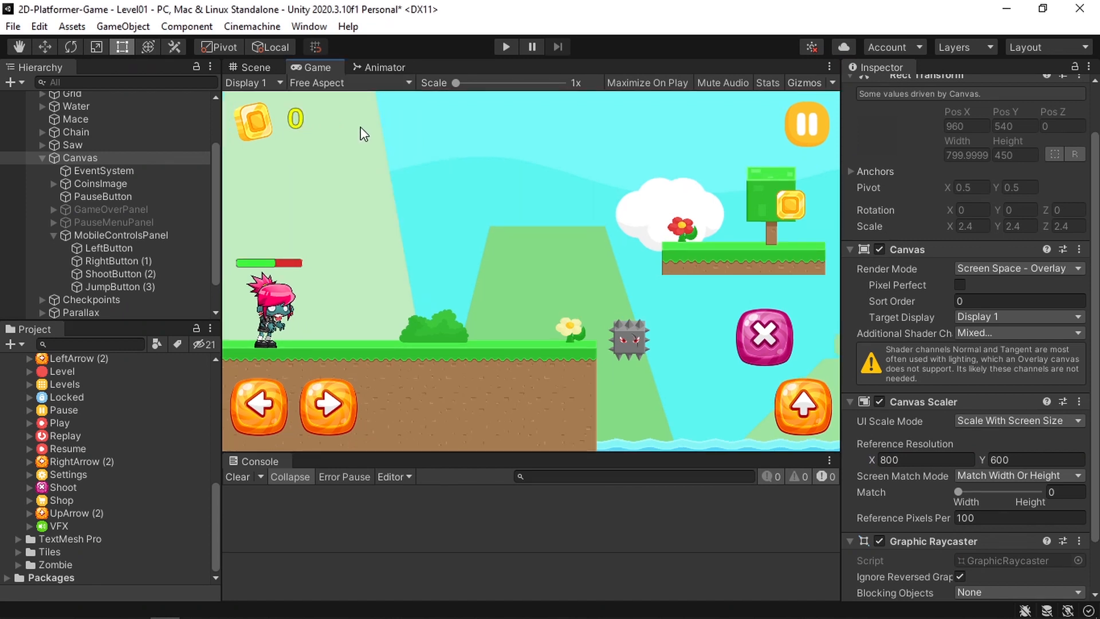
left_click(350, 82)
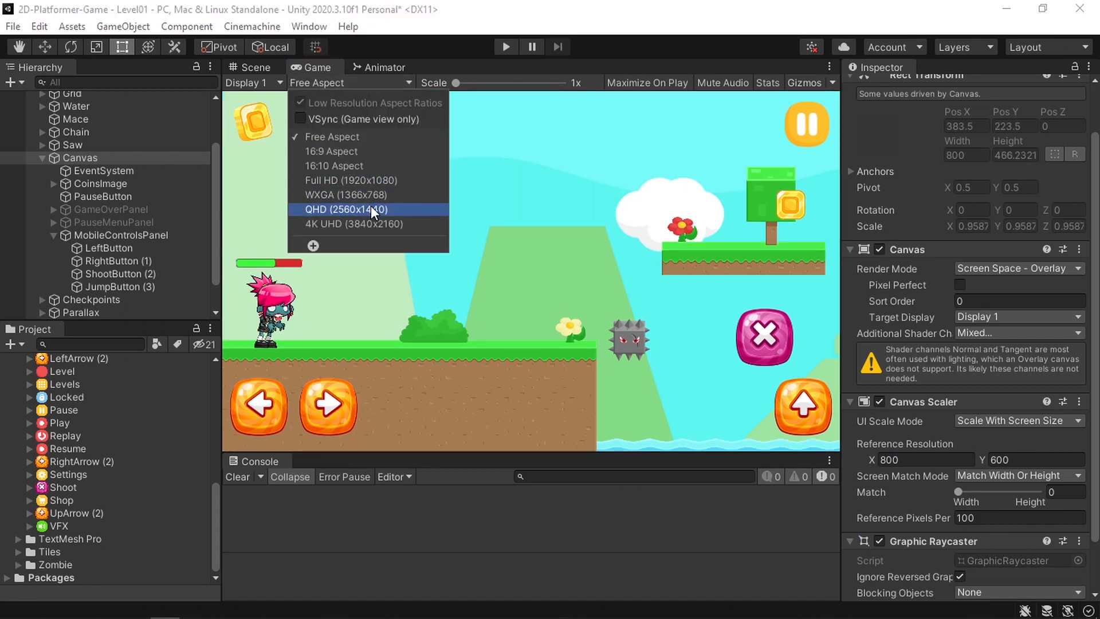
left_click(344, 209)
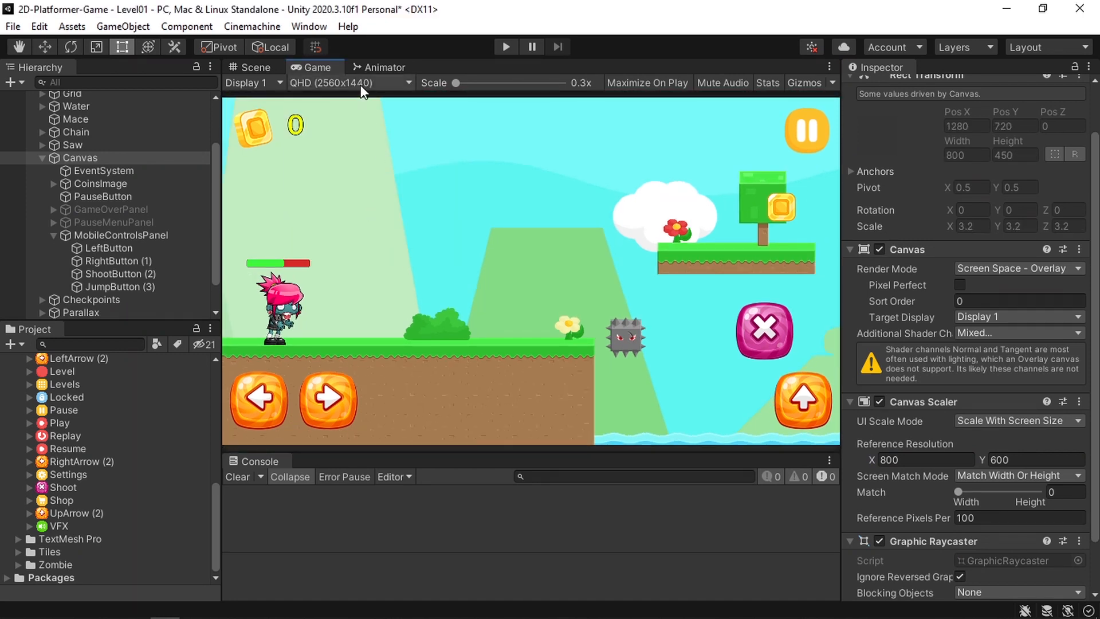
left_click(349, 83)
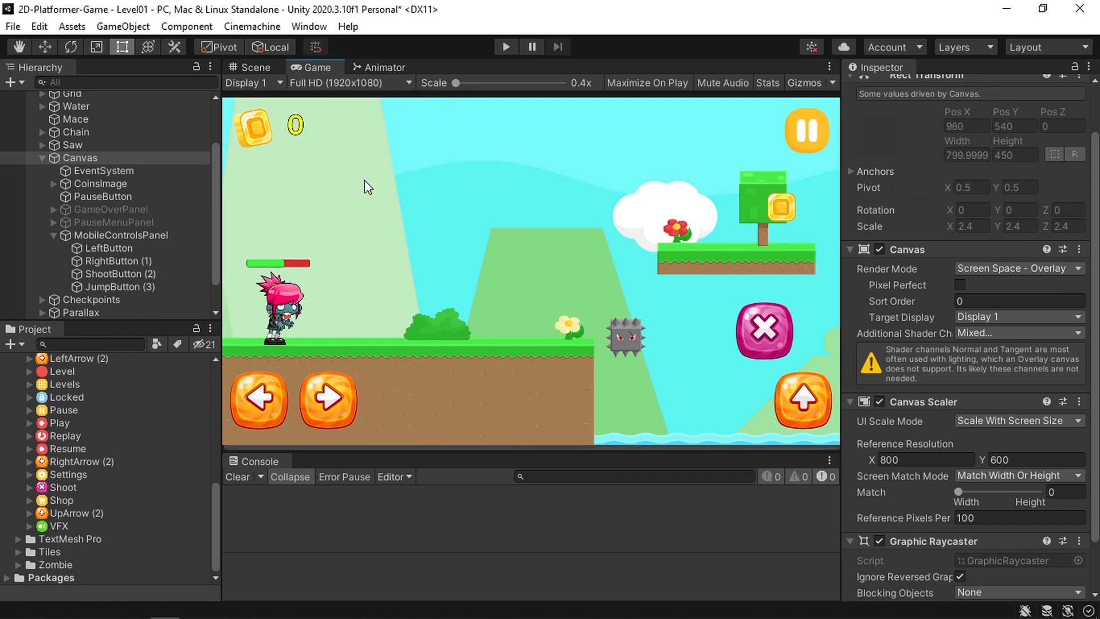
mouse_move(884, 501)
type(".5")
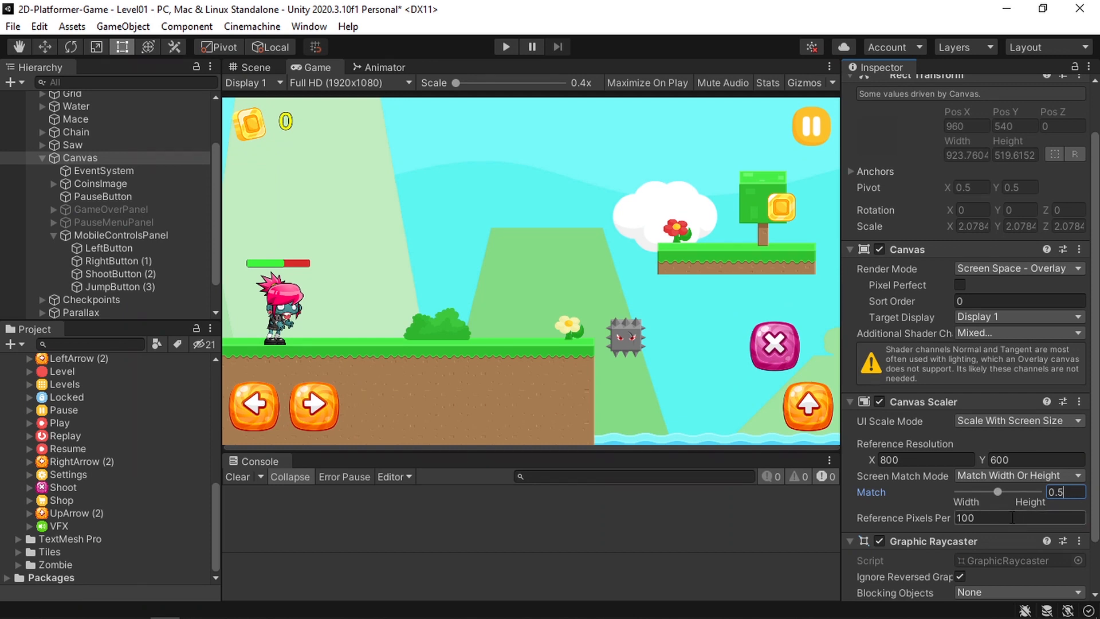
mouse_move(219, 499)
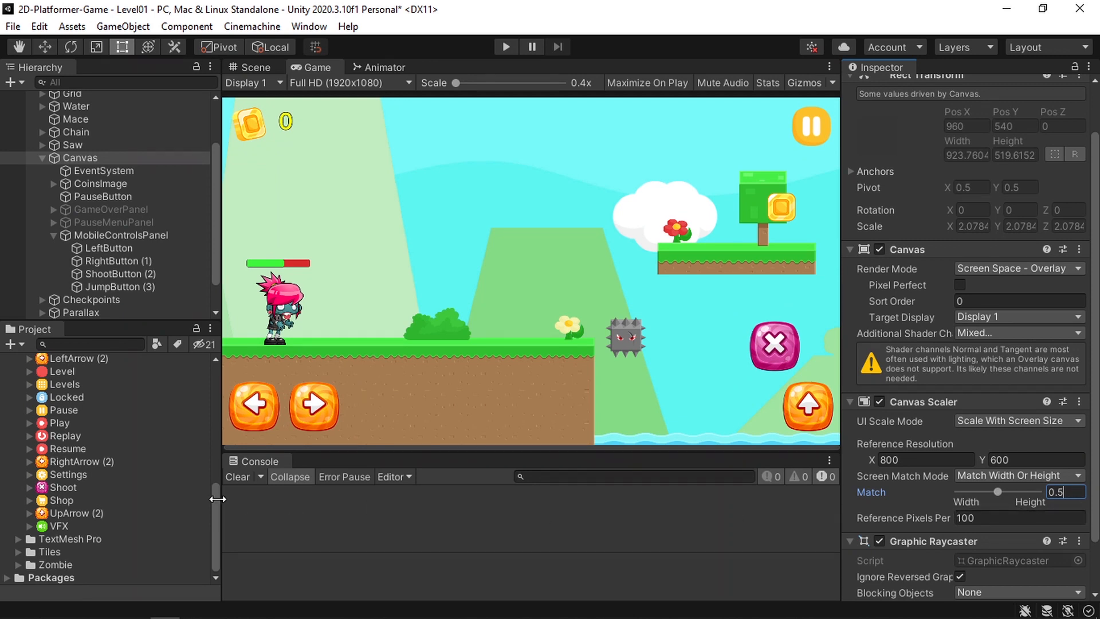
scroll("down", 3)
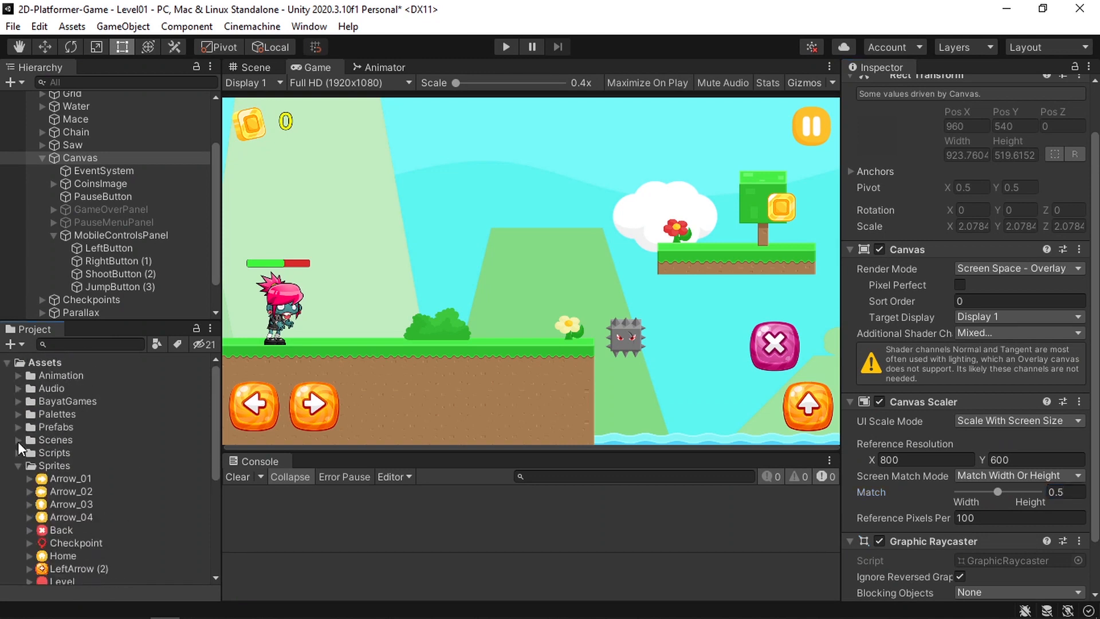
Set the Menu scene Canvas to Scale With Screen Size, then reopen Level01.
left_click(65, 466)
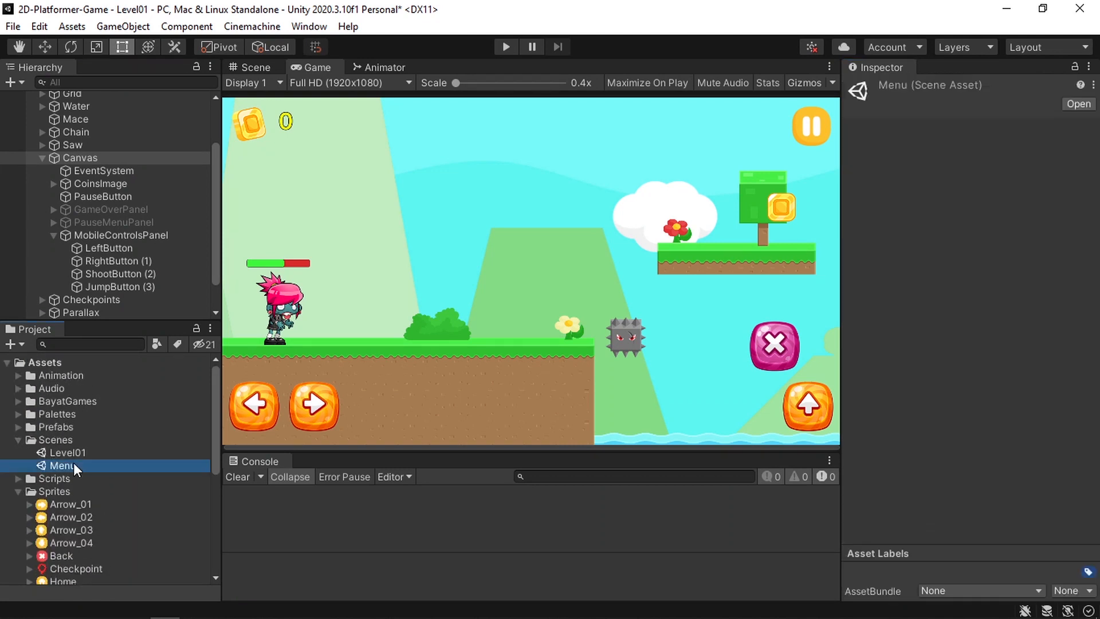
double_click(62, 466)
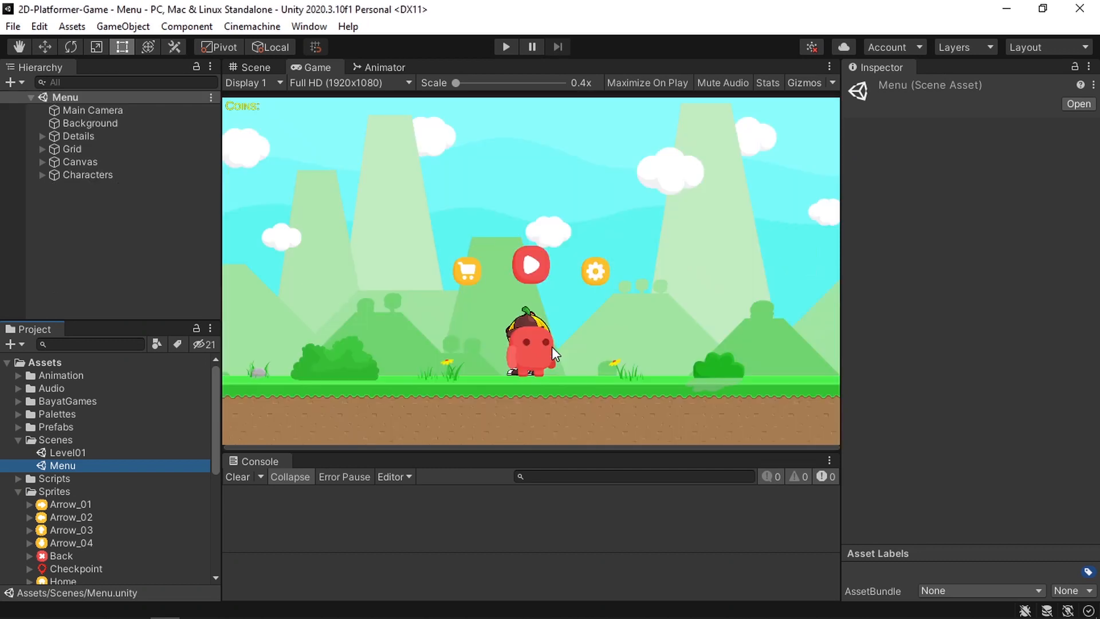
left_click(79, 162)
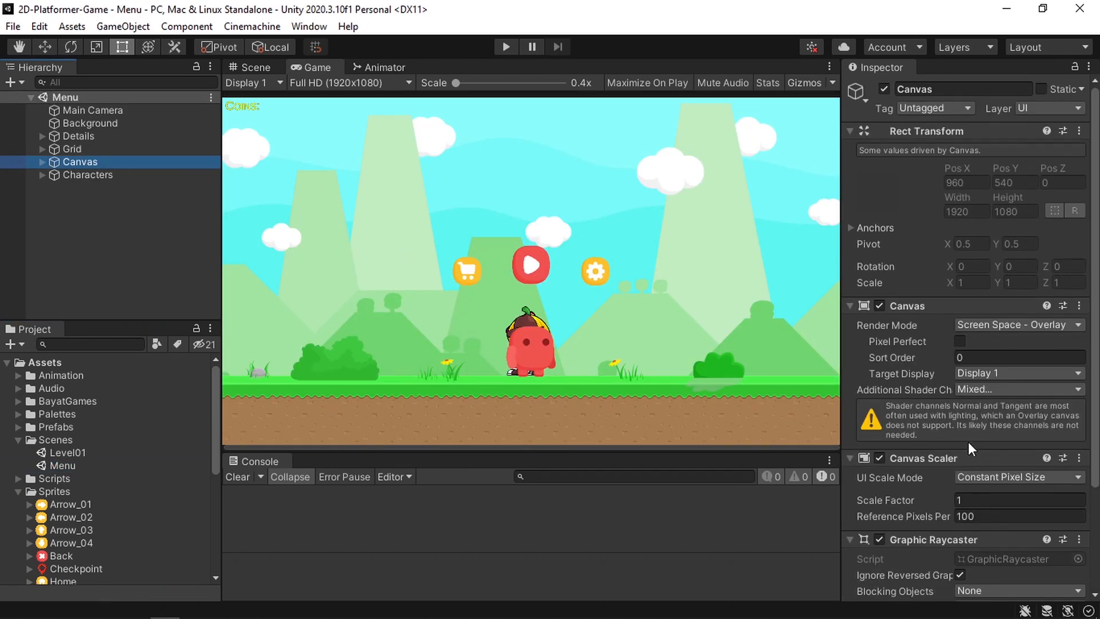
left_click(1018, 478)
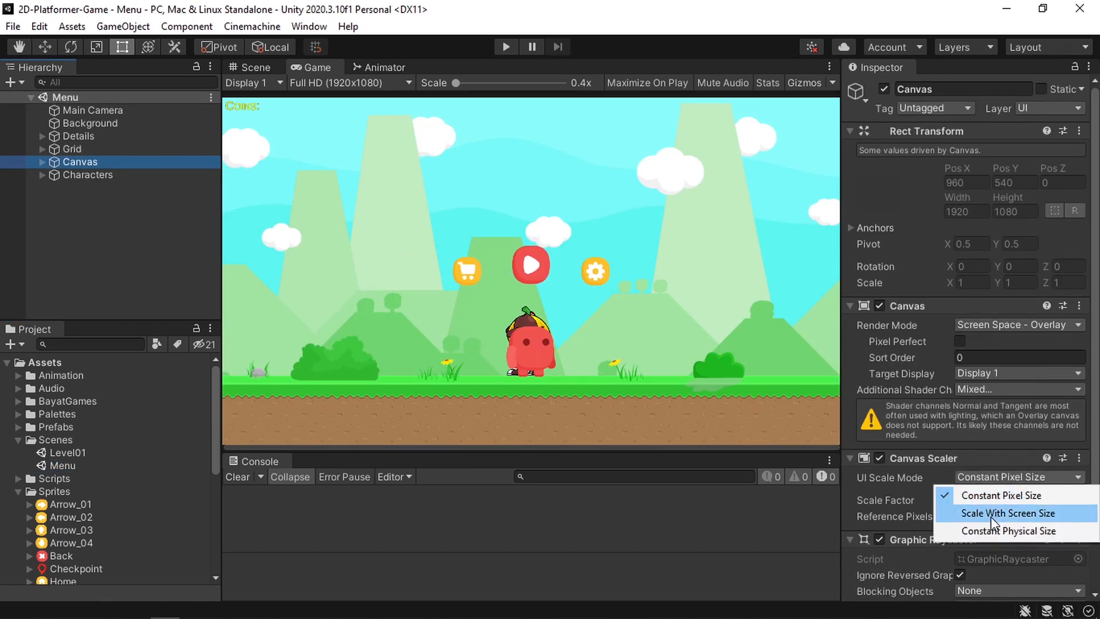
left_click(1011, 513)
type("0.5")
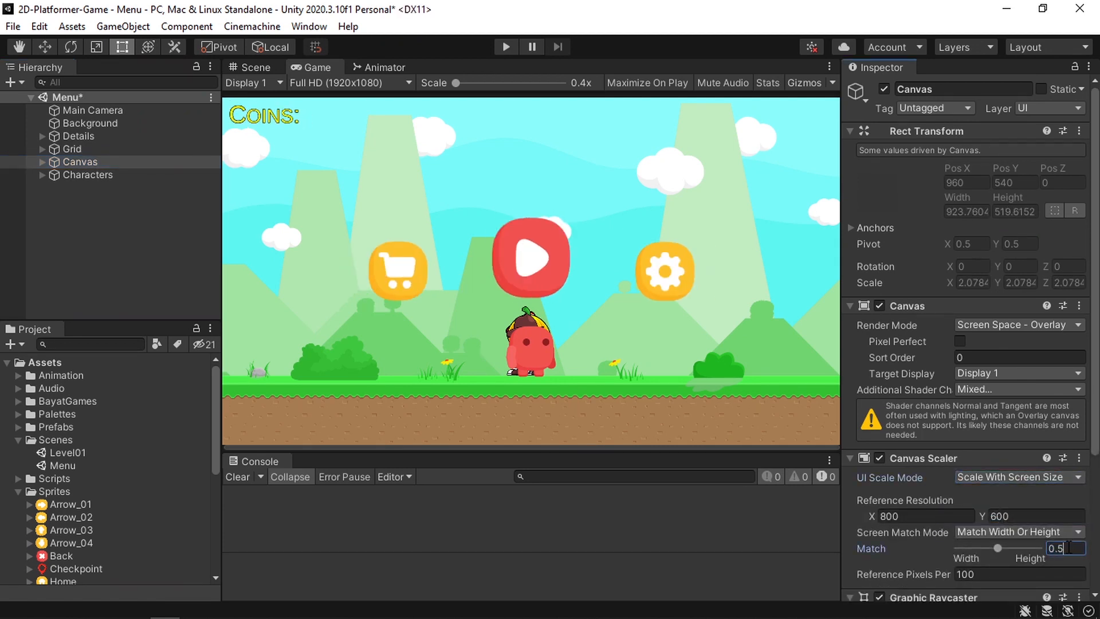
mouse_move(83, 465)
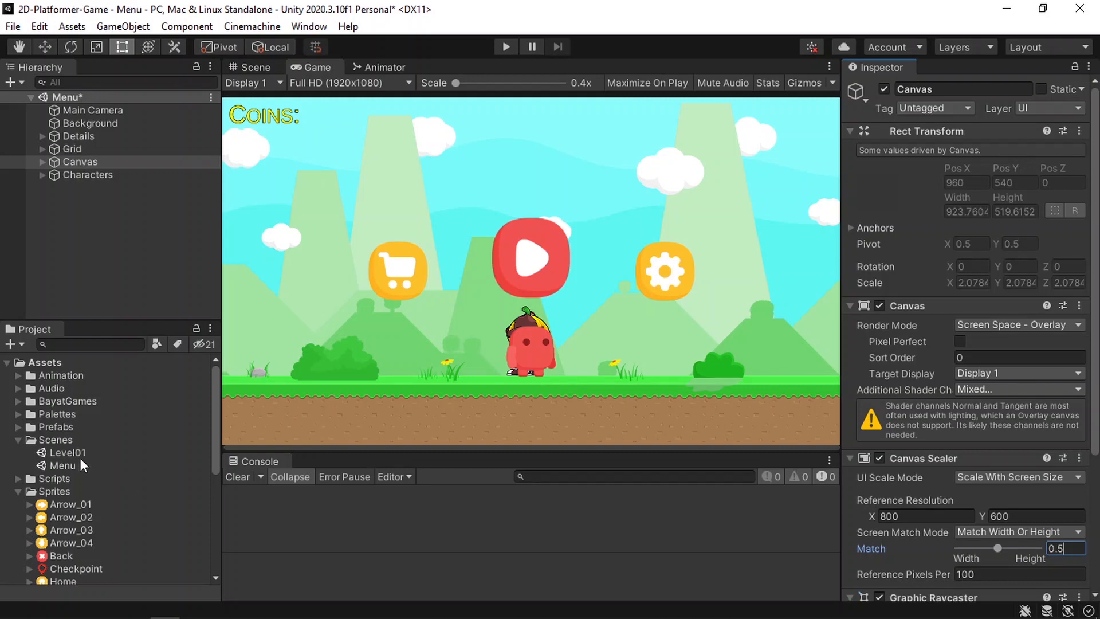
double_click(68, 453)
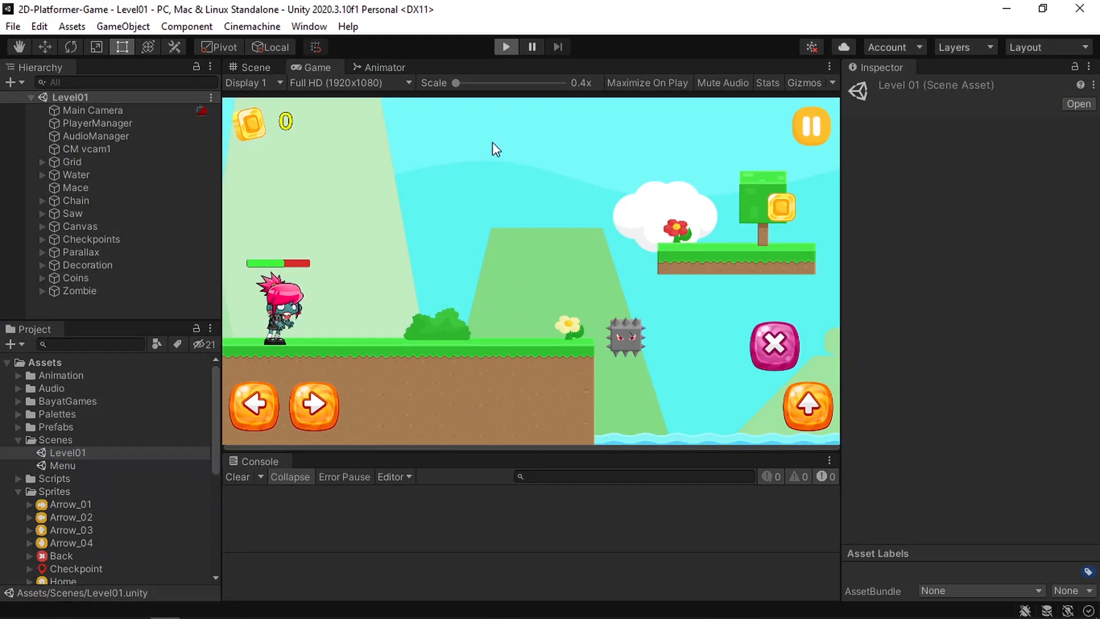
left_click(504, 47)
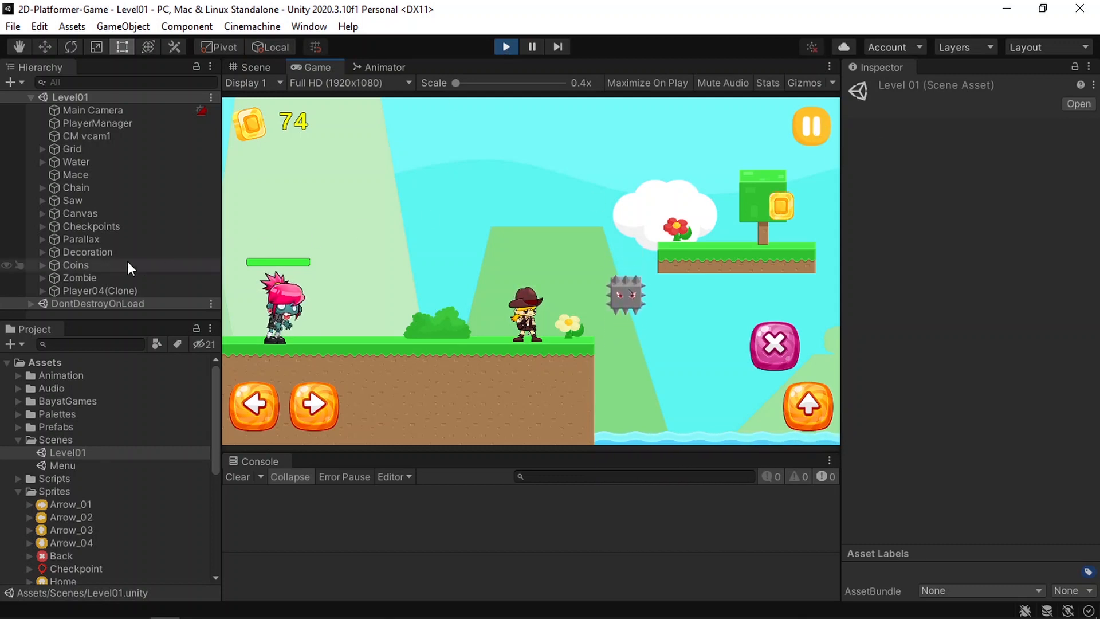
left_click(42, 213)
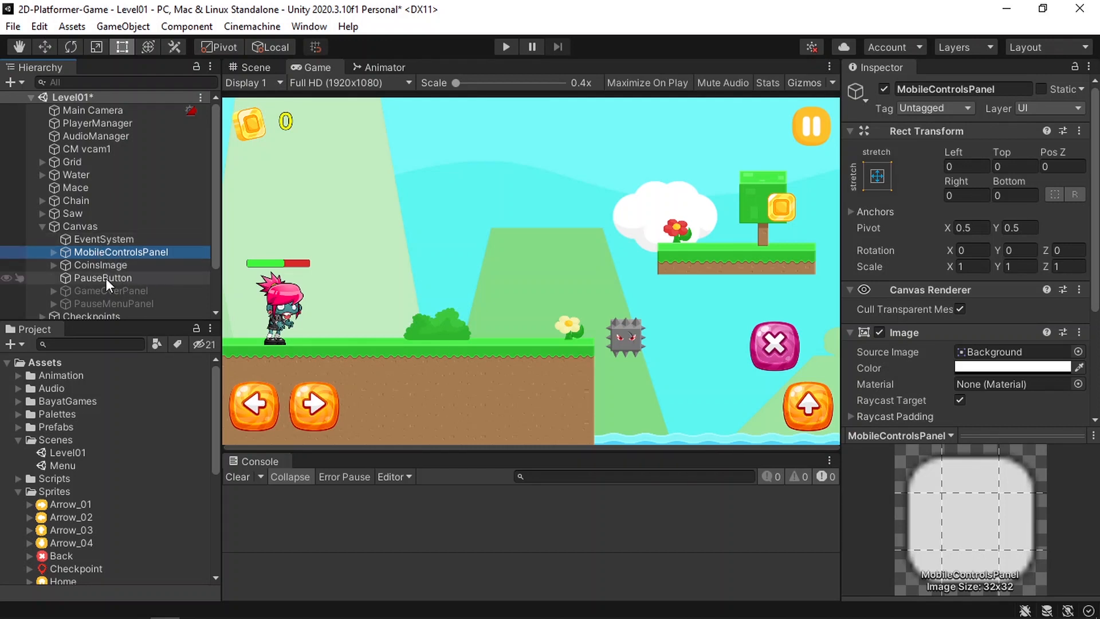
left_click(103, 278)
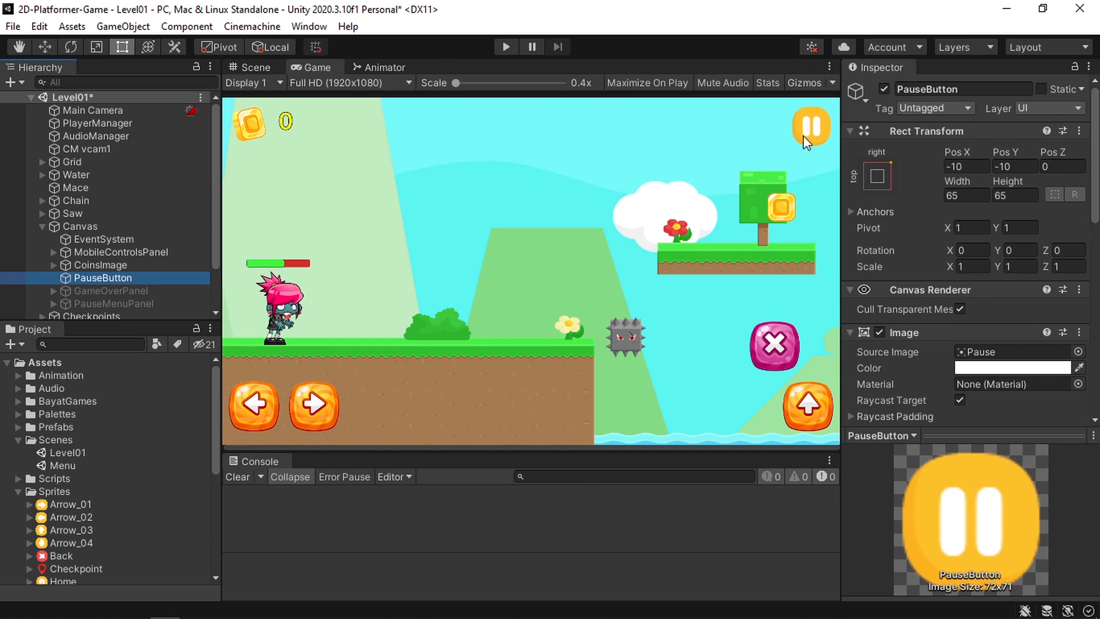
left_click(504, 46)
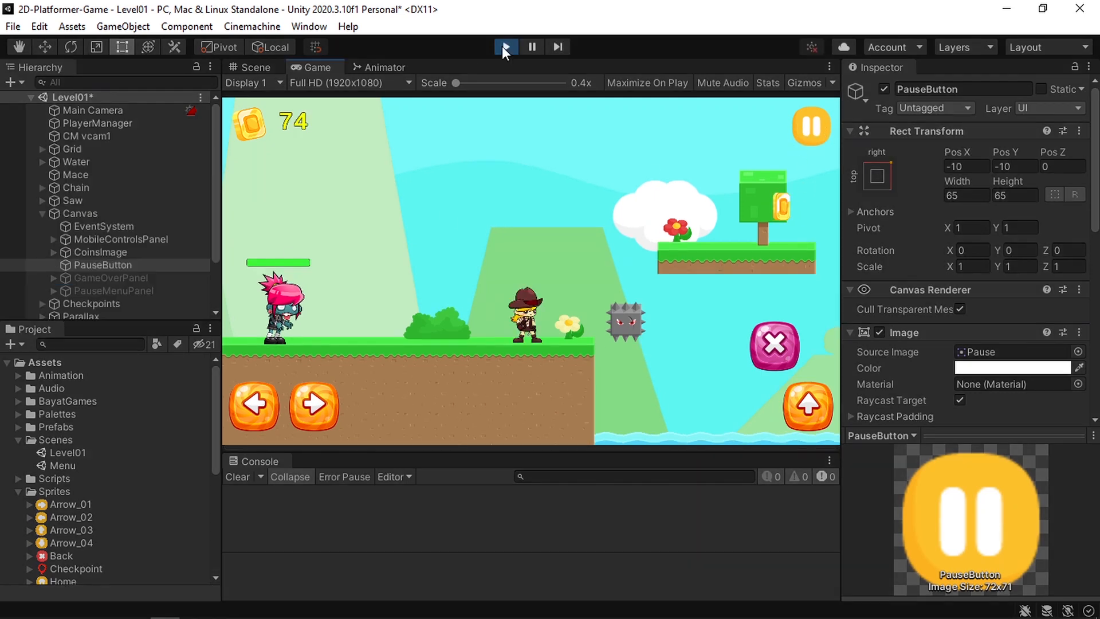
left_click(812, 126)
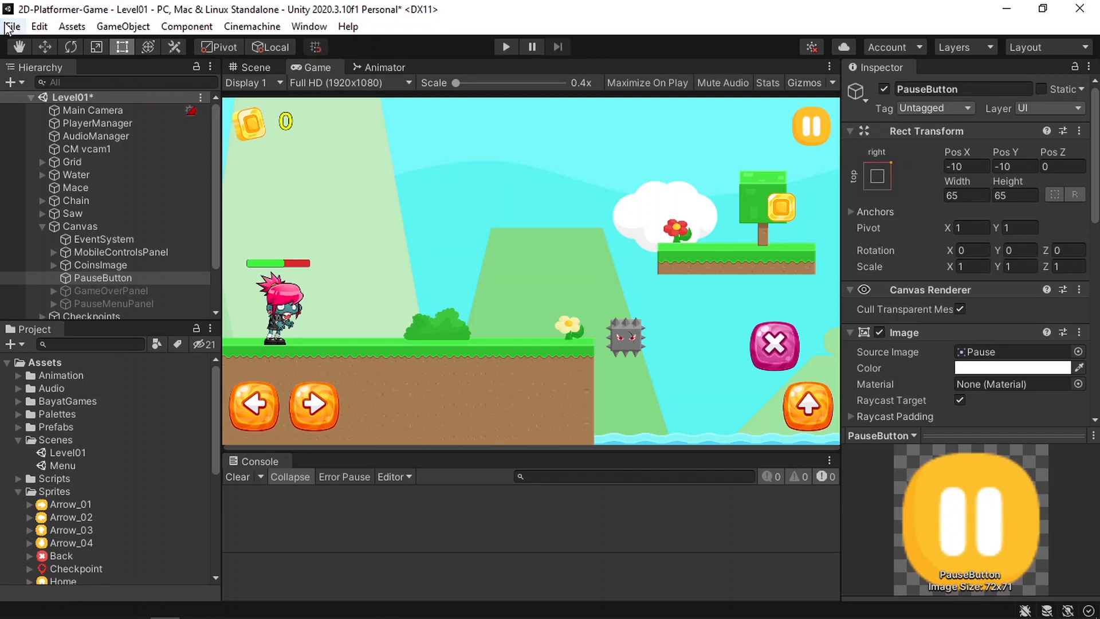
Select Android in Build Settings and switch the platform to it.
left_click(12, 25)
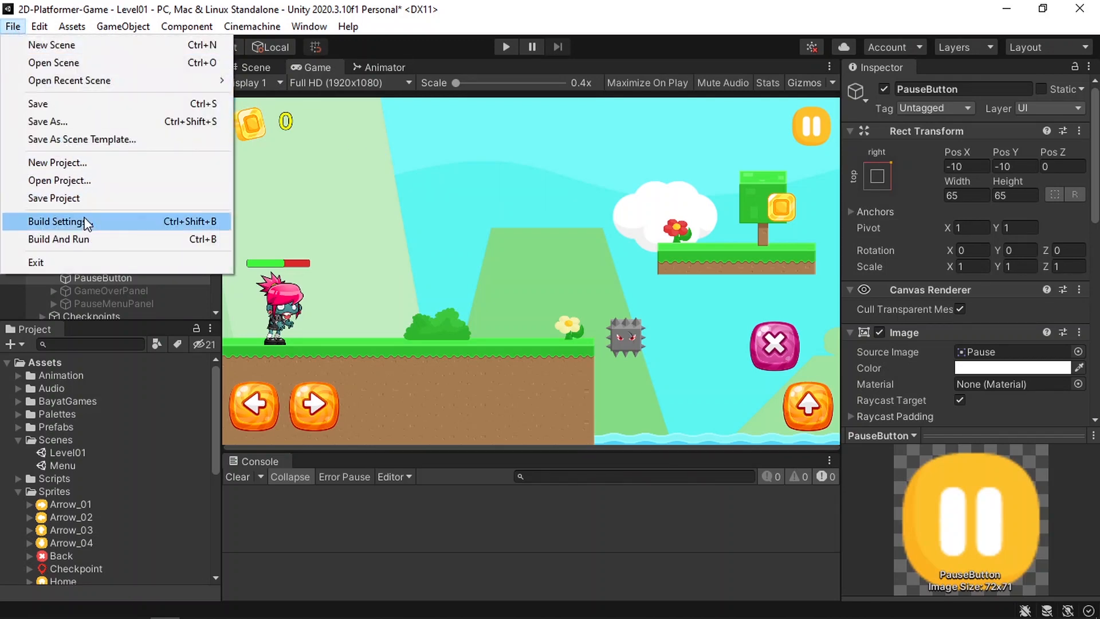
left_click(60, 222)
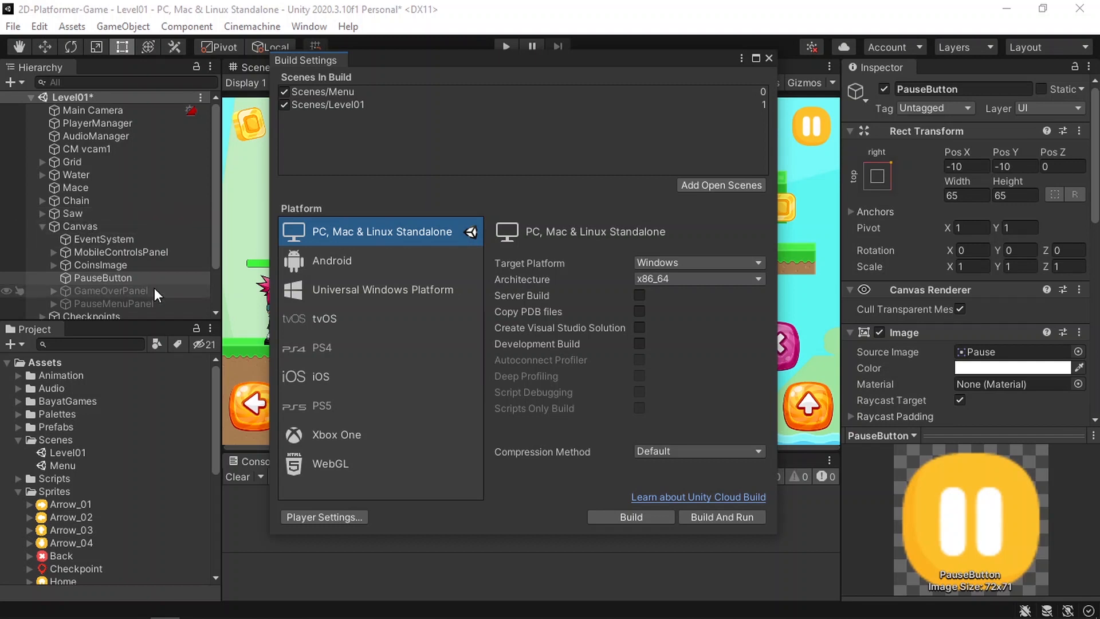
left_click(331, 260)
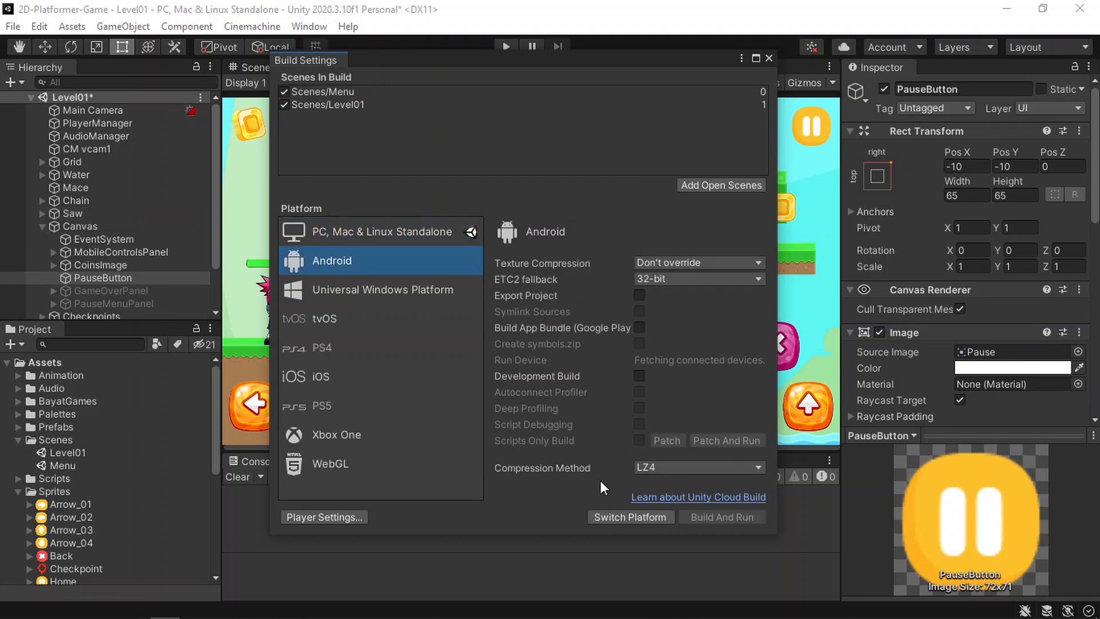
left_click(630, 517)
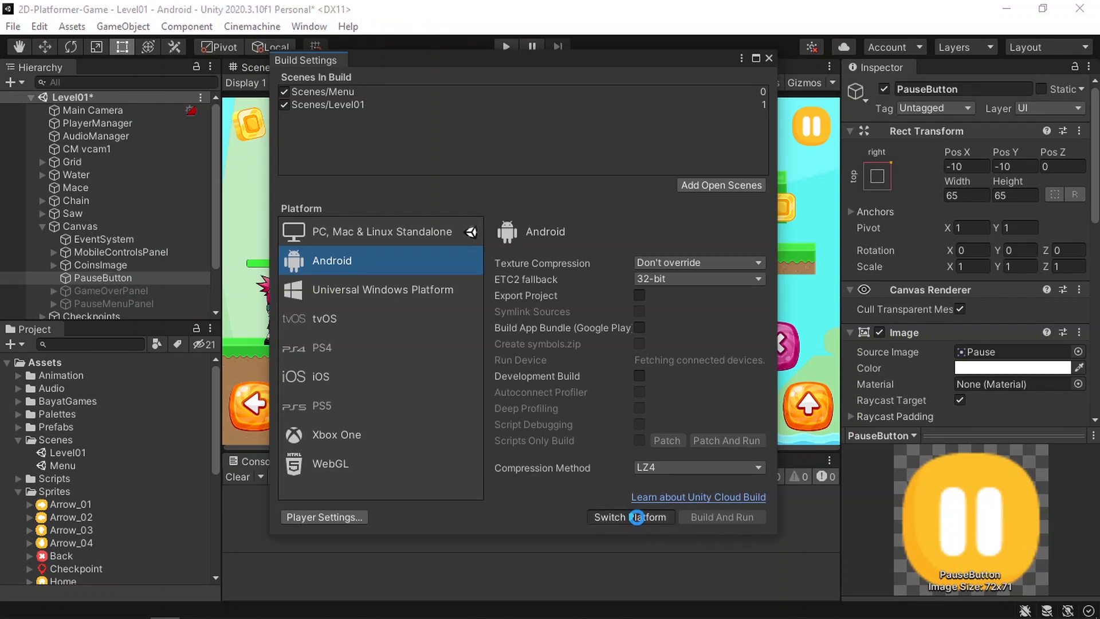
left_click(629, 517)
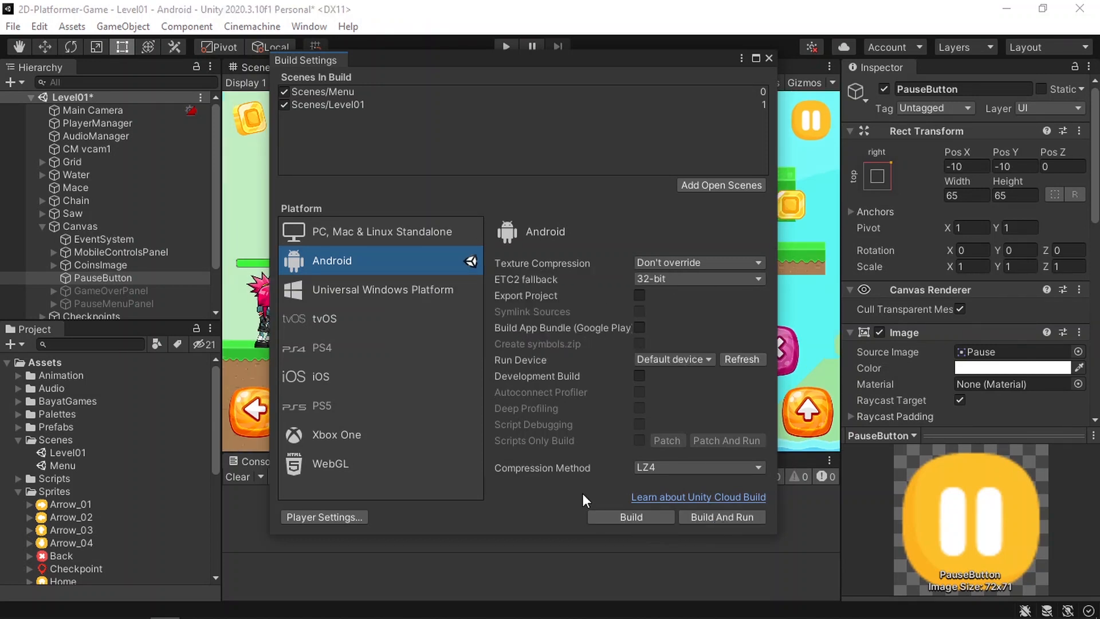
mouse_move(630, 517)
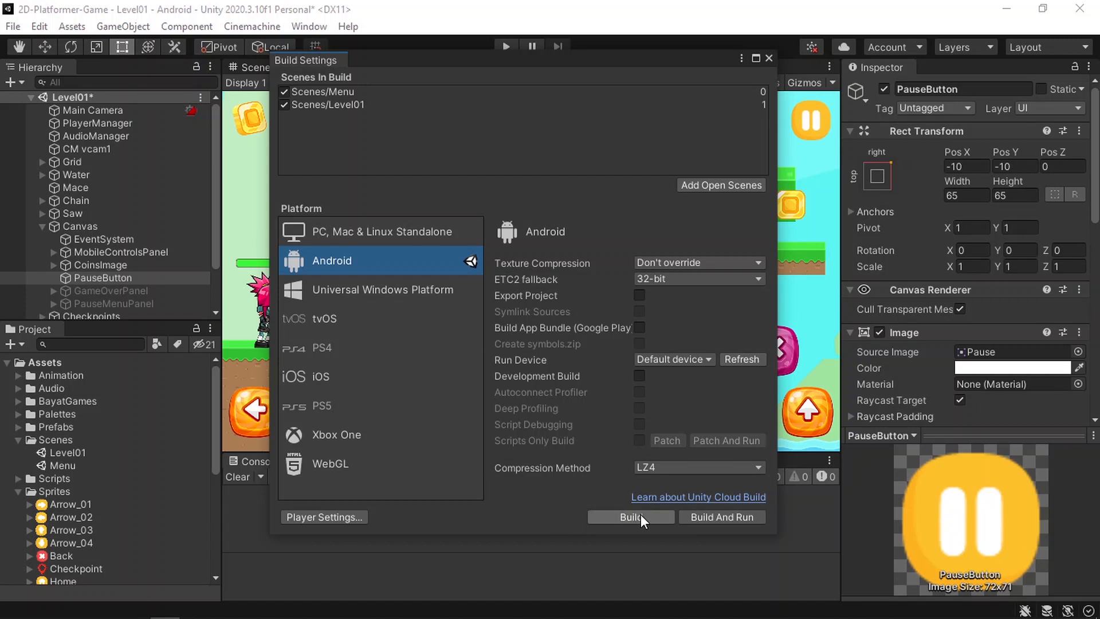
mouse_move(713, 526)
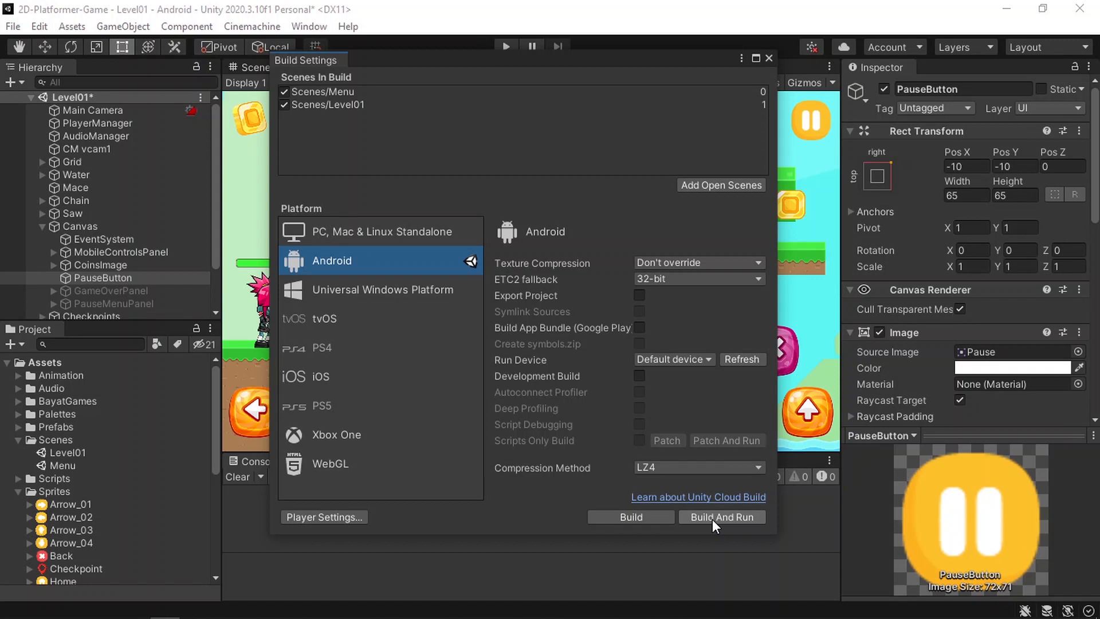
mouse_move(496, 516)
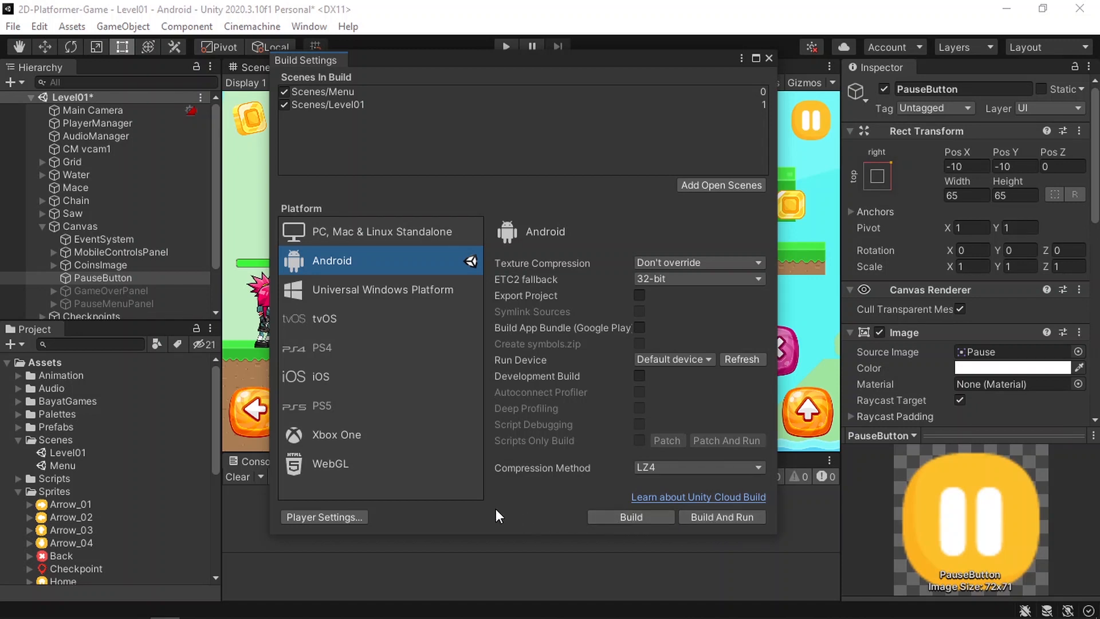
Rename the product to RedAdventure, review allowed orientations, and close Project Settings.
left_click(324, 517)
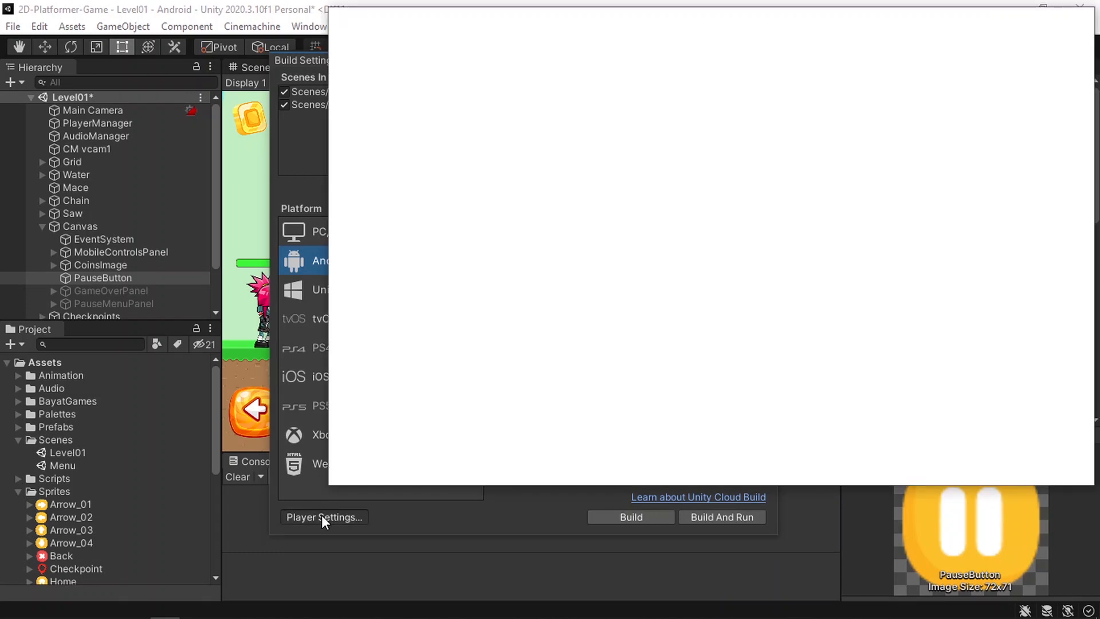
left_click(323, 517)
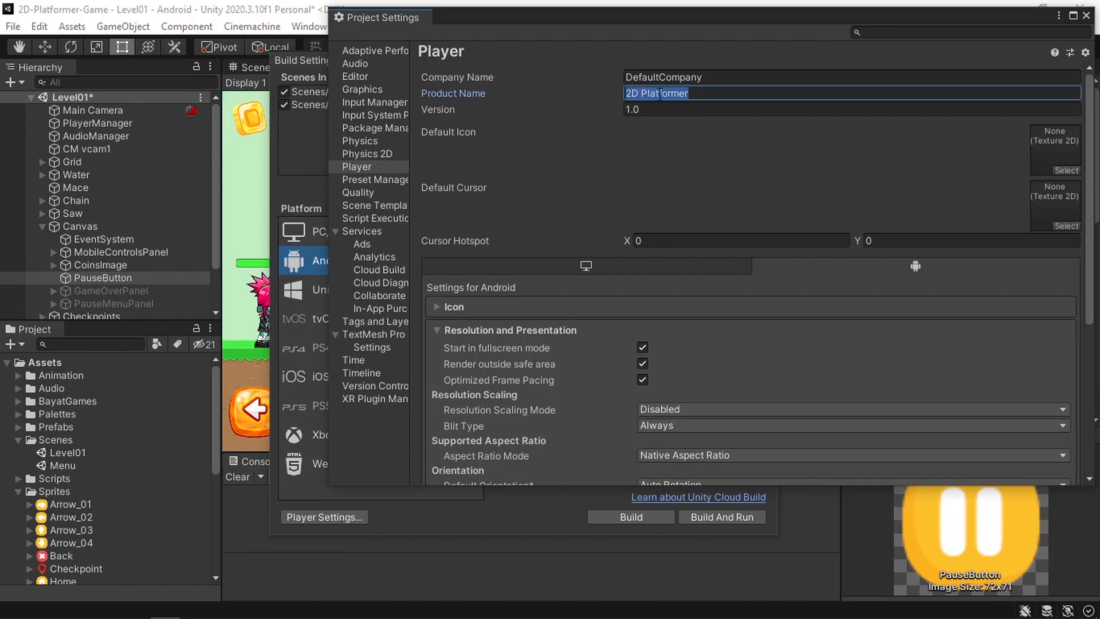
type("RedAdventure")
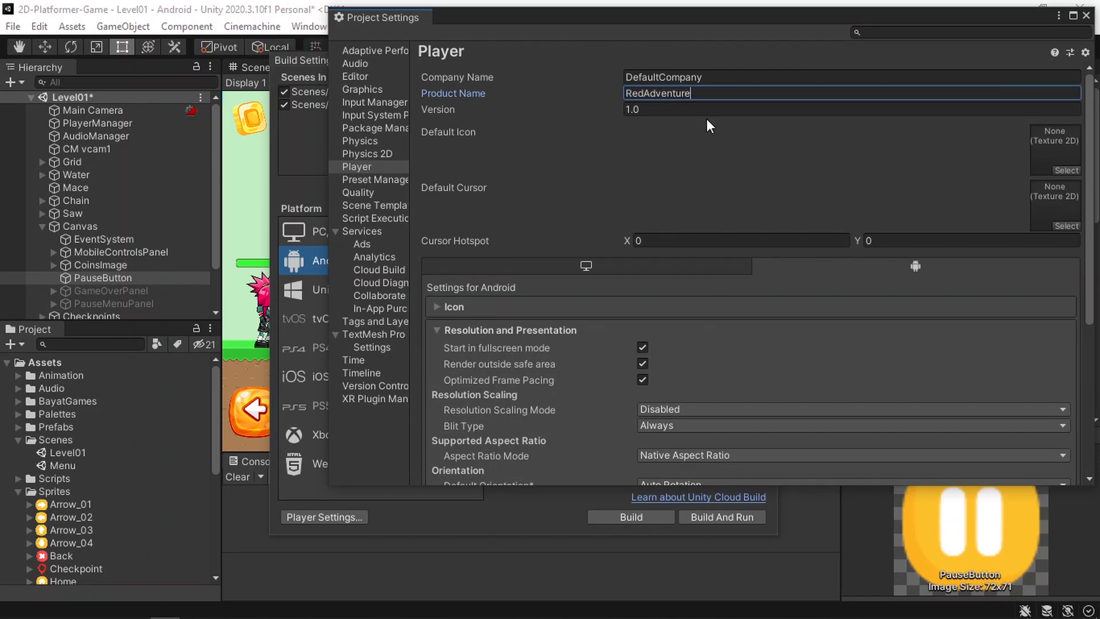
scroll("down", 3)
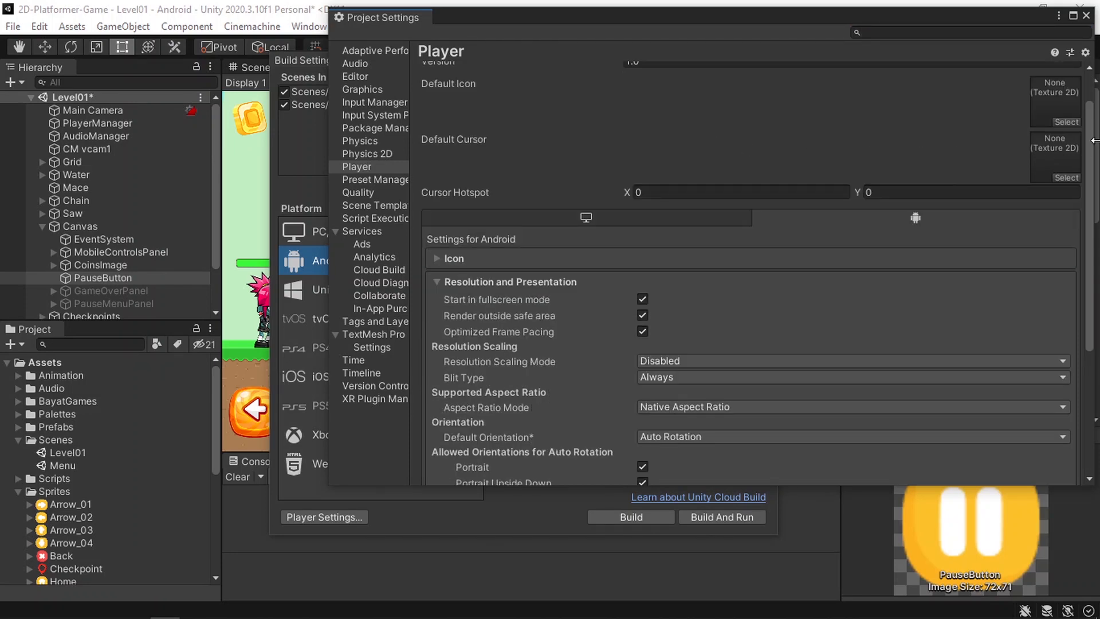
scroll("down", 3)
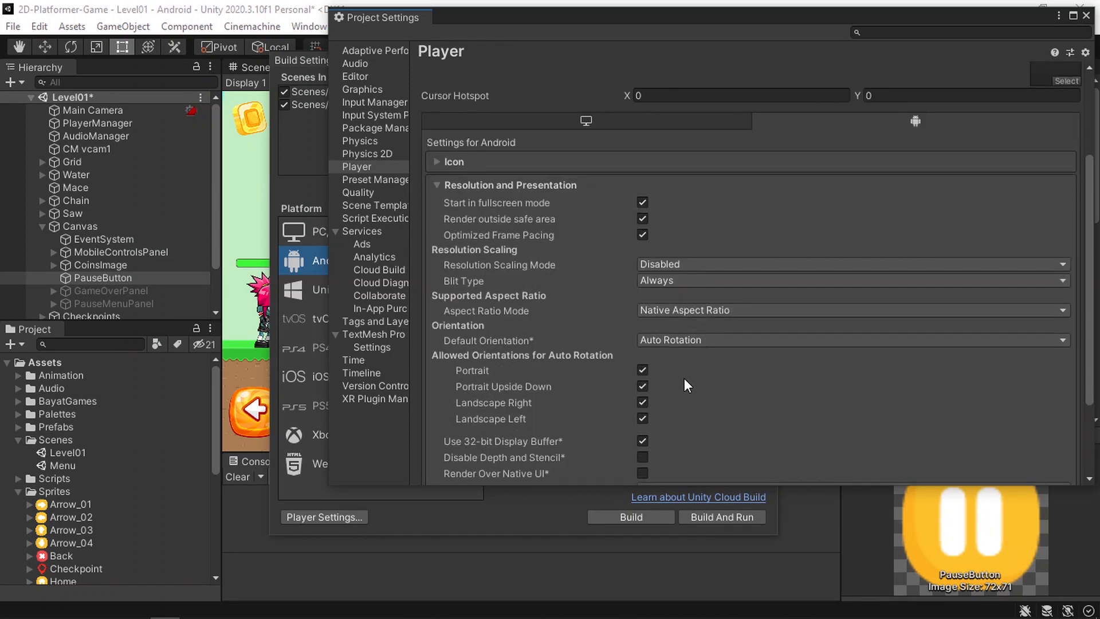
mouse_move(575, 412)
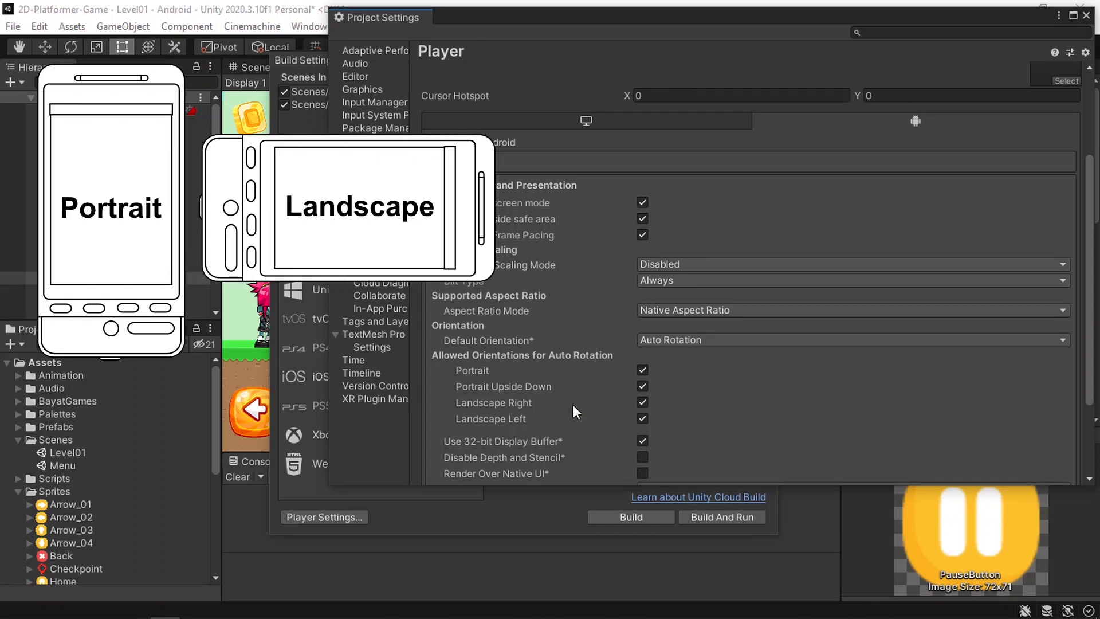
left_click(642, 386)
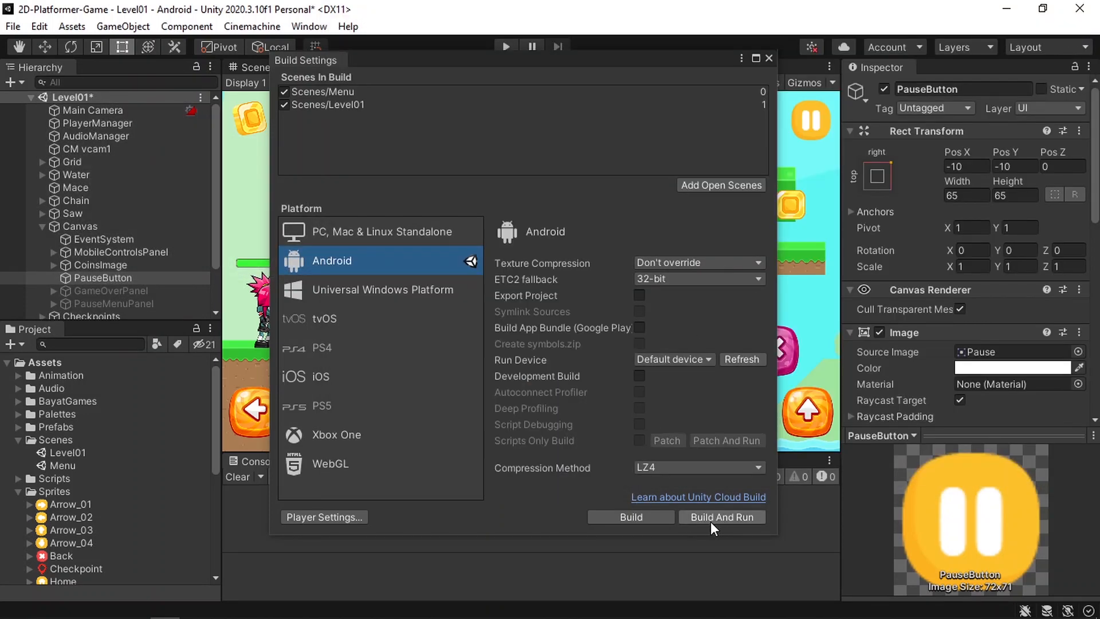
Build and run the Android APK, saving it as BuildTest on the Desktop.
left_click(722, 517)
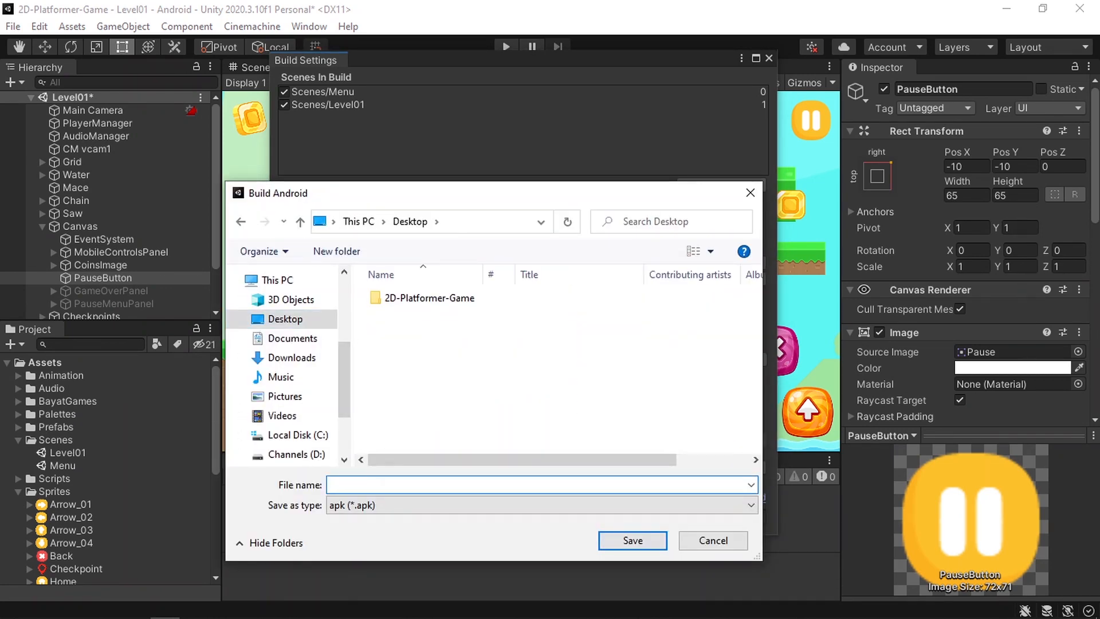
type("BuildTest")
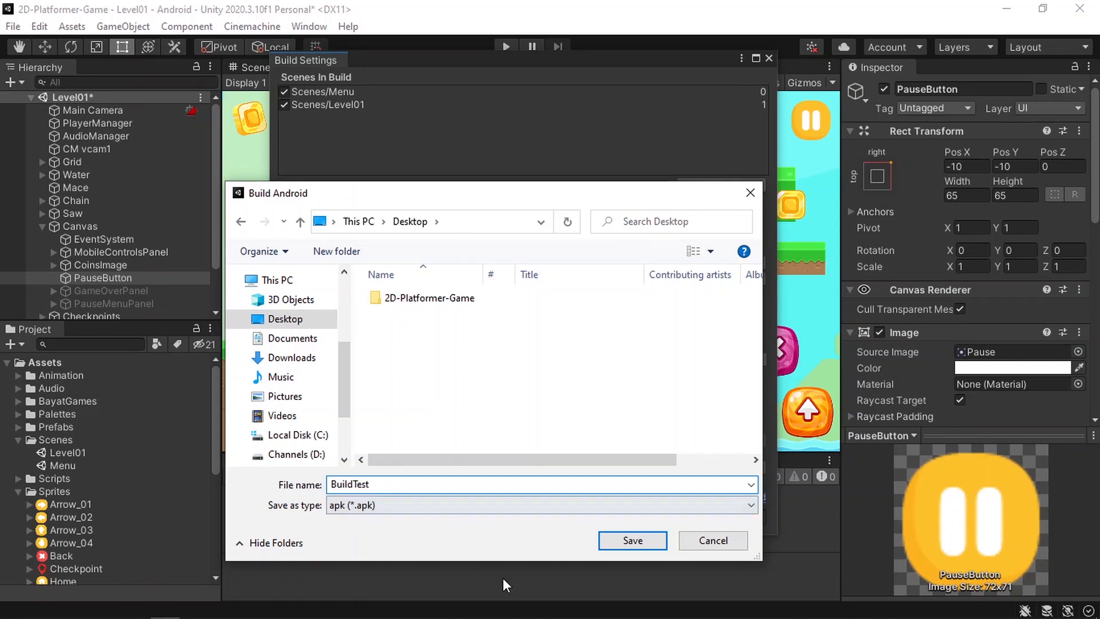
left_click(631, 541)
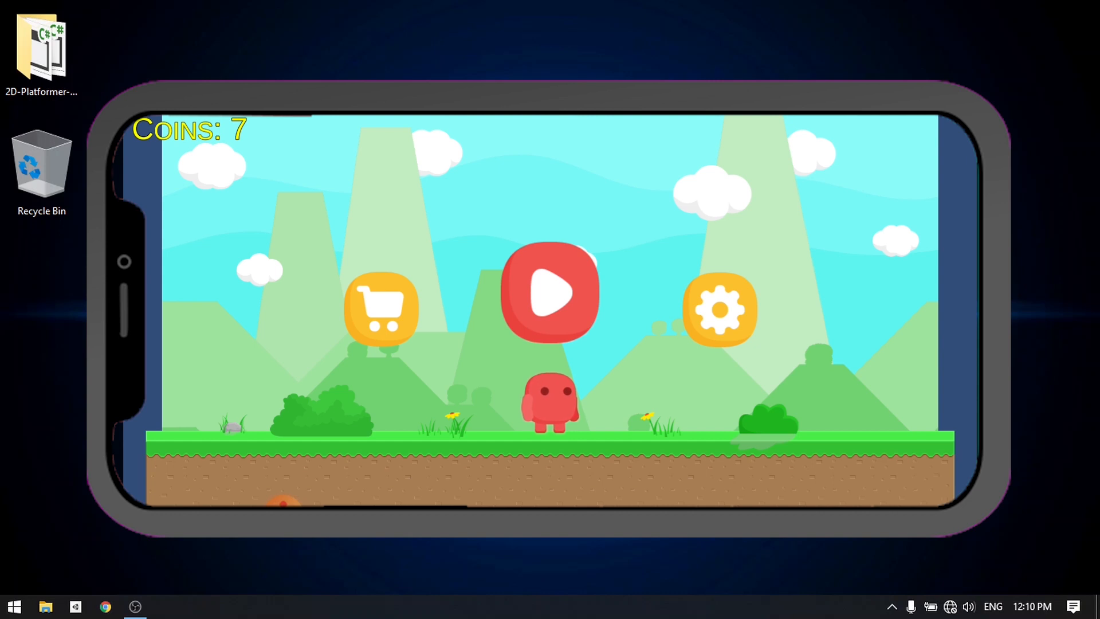
Open and close the sound settings, then start playing the level.
left_click(720, 310)
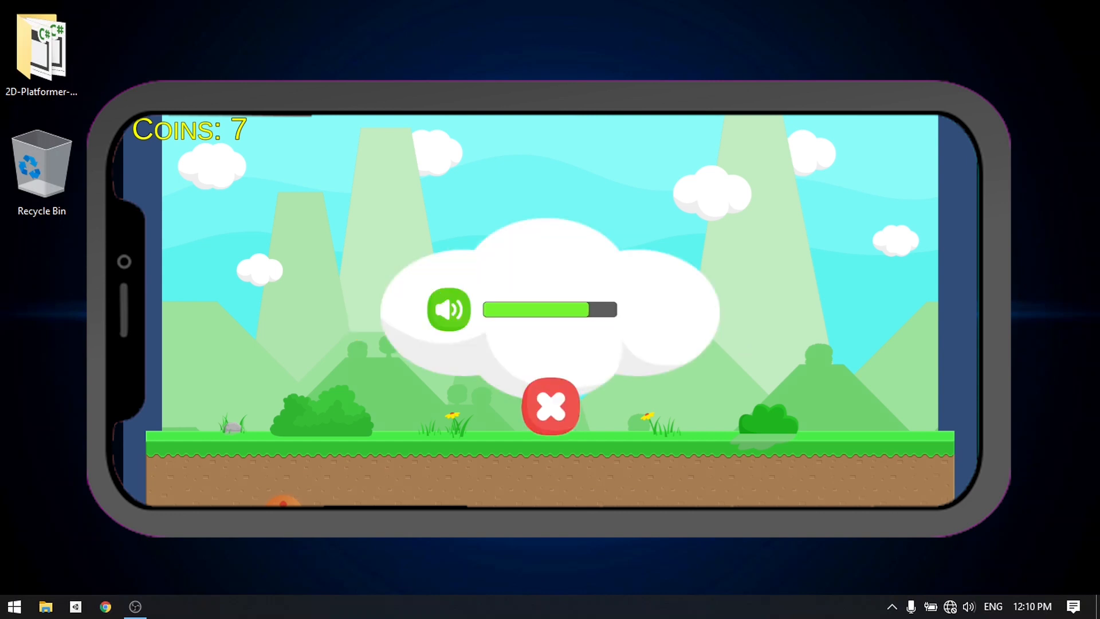
left_click(550, 407)
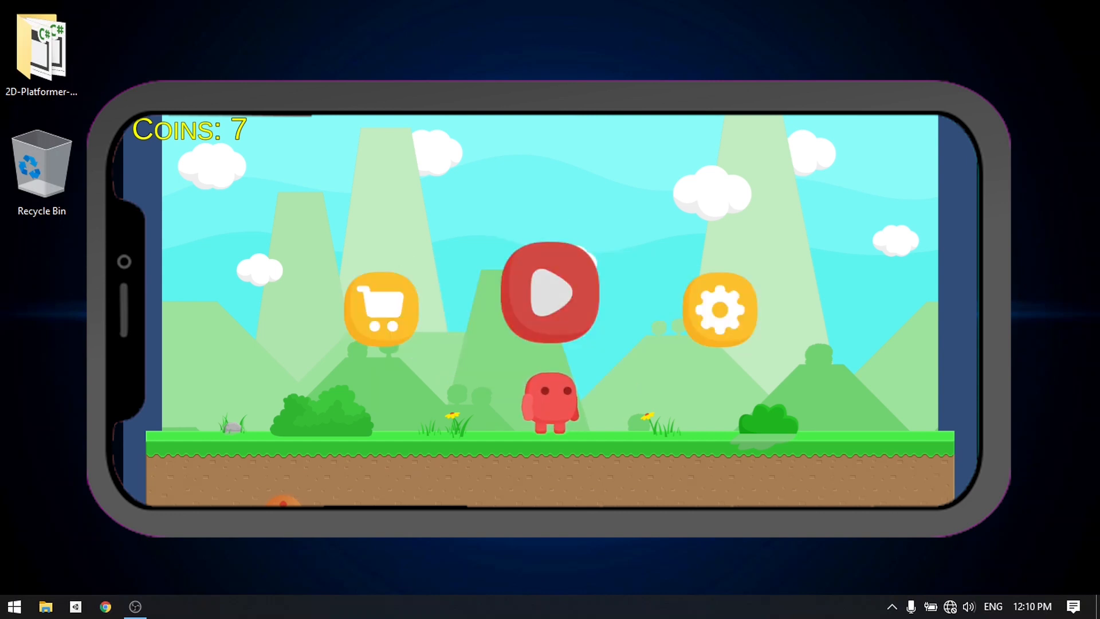
left_click(550, 293)
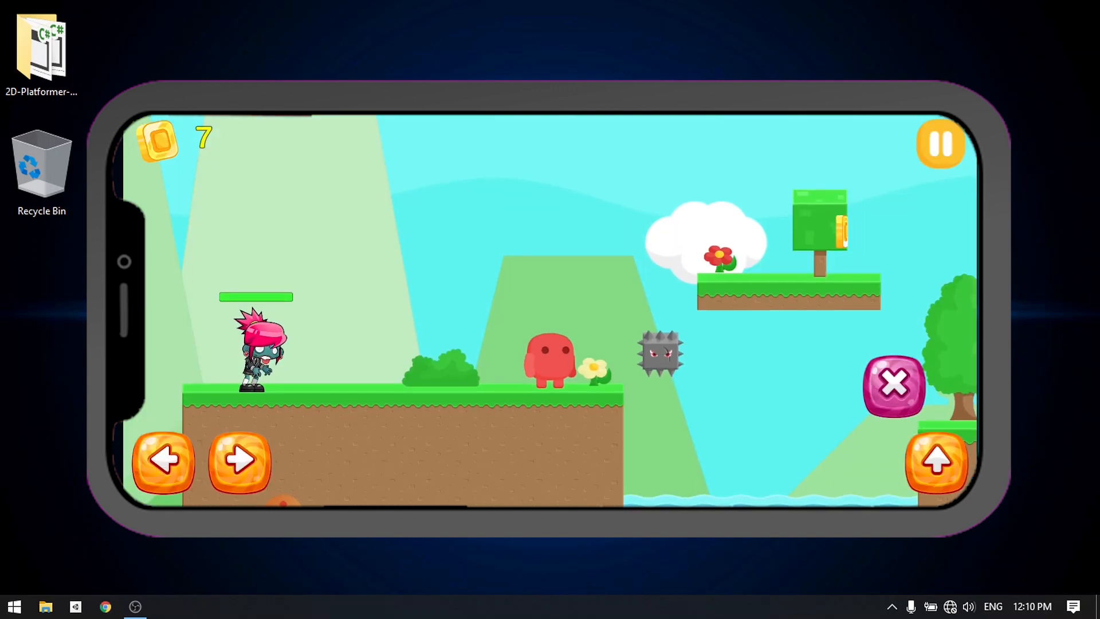
Walk and jump the pink character forward using the on-screen buttons.
left_click(239, 460)
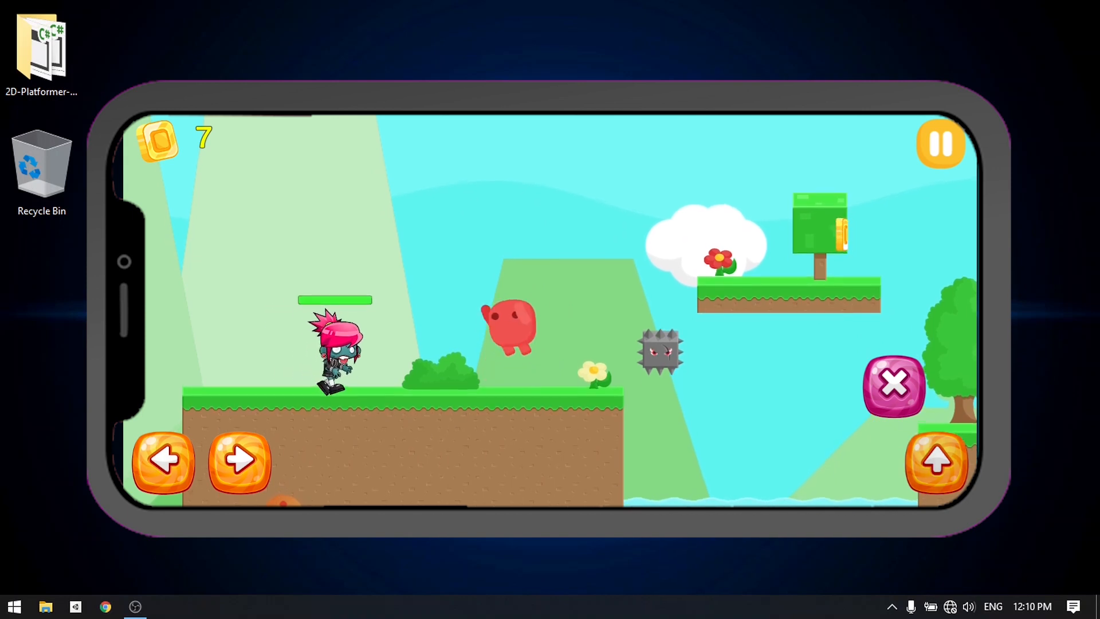
left_click(239, 460)
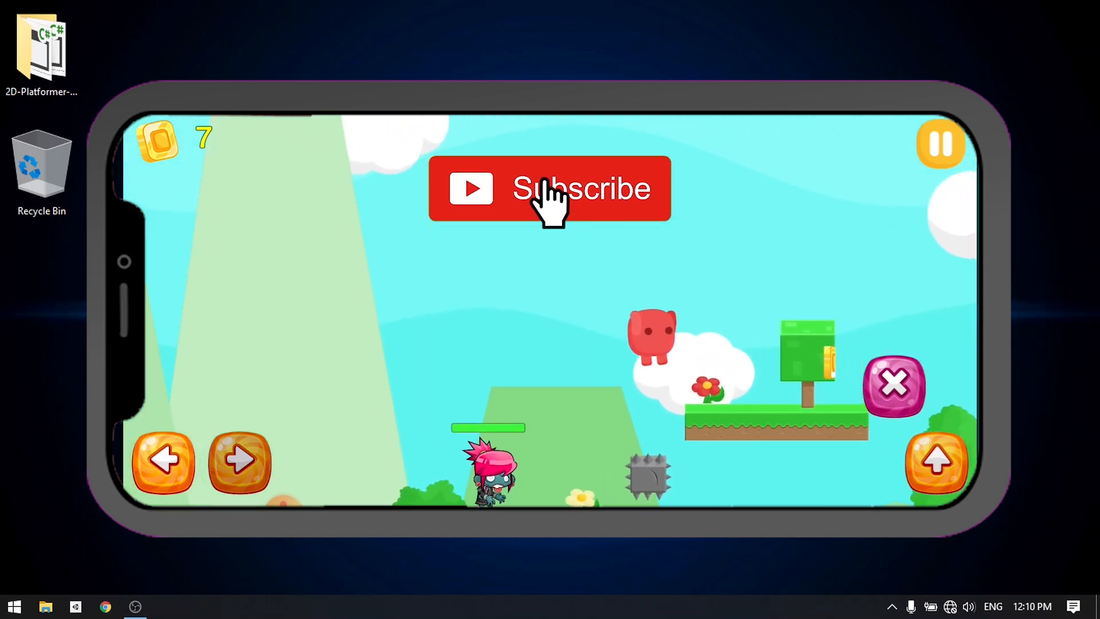
left_click(550, 189)
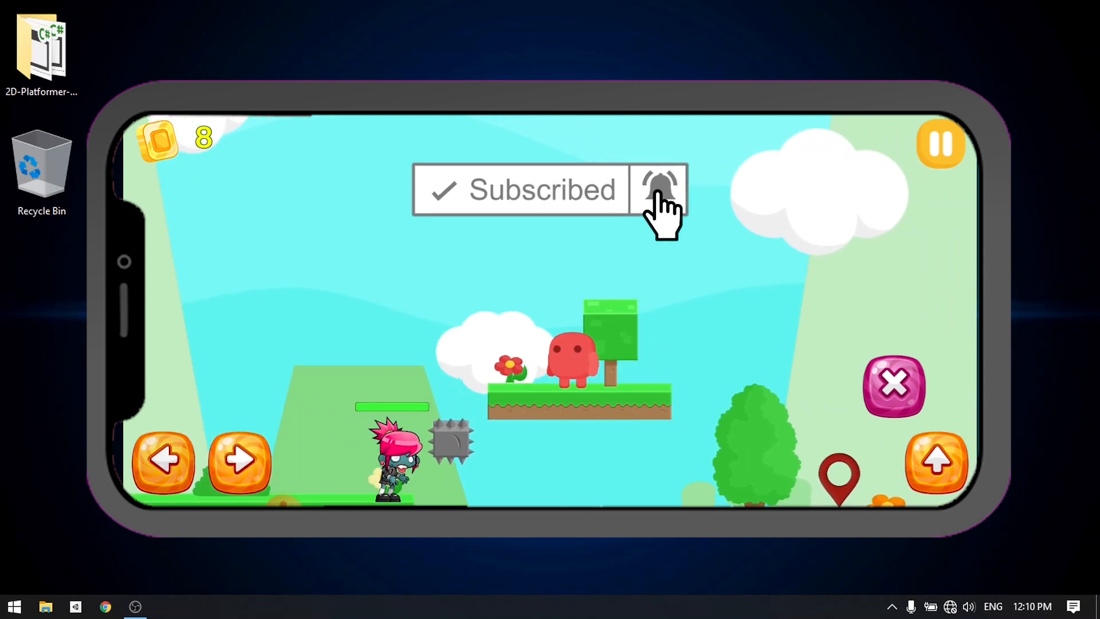